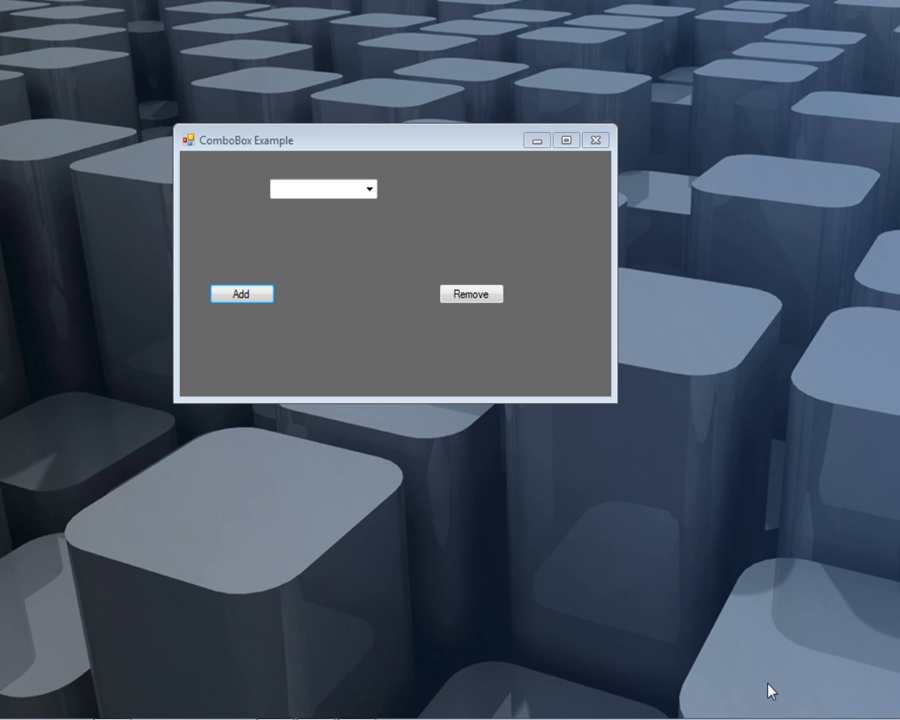
mouse_move(367, 234)
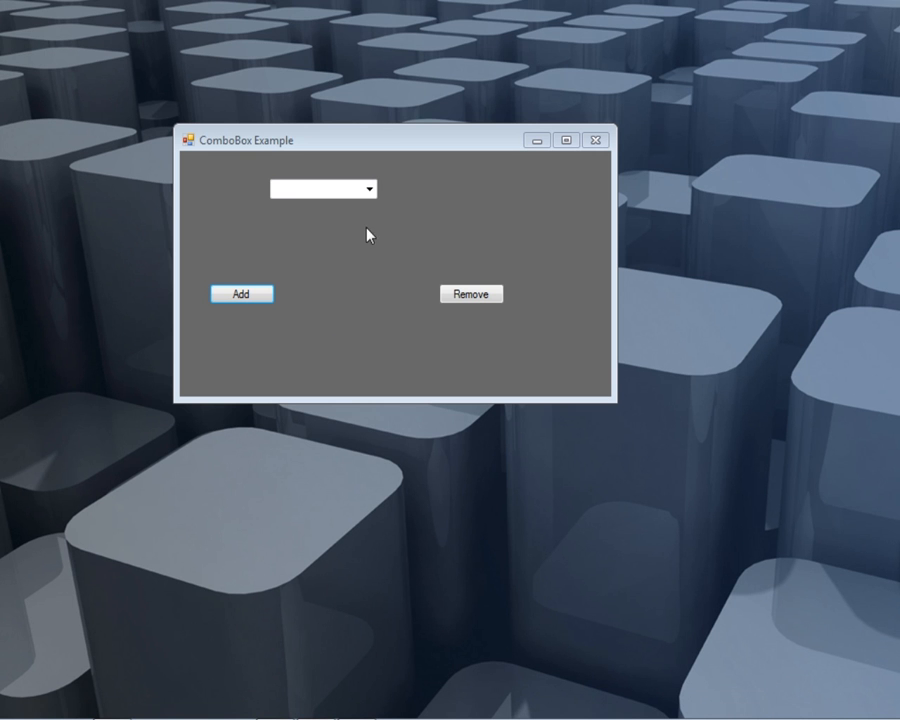
mouse_move(421, 162)
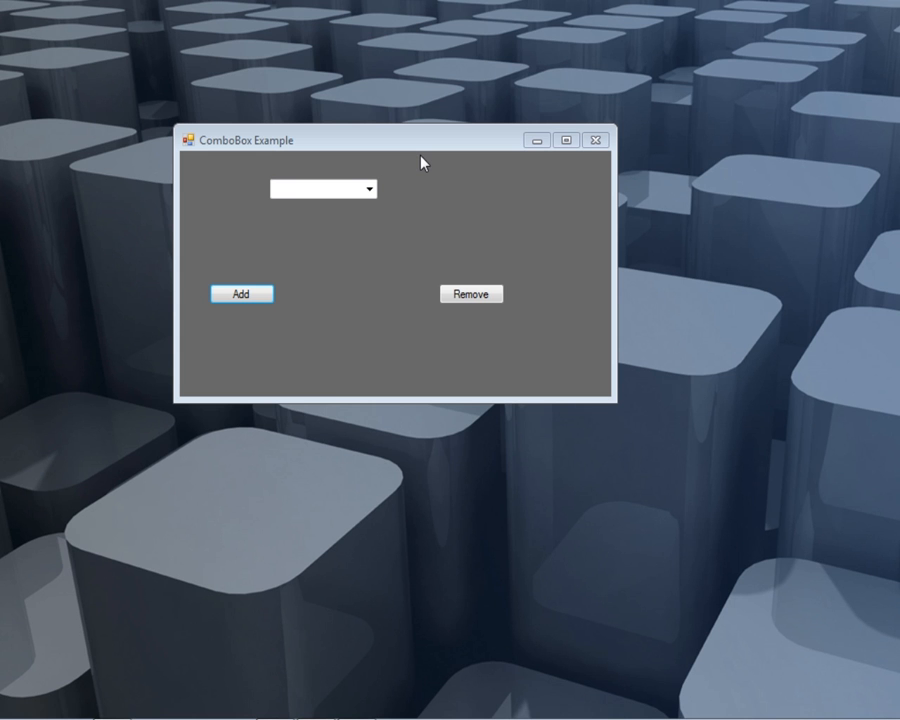
mouse_move(400, 148)
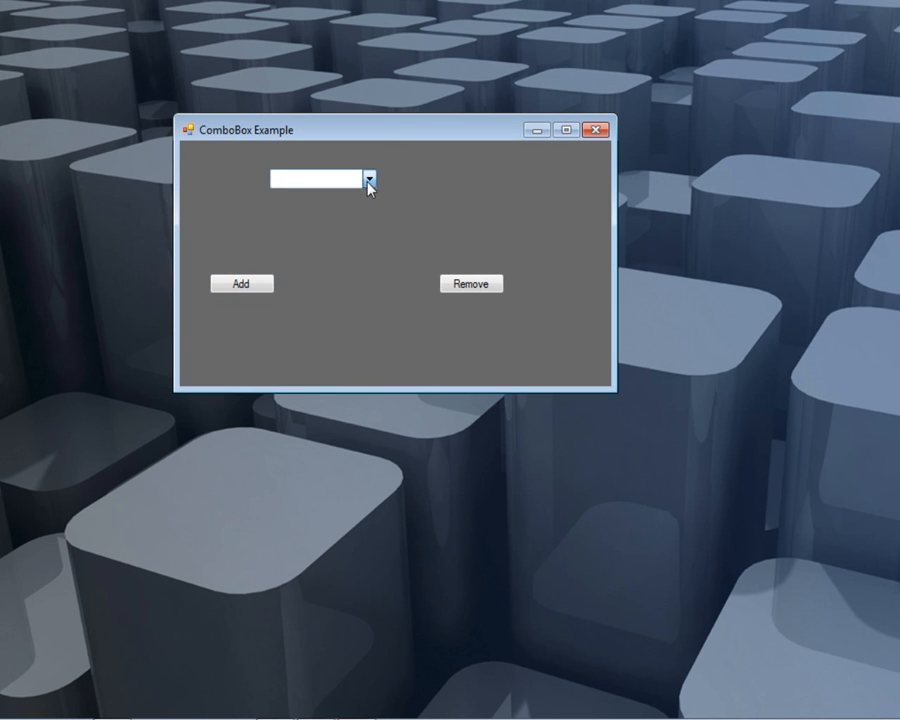
mouse_move(380, 137)
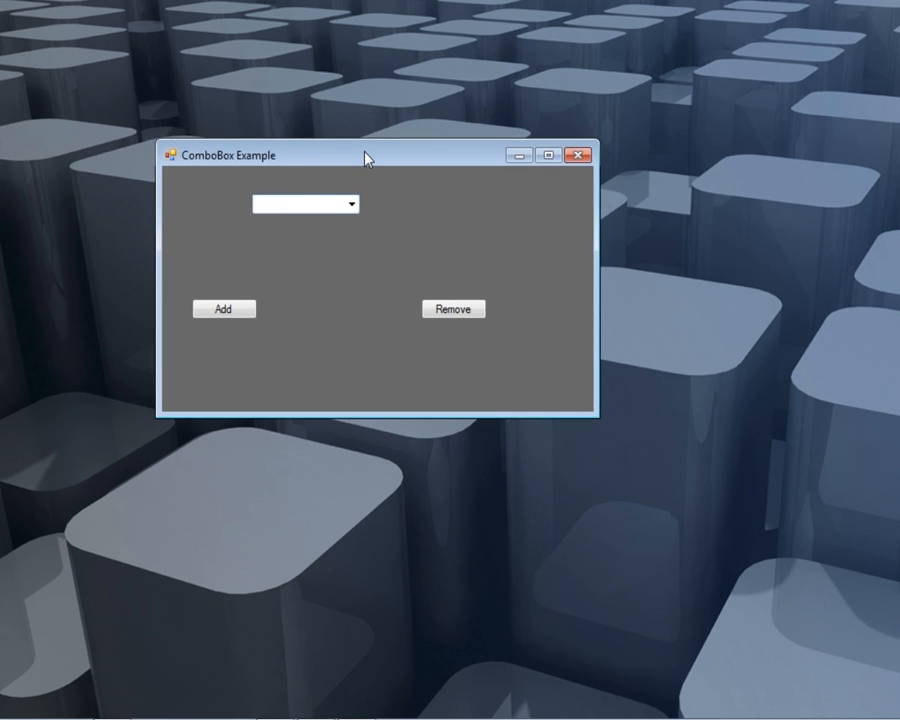
Add items Number 1 through Number 9 to the combo box.
click(223, 305)
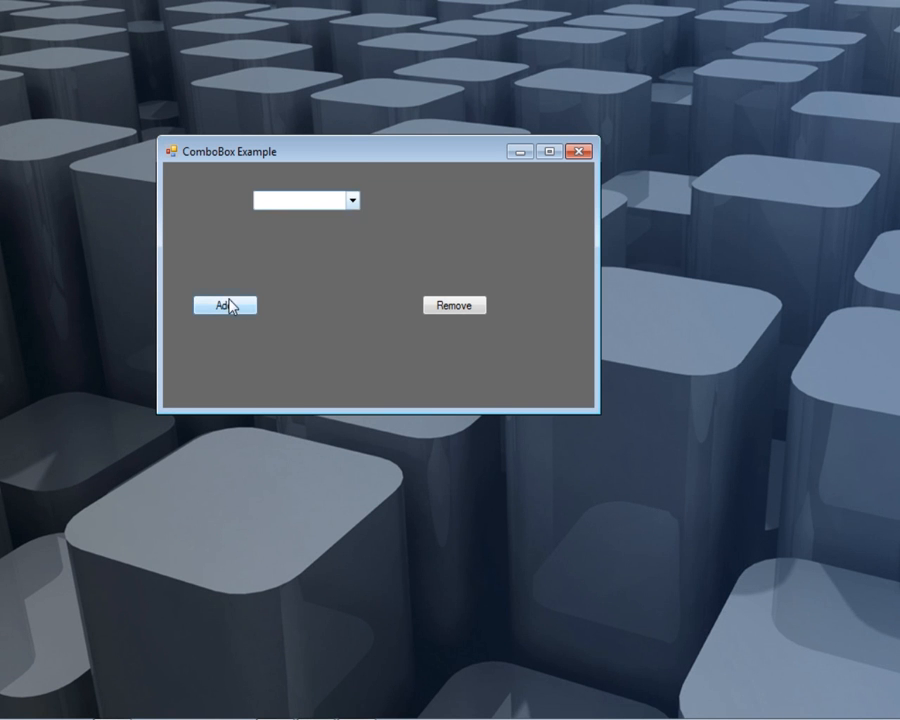
click(225, 305)
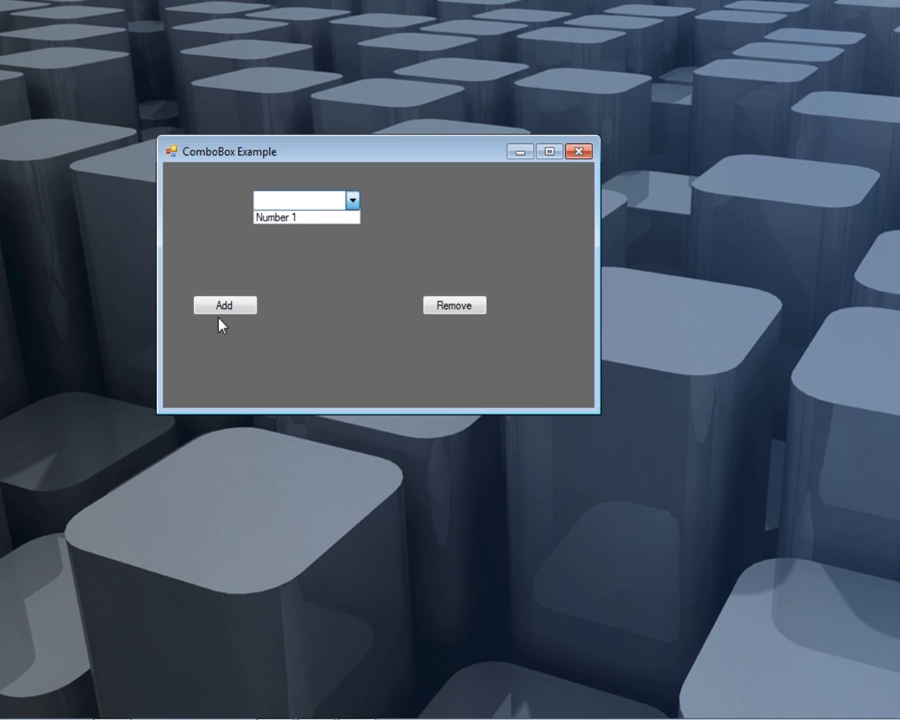
click(226, 305)
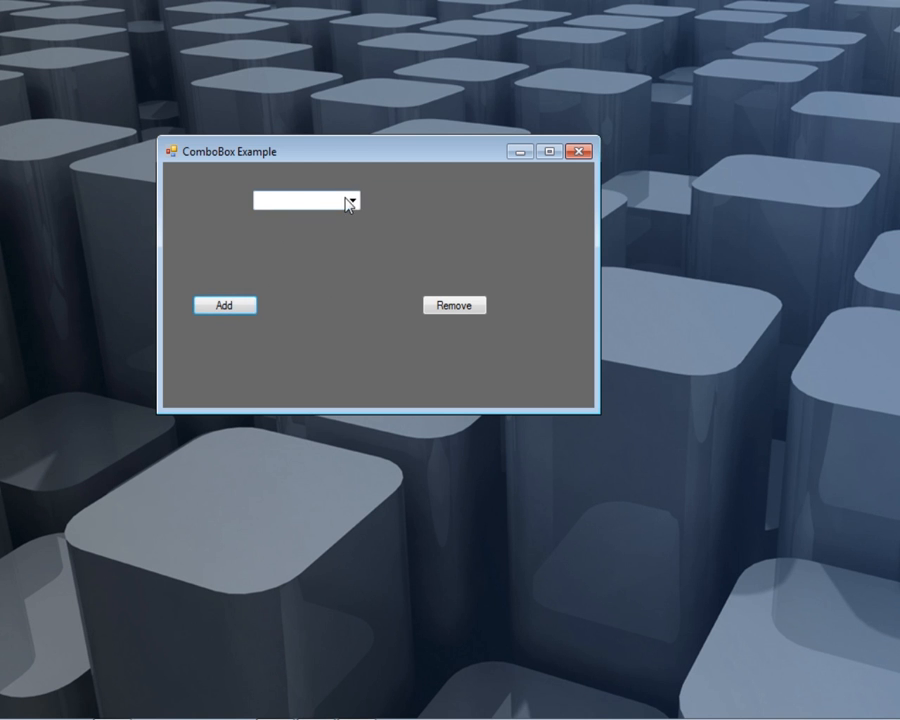
click(351, 201)
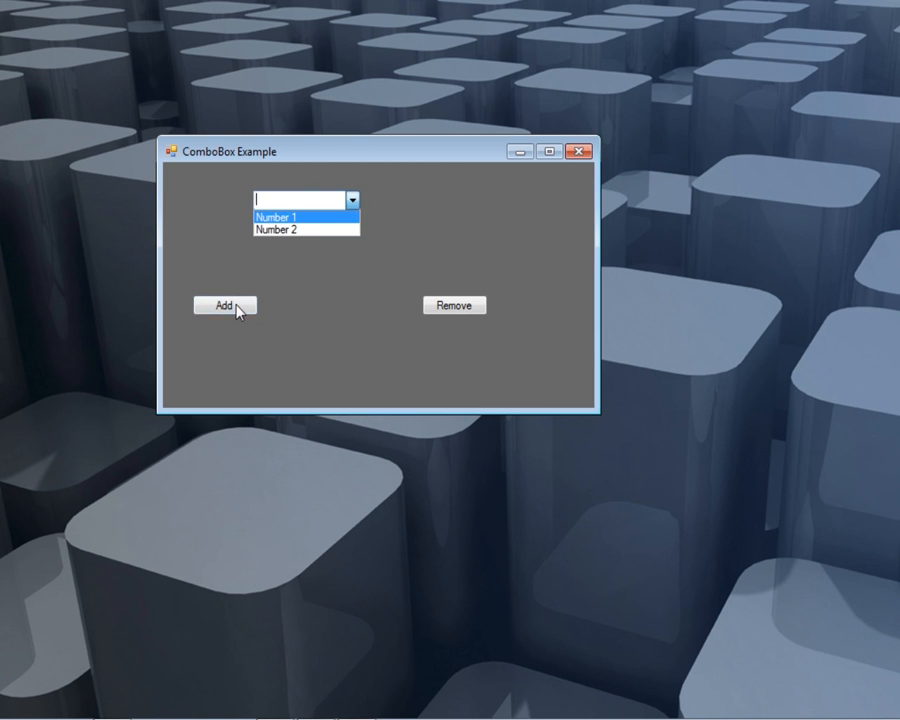
click(224, 305)
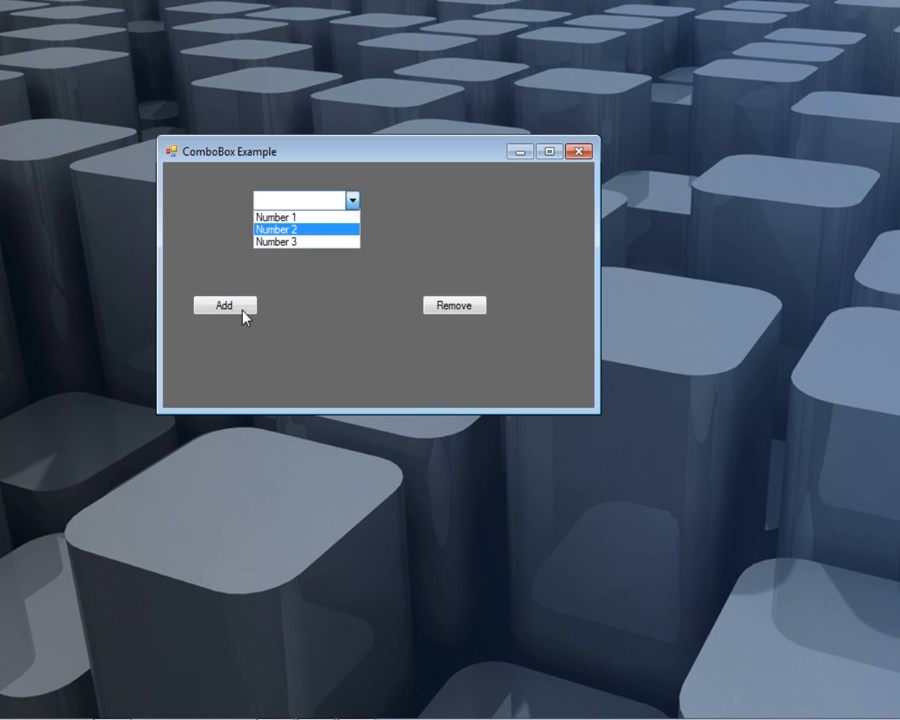
click(225, 305)
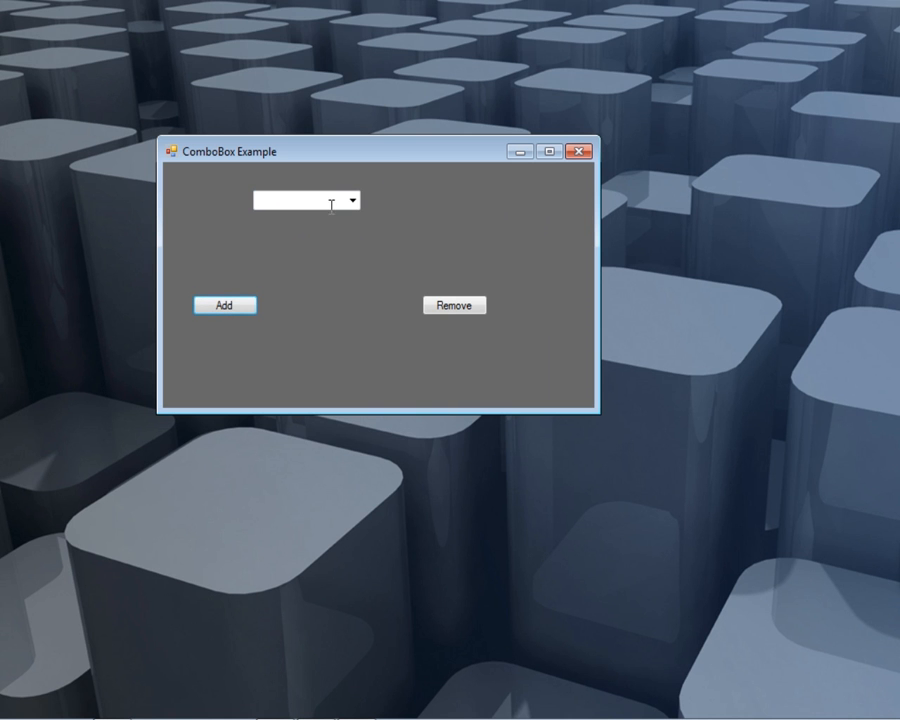
click(352, 201)
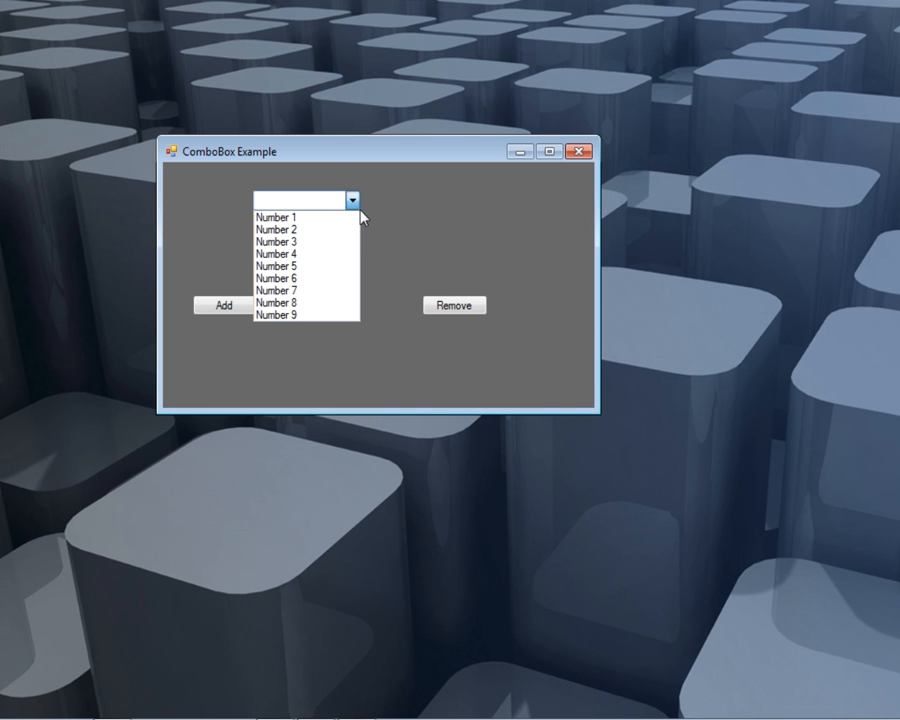
mouse_move(442, 277)
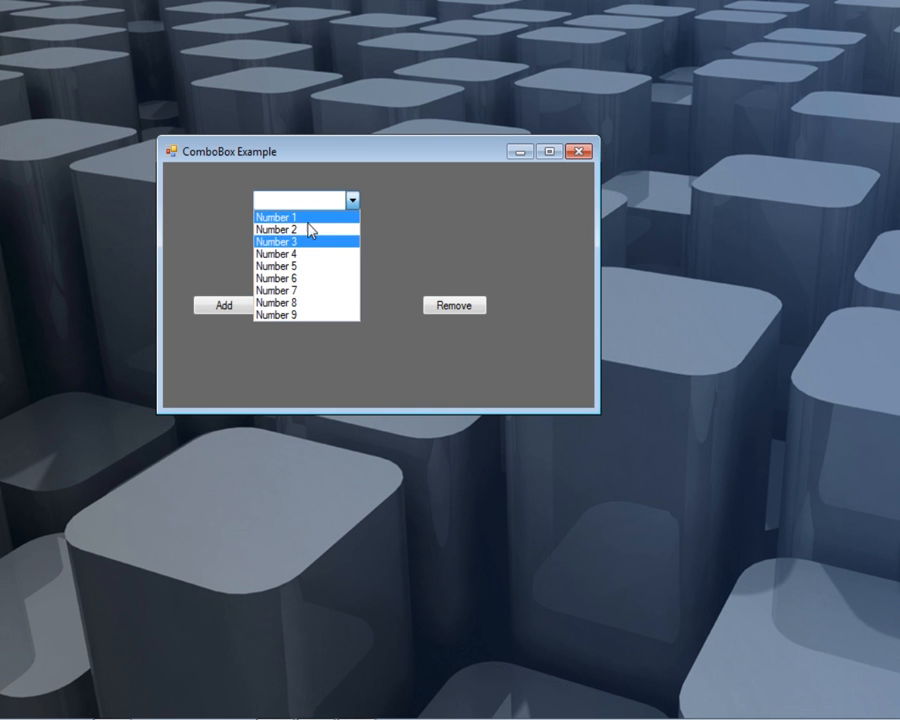
Select Number 6, then Number 9, dismissing each item's message.
click(280, 229)
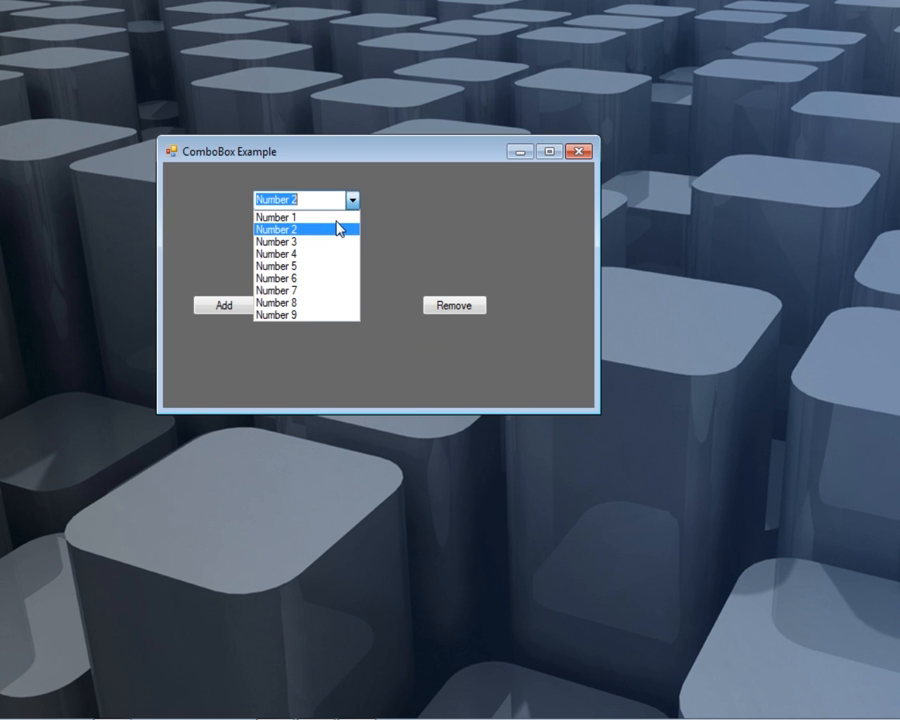
click(276, 278)
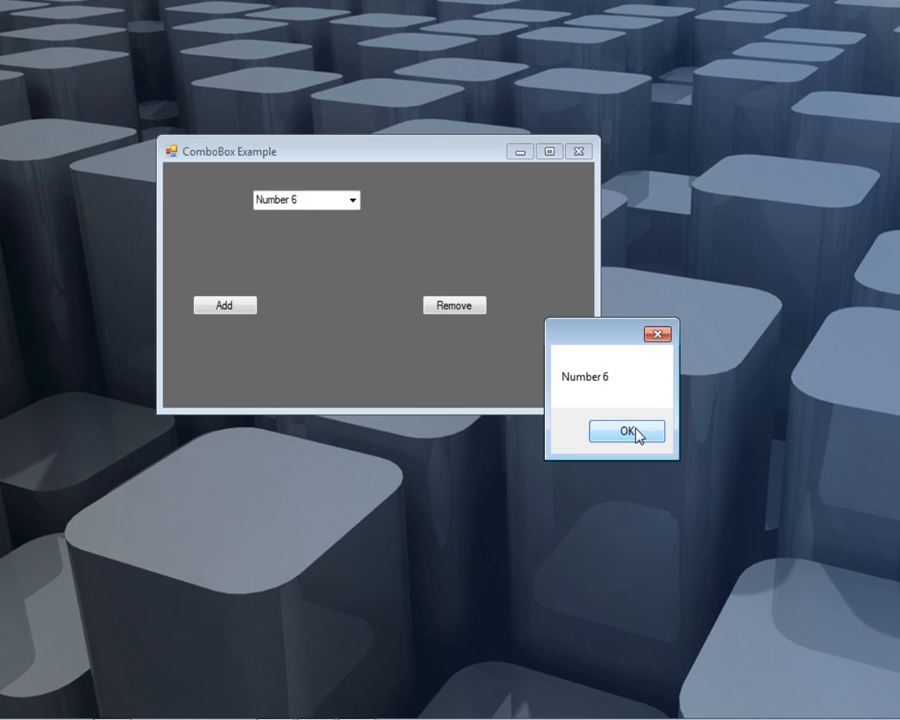
click(628, 431)
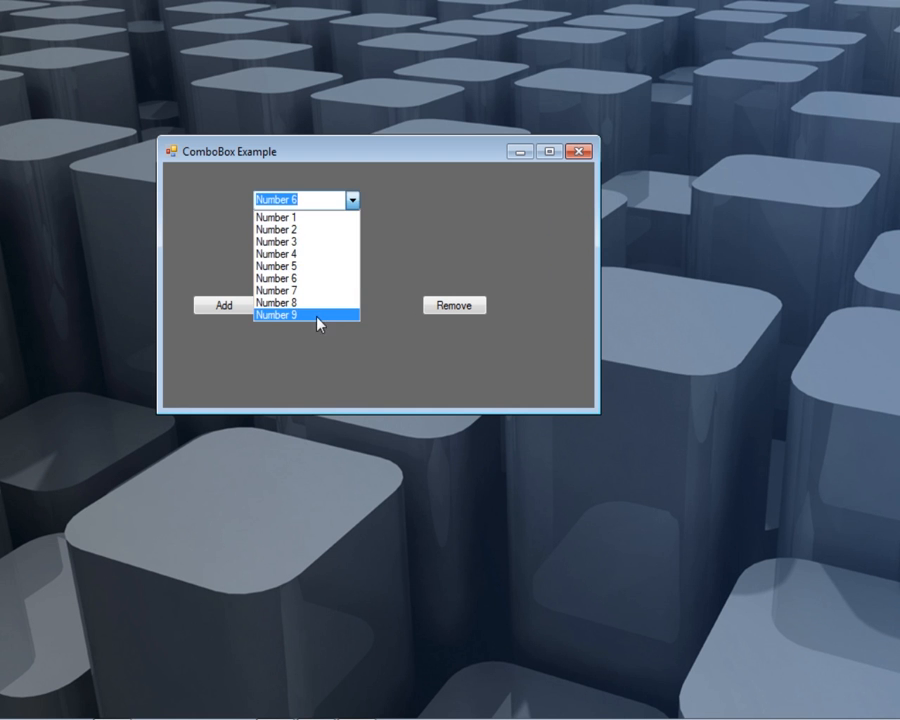
click(283, 316)
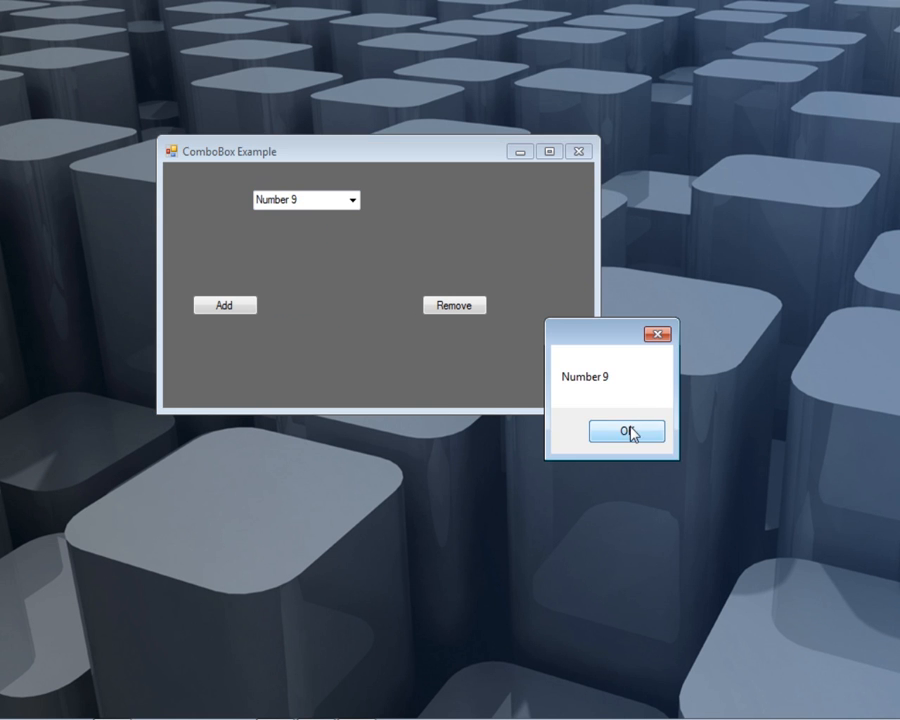
click(625, 431)
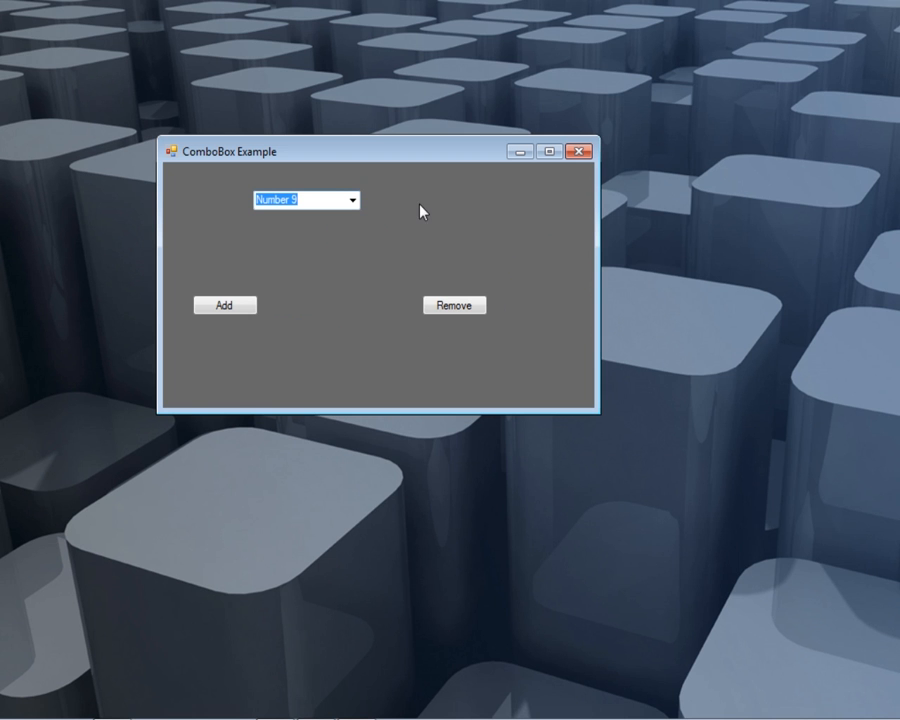
Remove Number 5 from the combo box and reopen the list to verify.
click(351, 200)
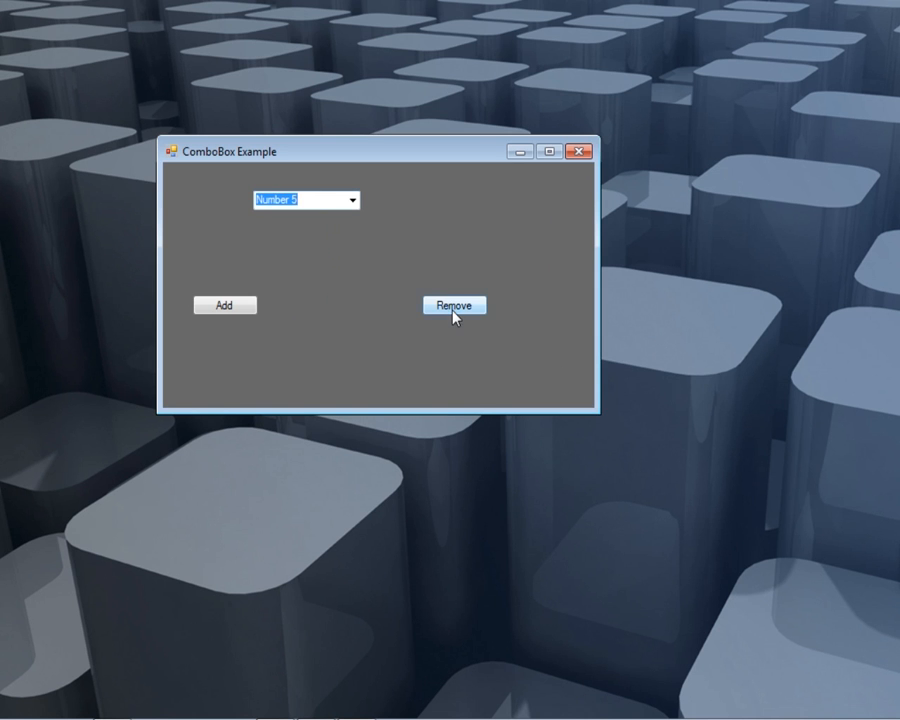
click(453, 305)
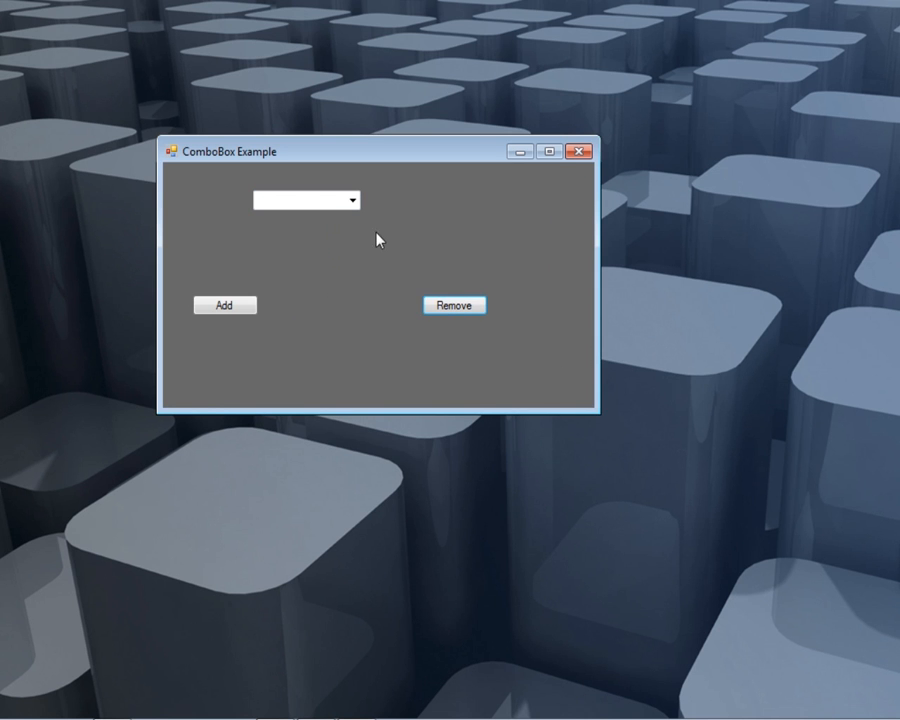
click(351, 200)
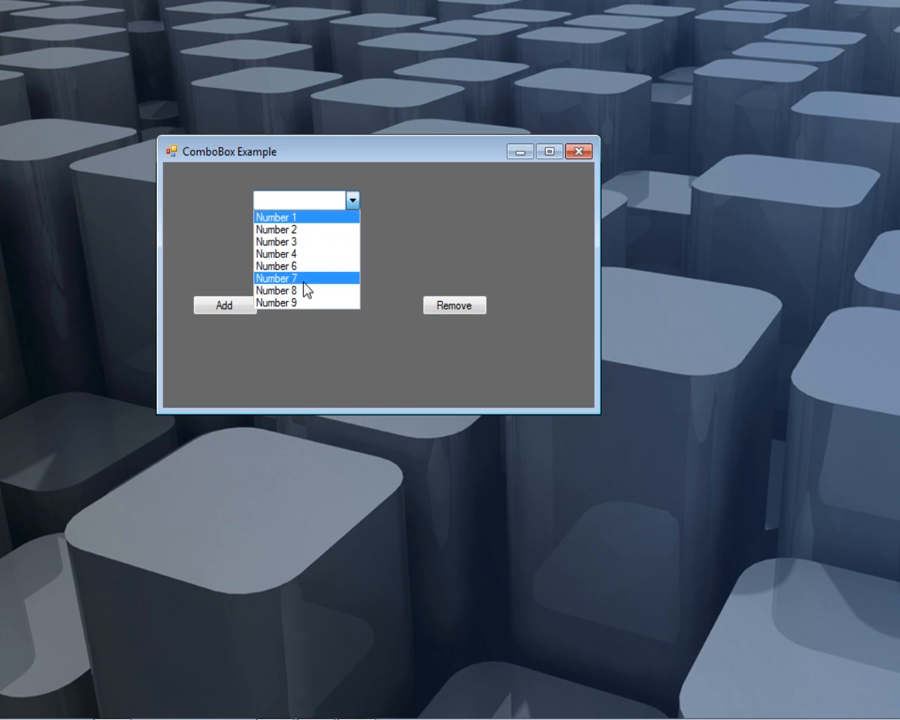
Choose Number 7 and Number 1, dismissing each message.
click(275, 278)
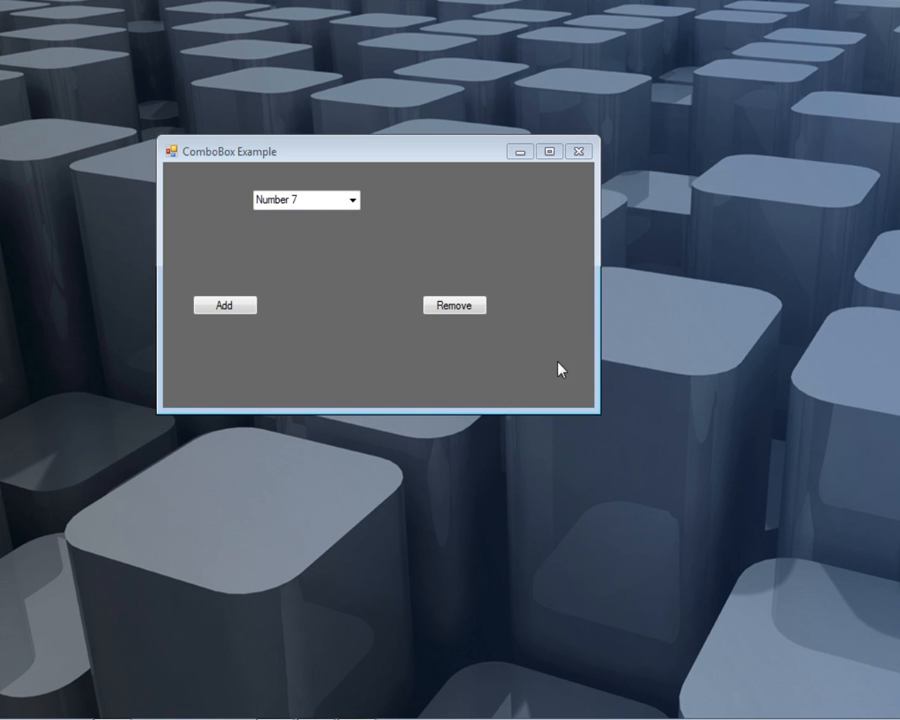
click(453, 305)
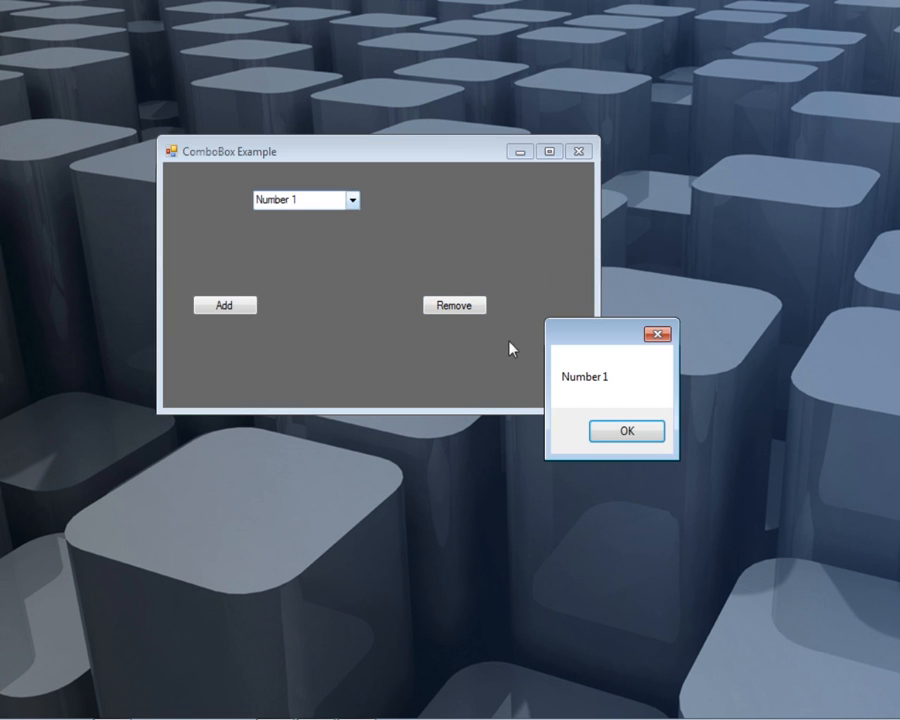
click(627, 431)
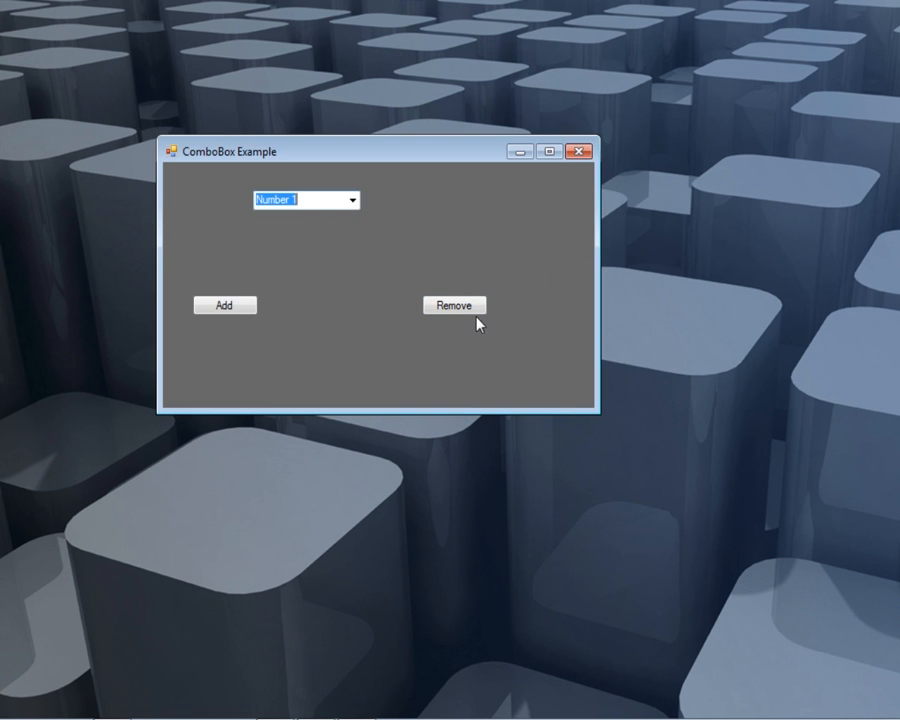
click(351, 200)
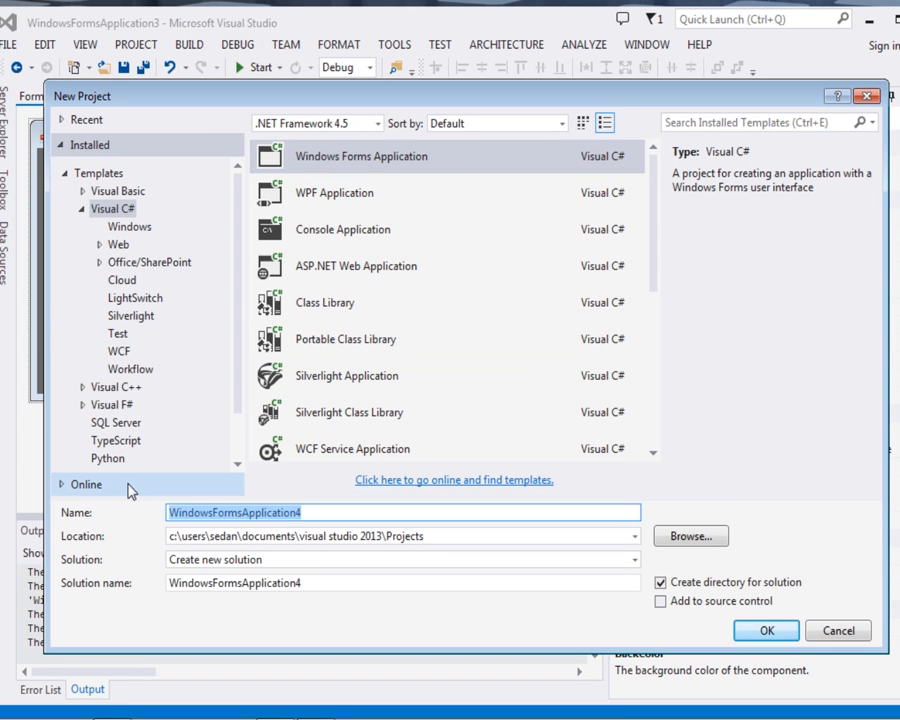
Name the new Visual C# Windows Forms Application 'ComboBox' and confirm creation.
text(ComboBox)
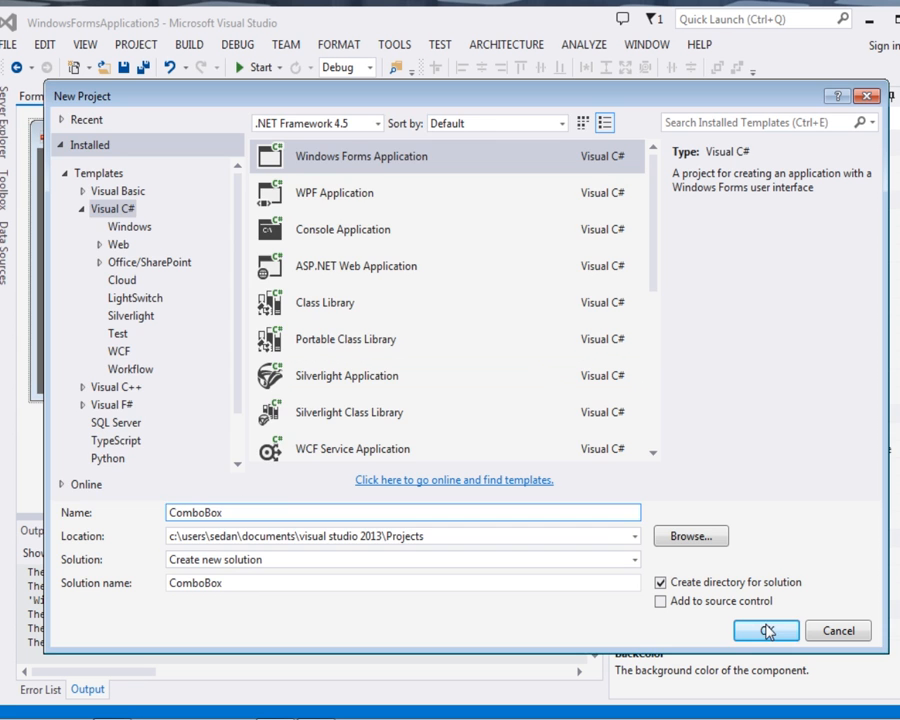
click(765, 630)
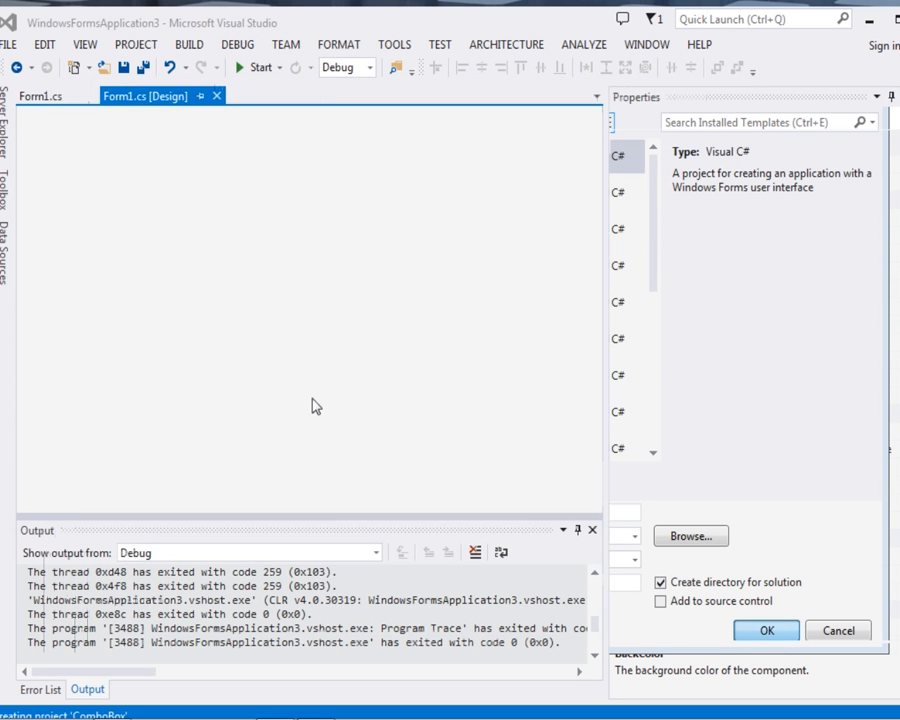
click(765, 630)
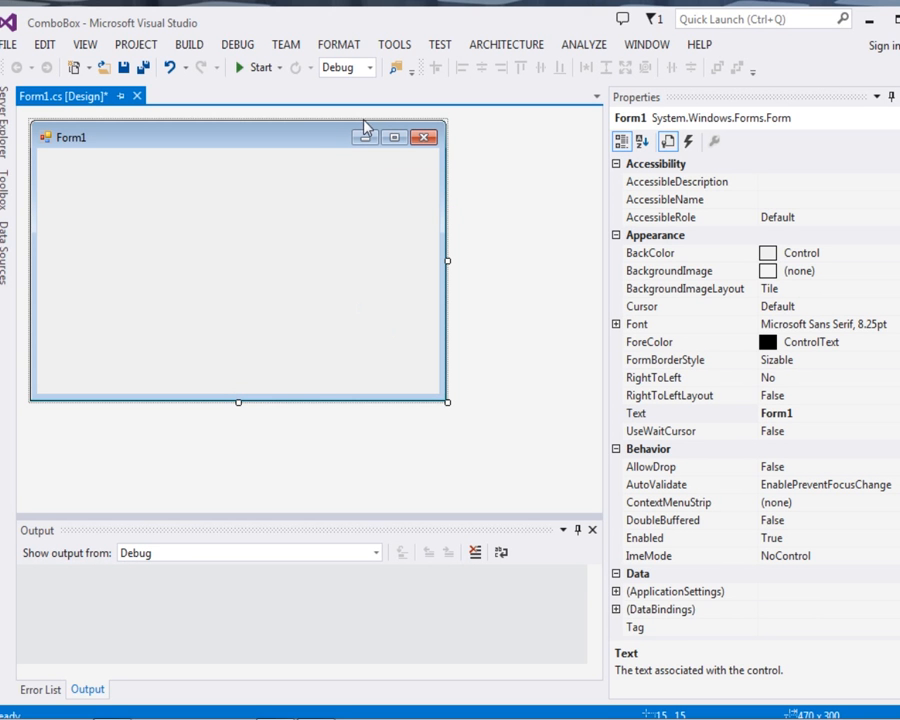
mouse_move(820, 247)
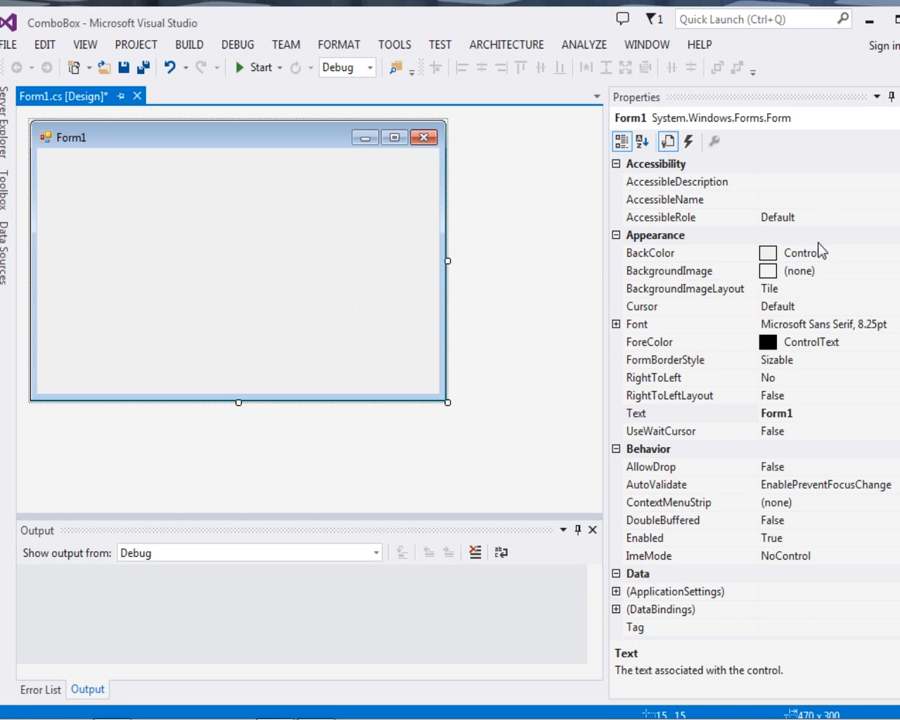
Set Form1's BackColor to the system colour ControlDarkDark.
click(650, 252)
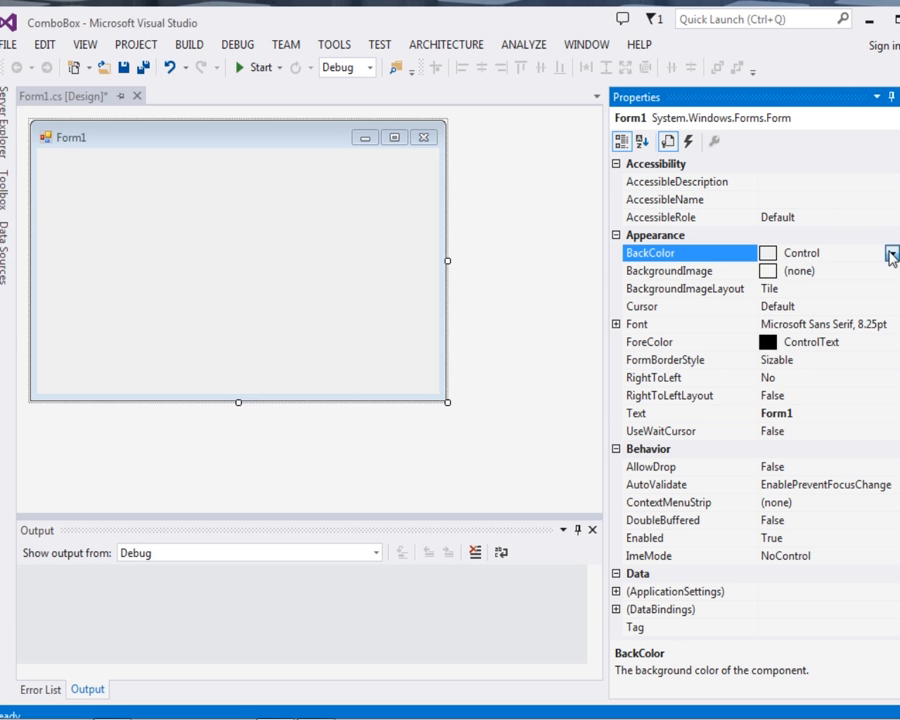
click(889, 252)
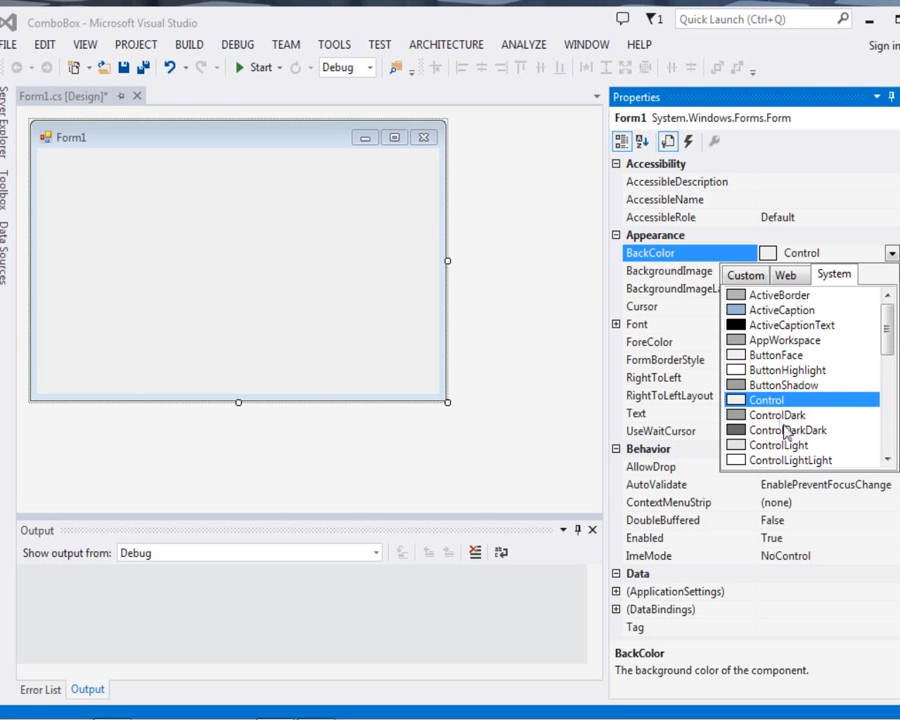
click(787, 430)
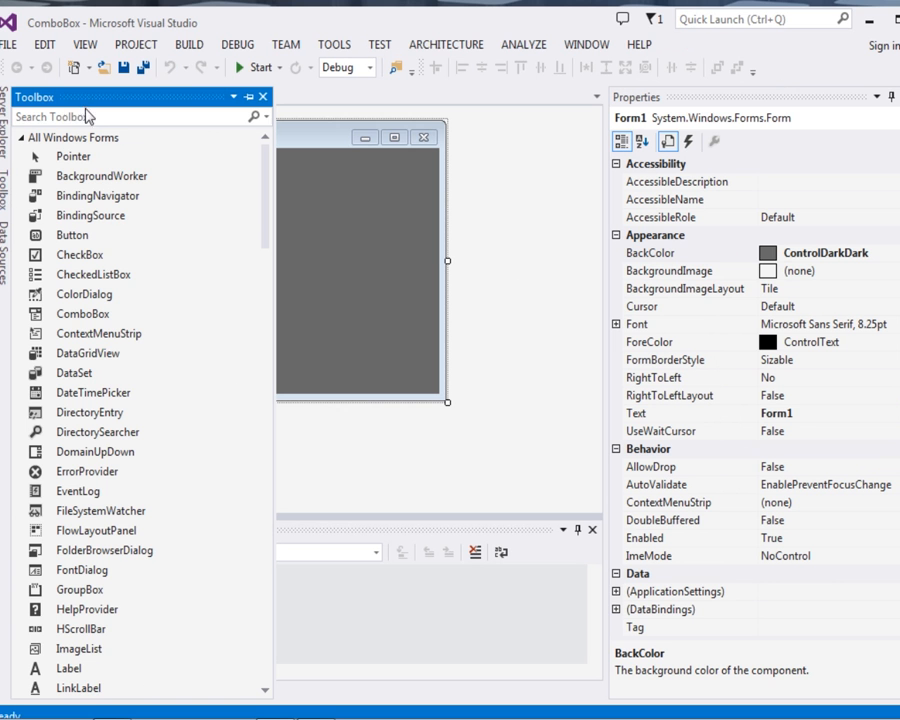
Drop a ComboBox and two Button controls onto Form1 from the Toolbox.
text(c)
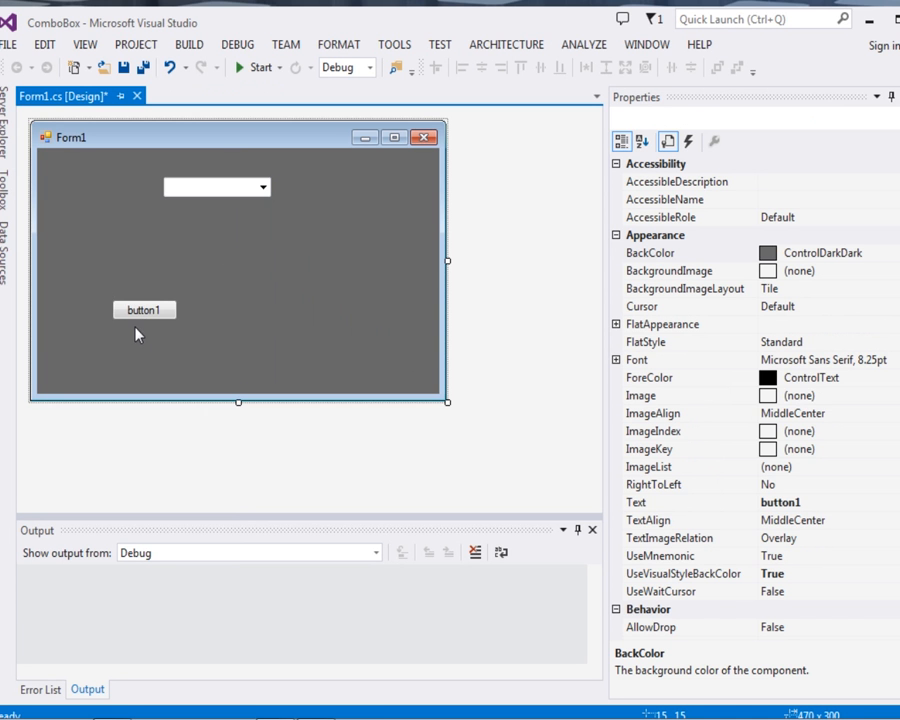
click(143, 309)
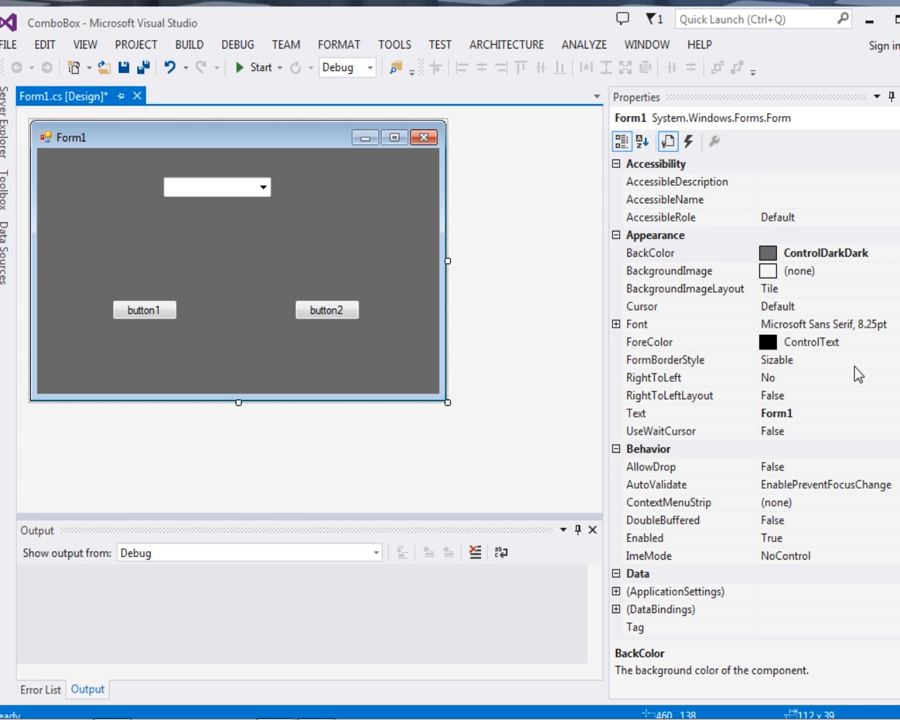
mouse_move(532, 277)
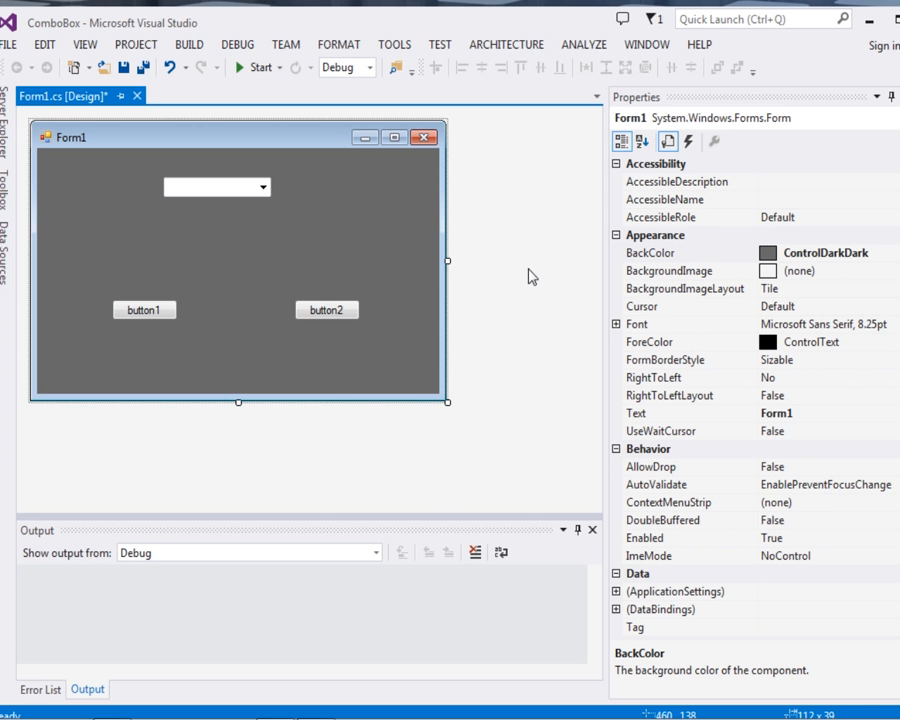
mouse_move(452, 250)
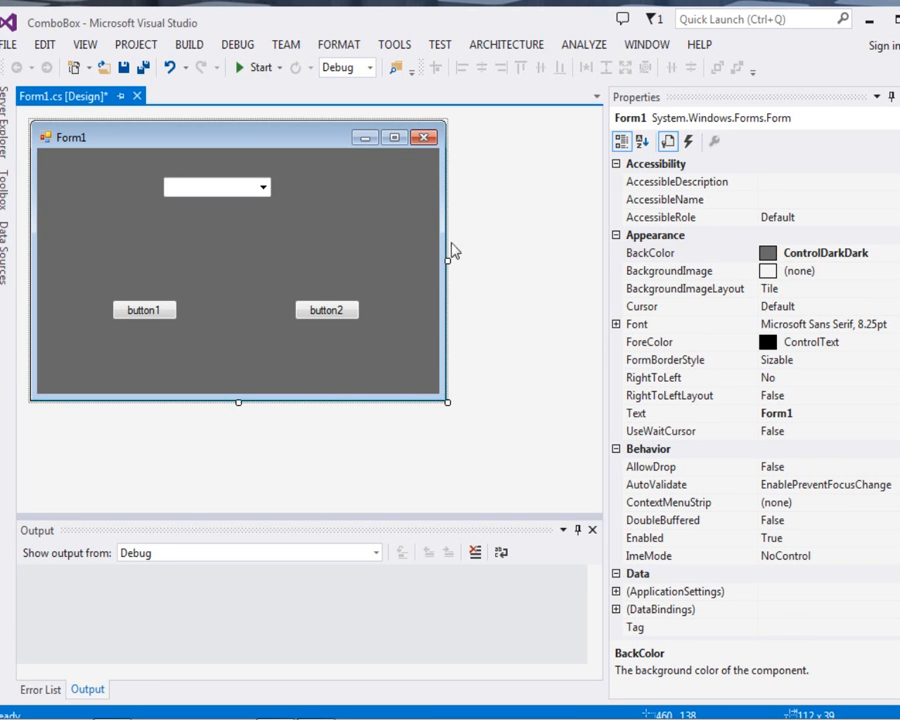
Set button1 to Text Add, name addBtn; button2 to Text Remove, name removeBtn.
click(144, 309)
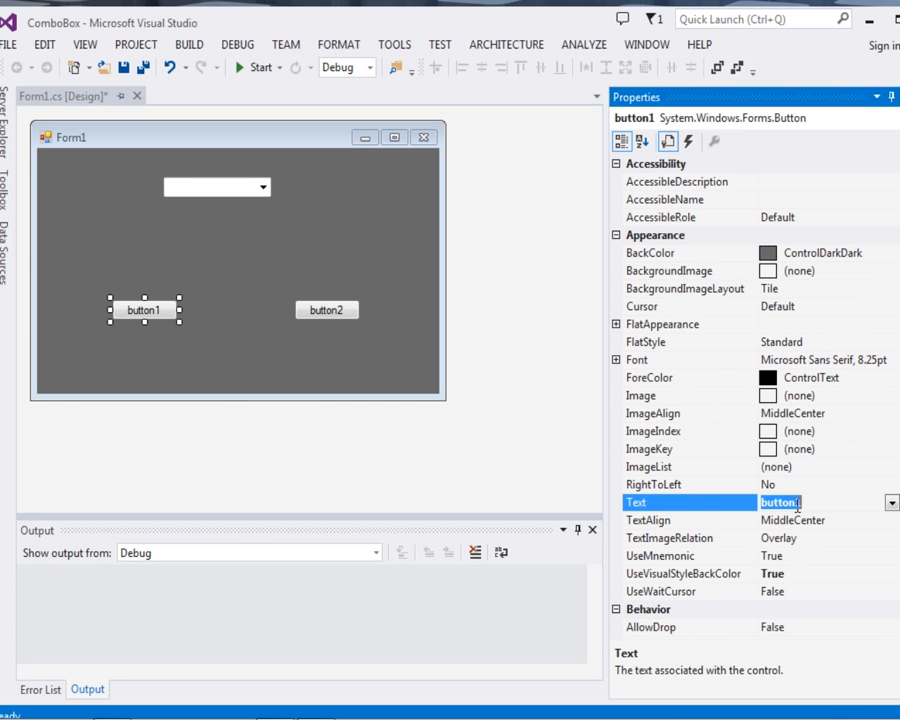
text(Add)
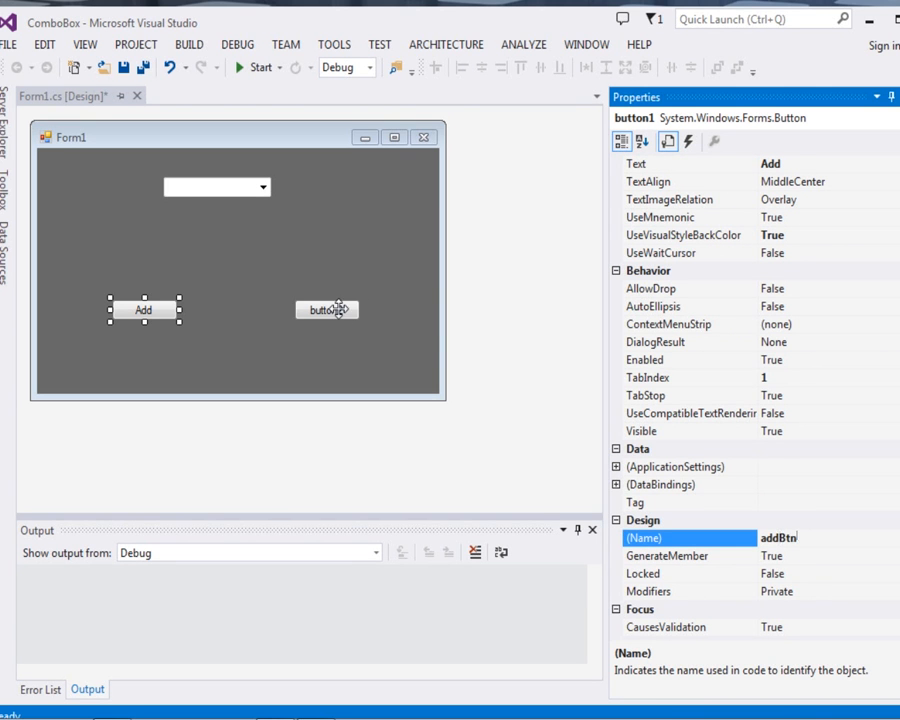
click(326, 309)
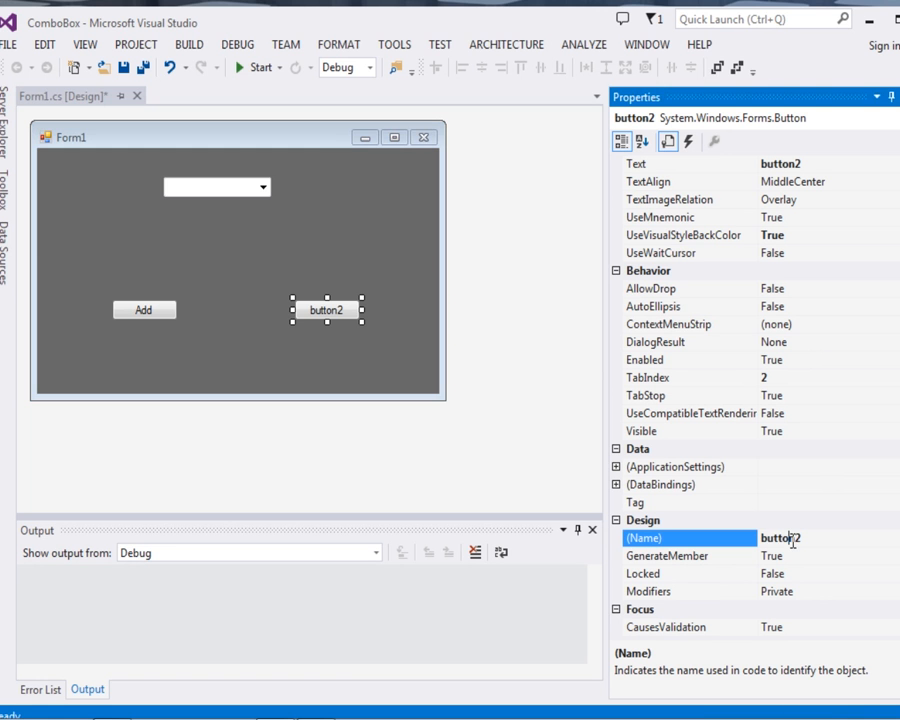
text(removeBtn)
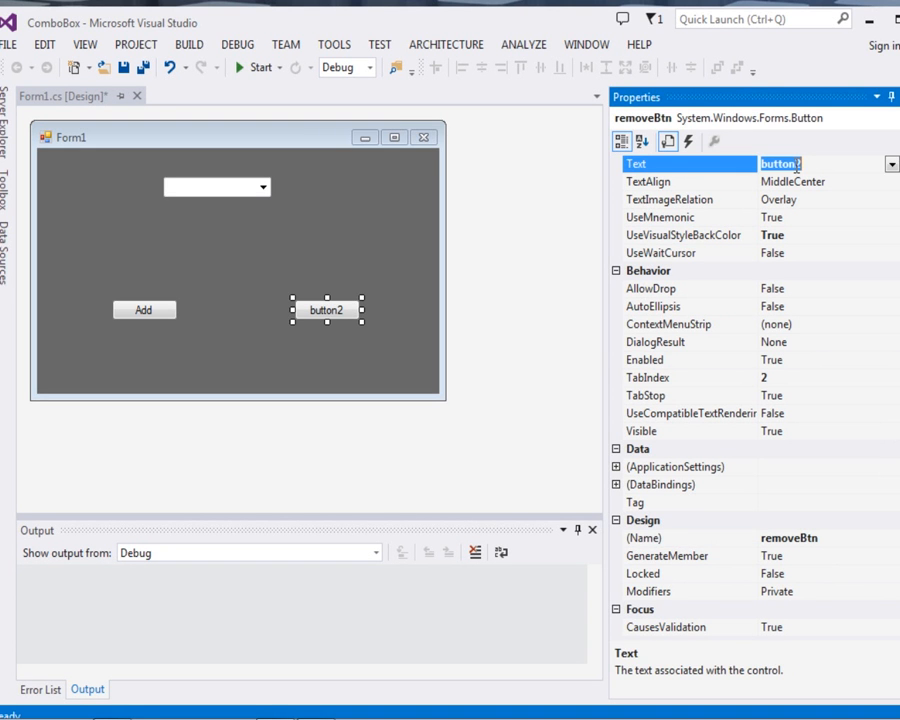
text(Remove)
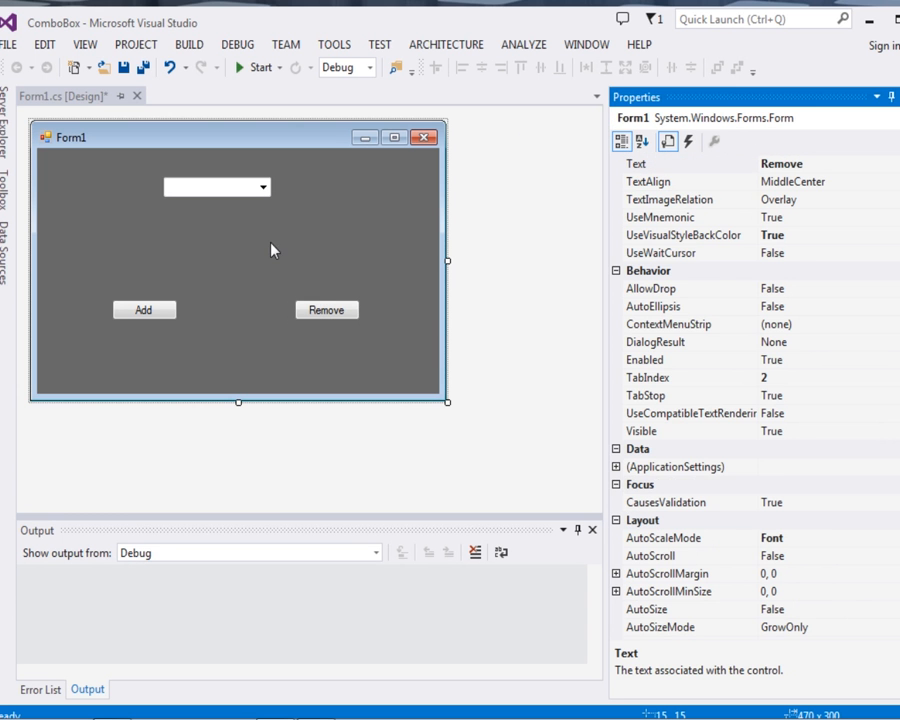
Create the addBtn_Click handler with a comment about adding items to the combo box.
click(144, 309)
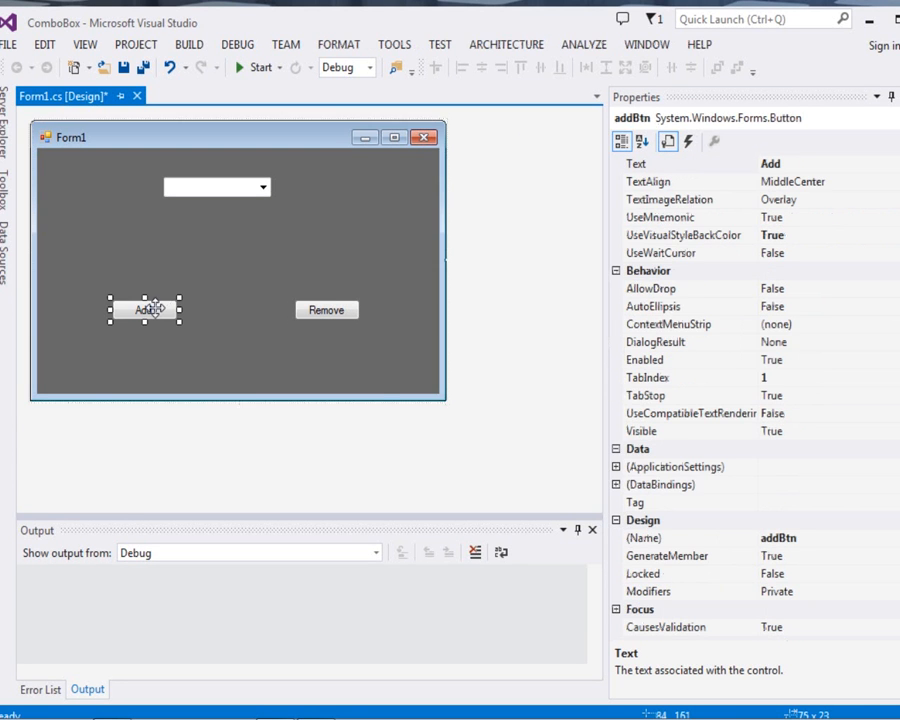
double_click(145, 309)
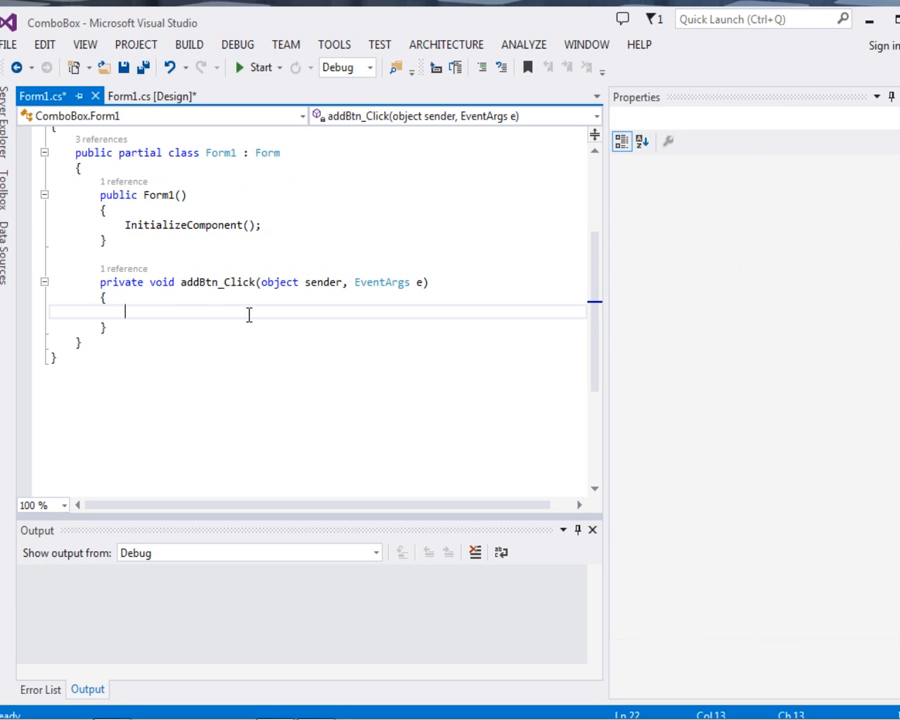
mouse_move(162, 313)
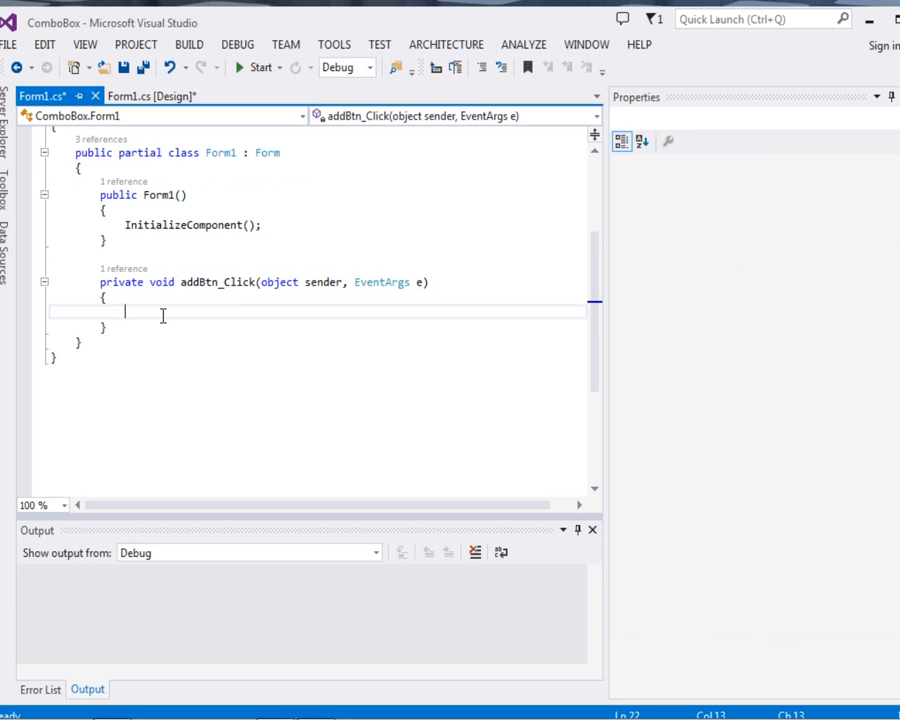
text(com)
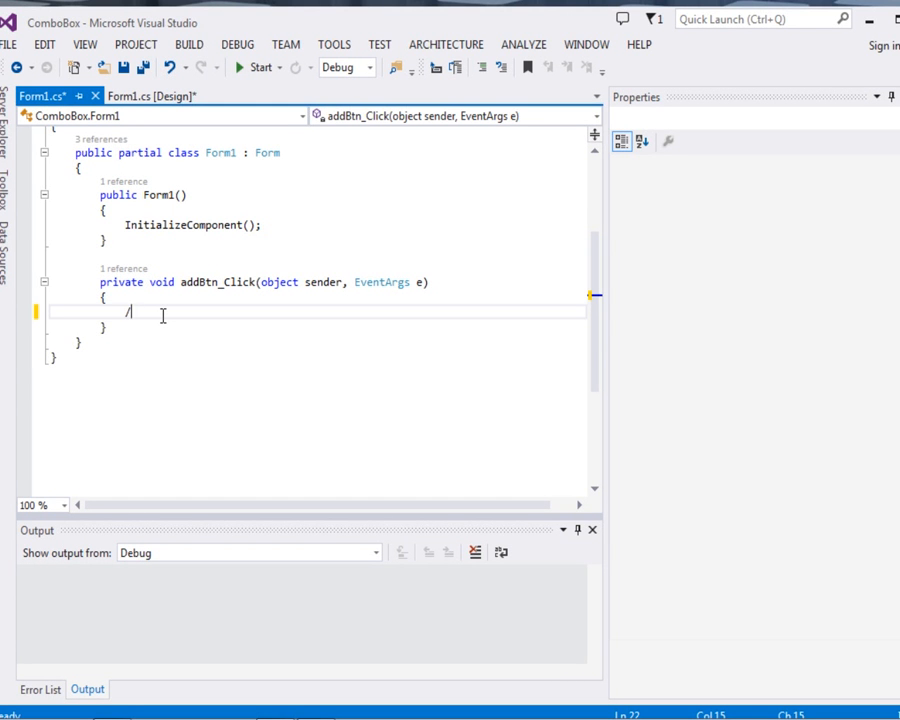
text(add)
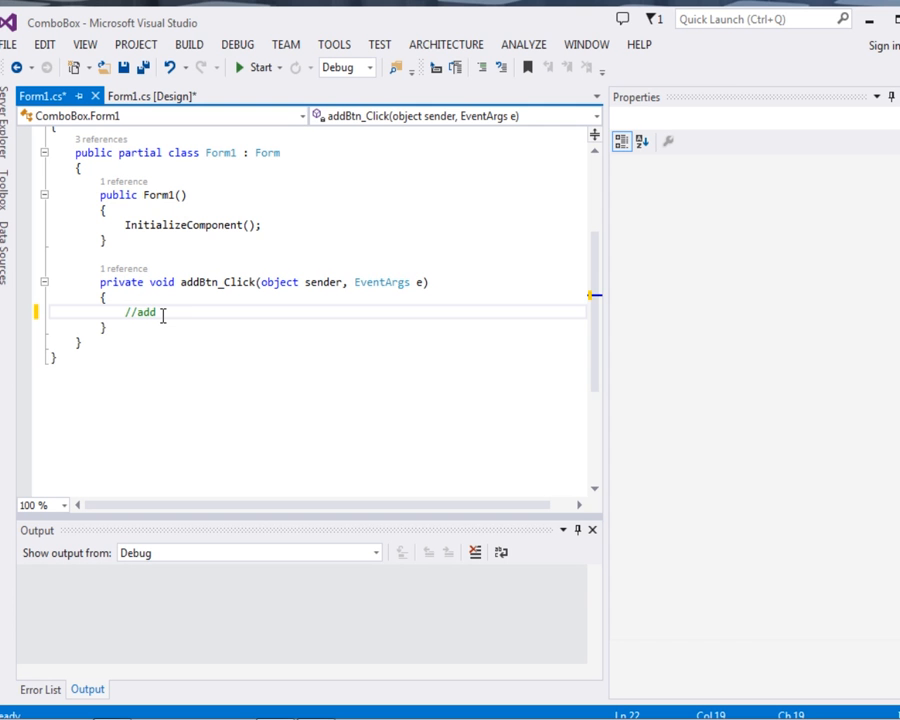
text(items)
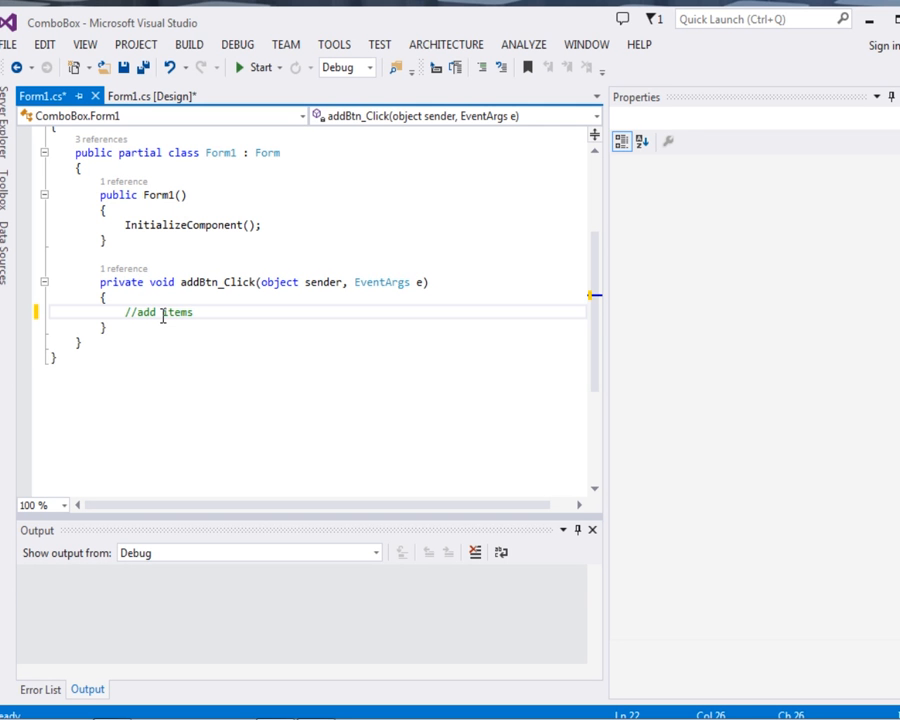
text(to combo)
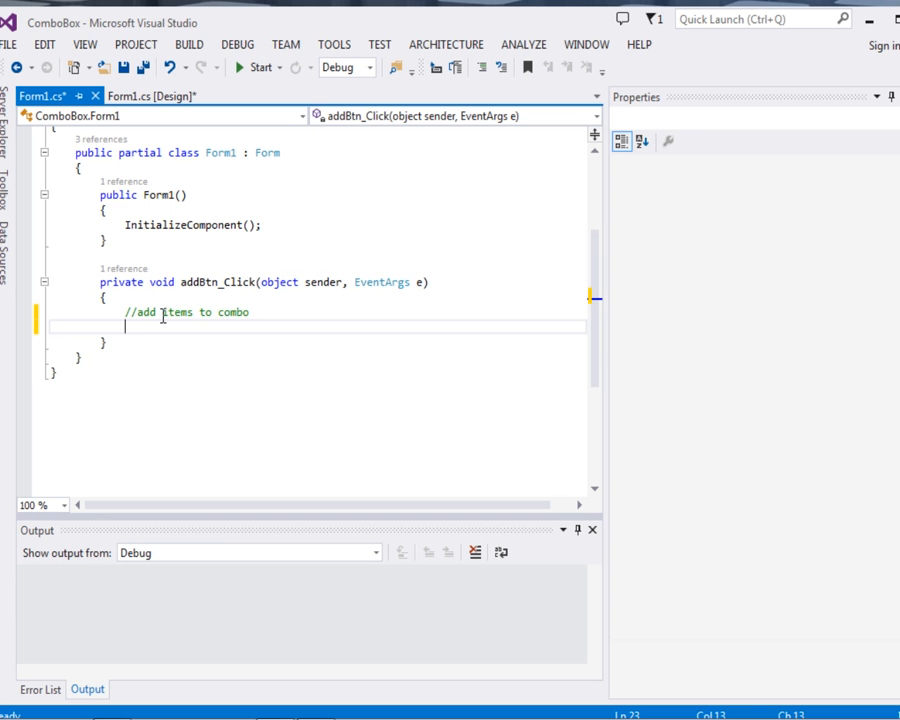
Write comboBox1.Items.Add("Number " + i); in the Add handler.
text(comboBox1.)
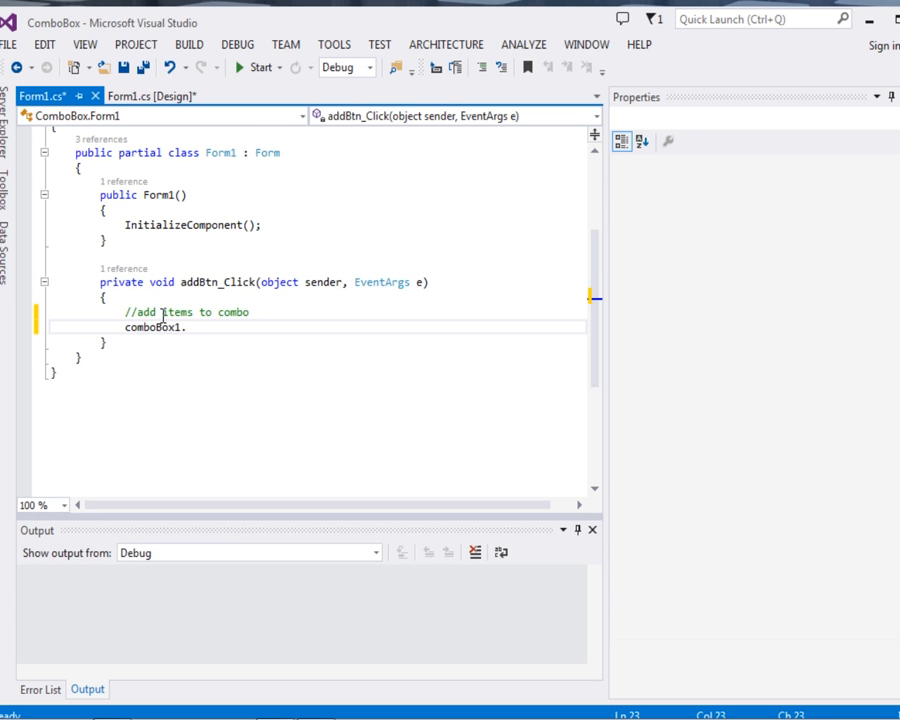
text(Ite)
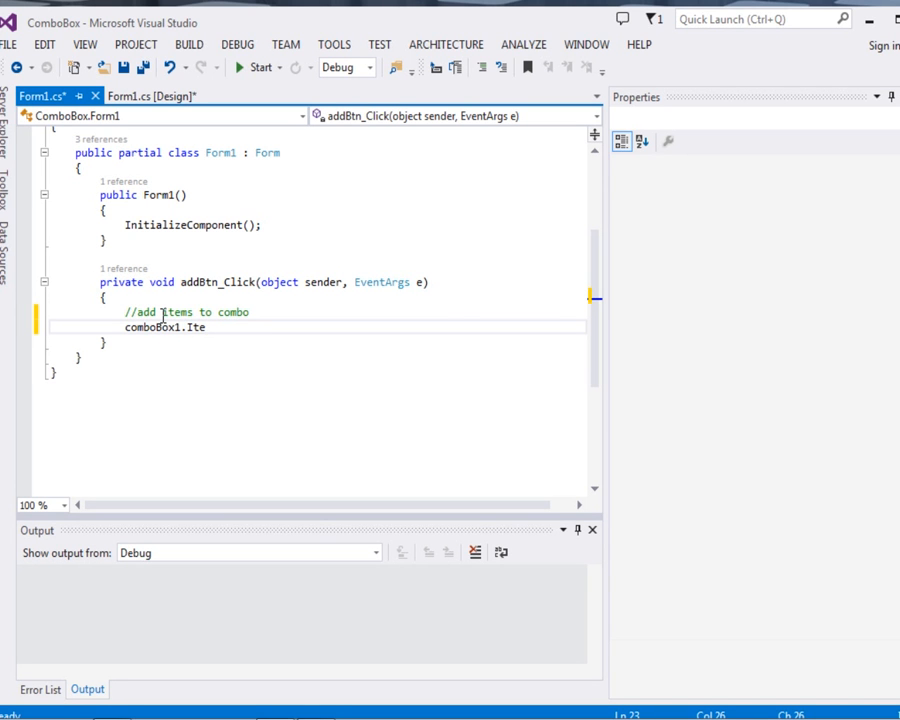
text(ms)
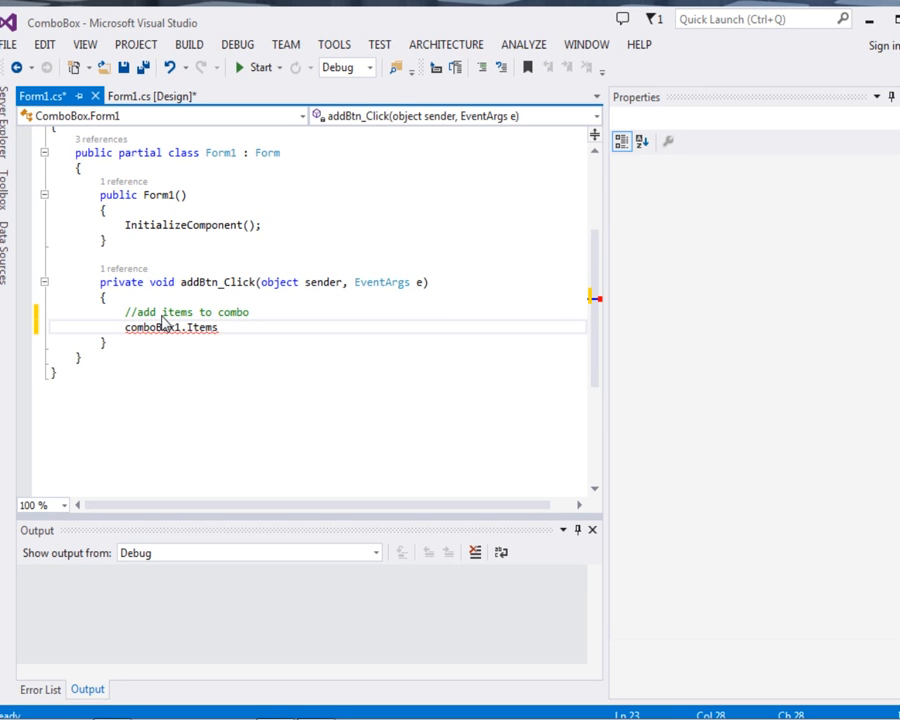
text(.)
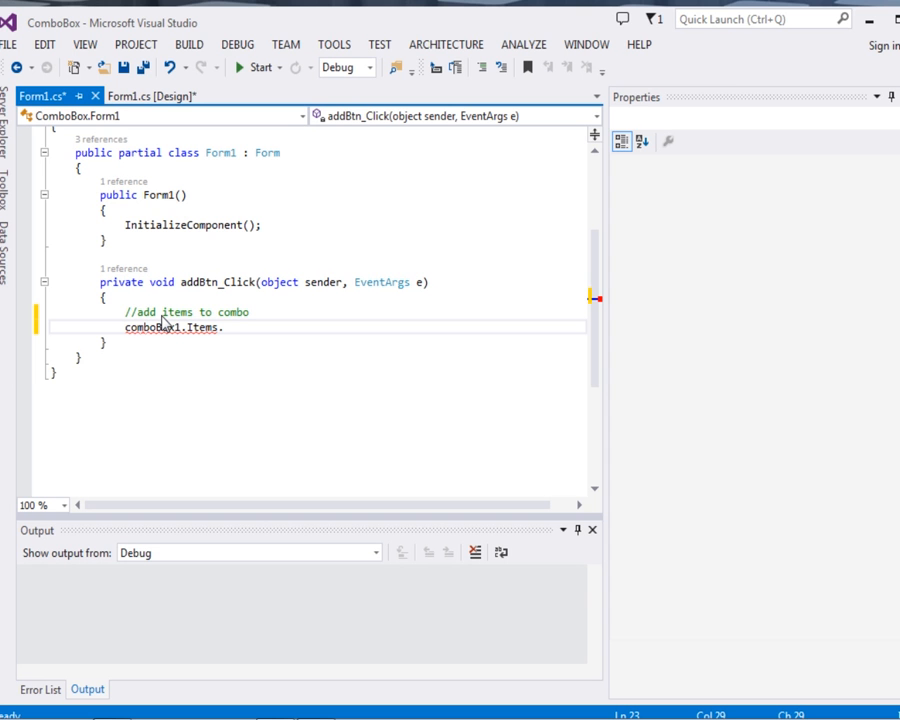
text(Add)
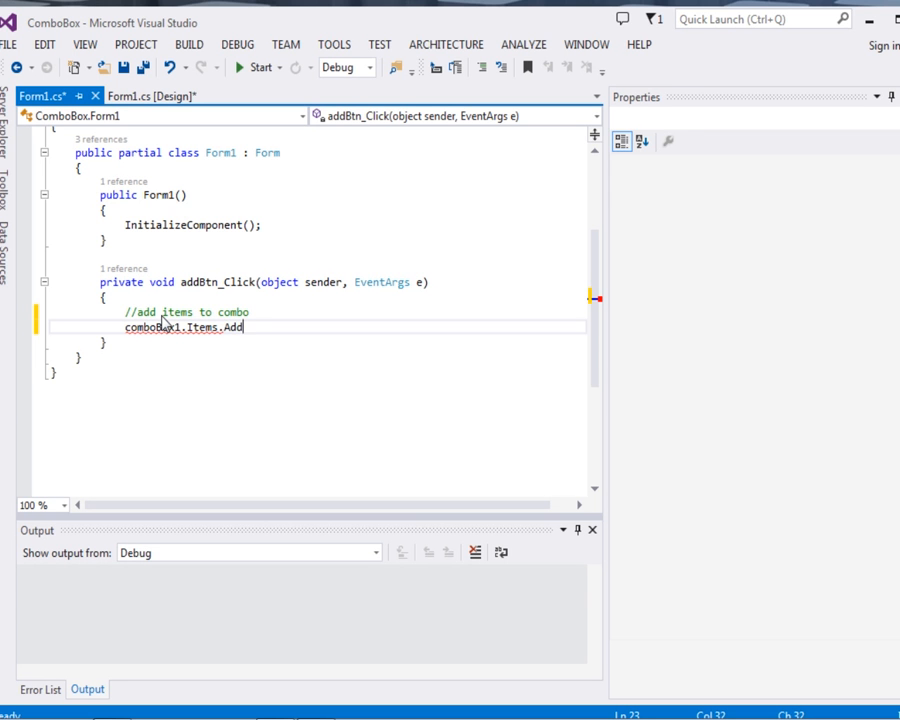
text((""))
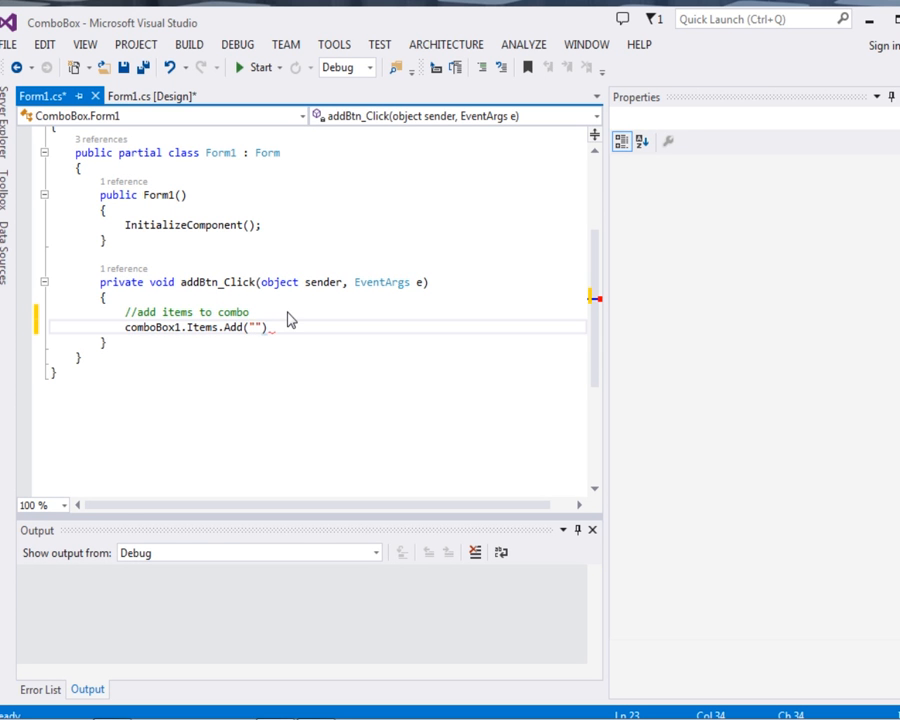
text(Number 1)
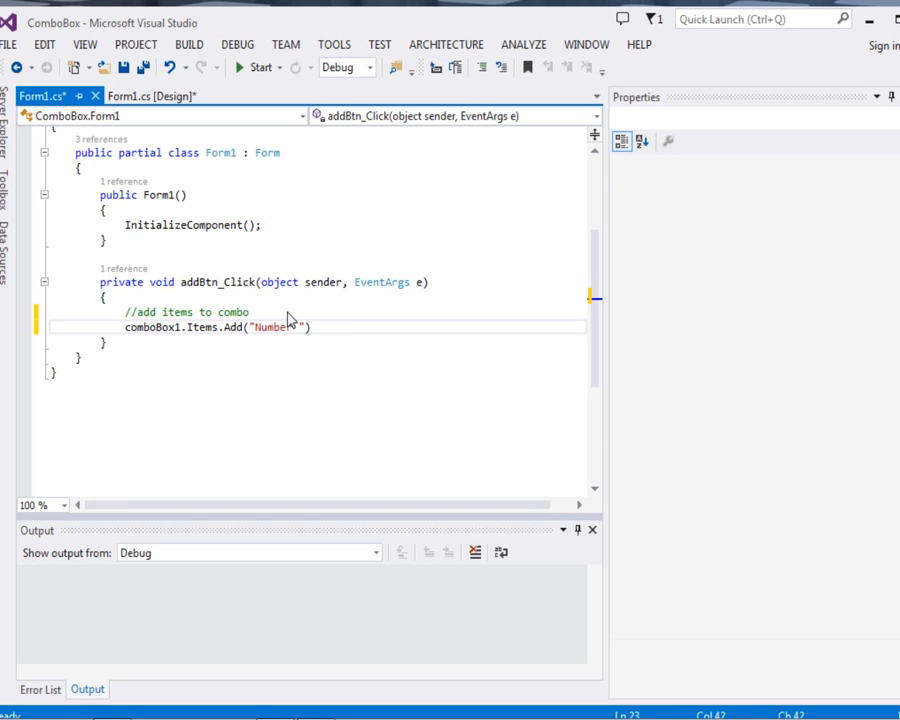
text(+ i)
text(int i=)
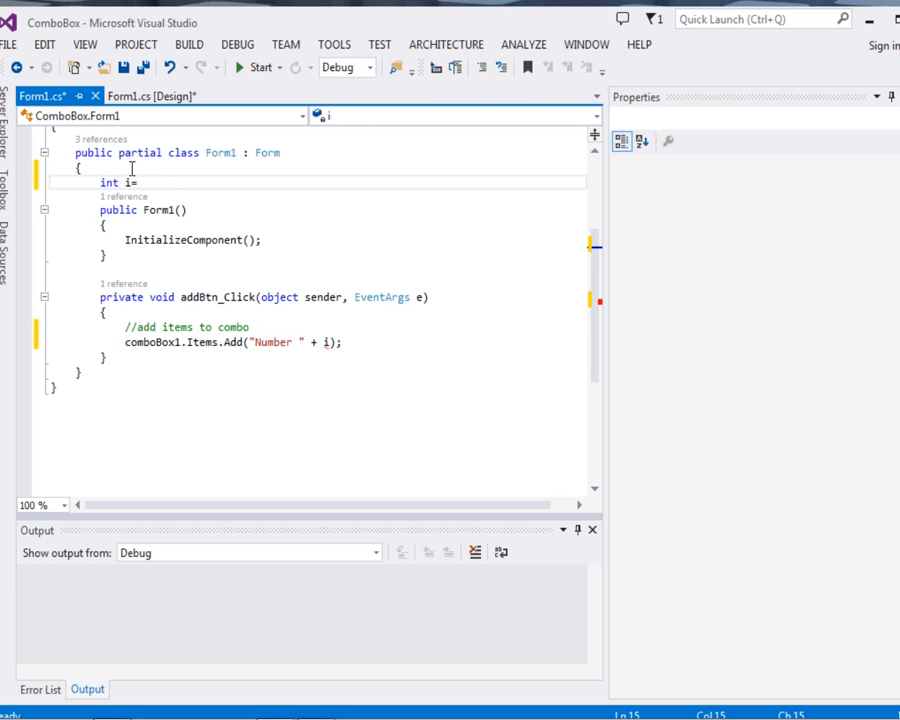
Initialise int i = 0 and add //increment i with i += 1 in addBtn_Click.
text(0;)
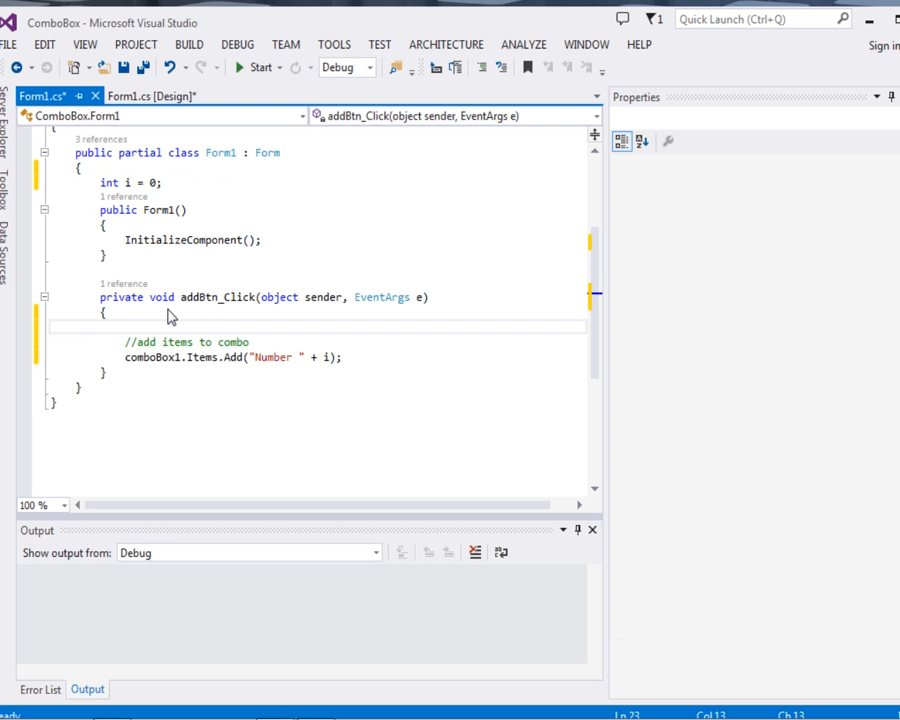
text(//in)
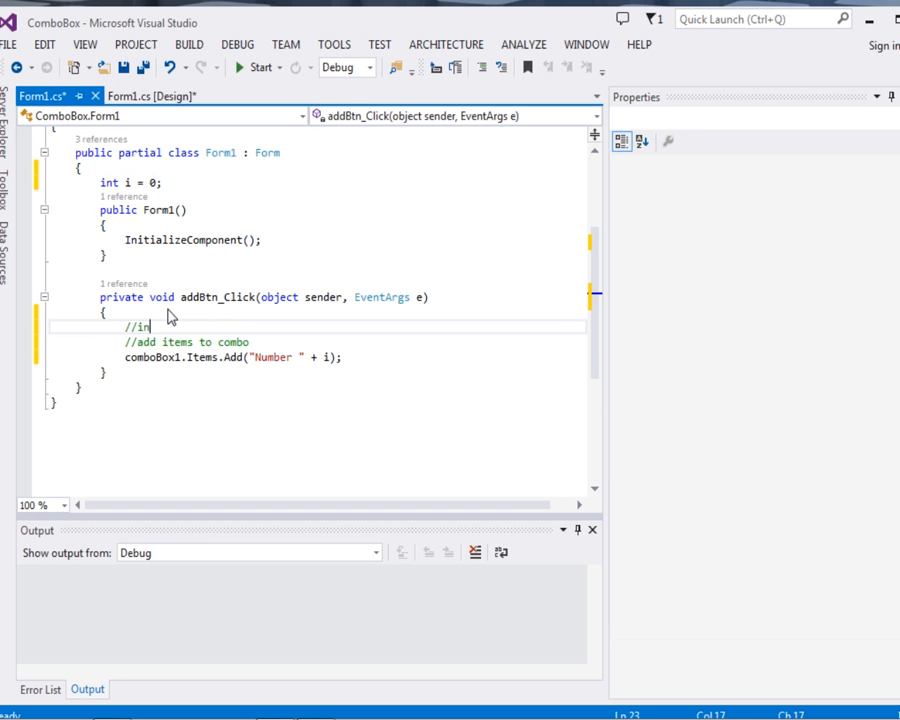
text(crement)
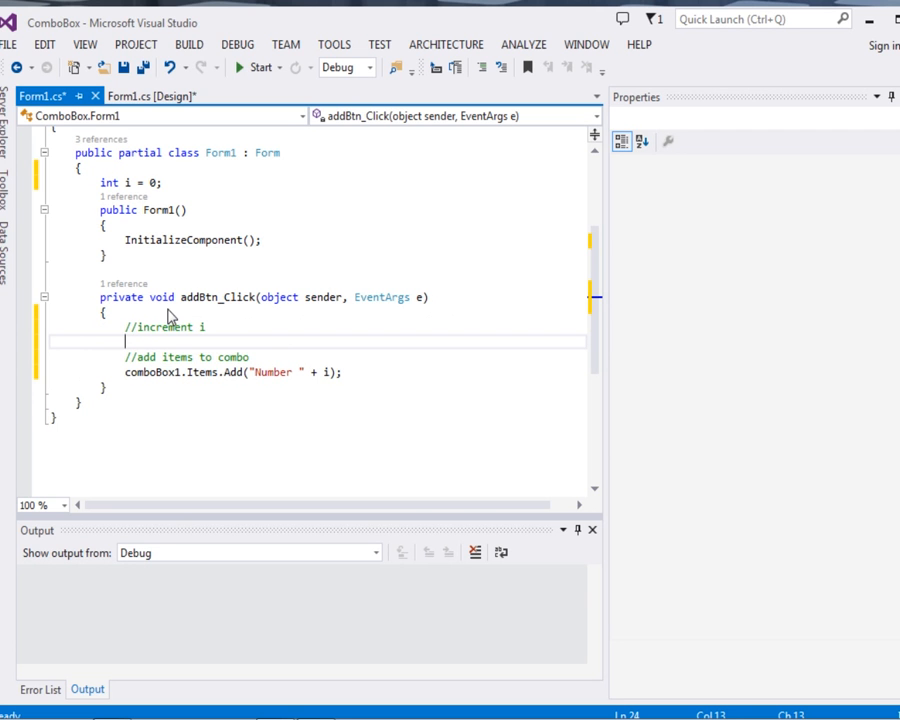
text(i=)
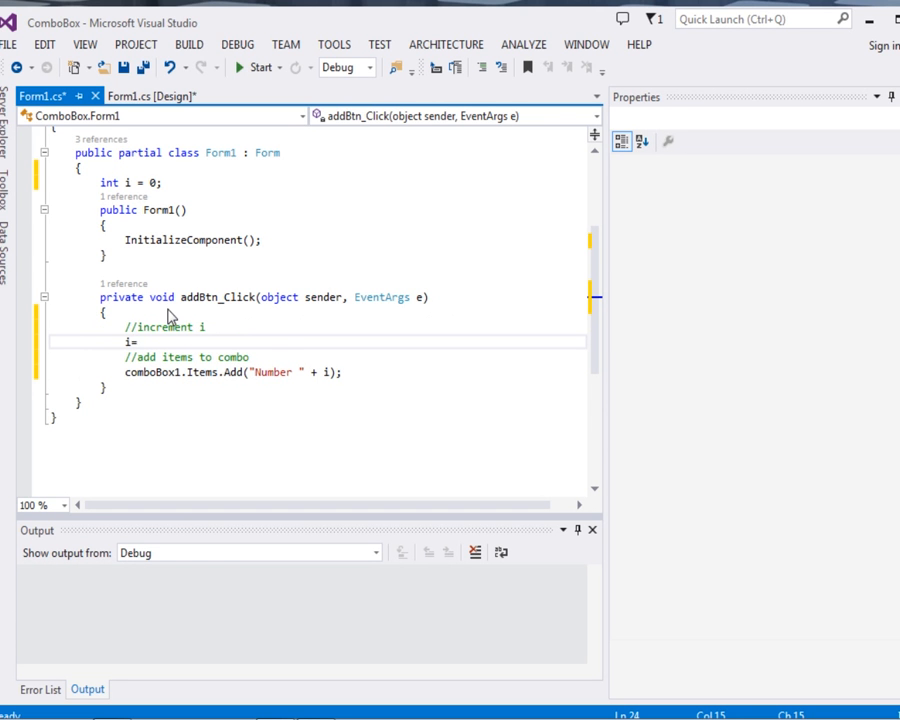
text(+)
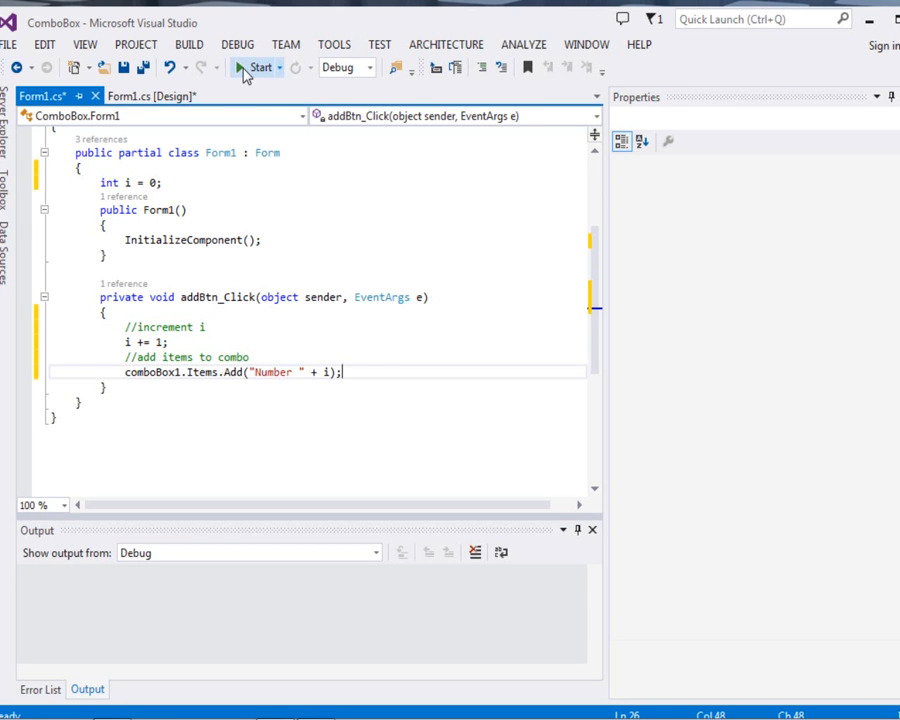
Run the app, confirm Number 1 appears in the dropdown, then close it and return to the designer.
click(258, 67)
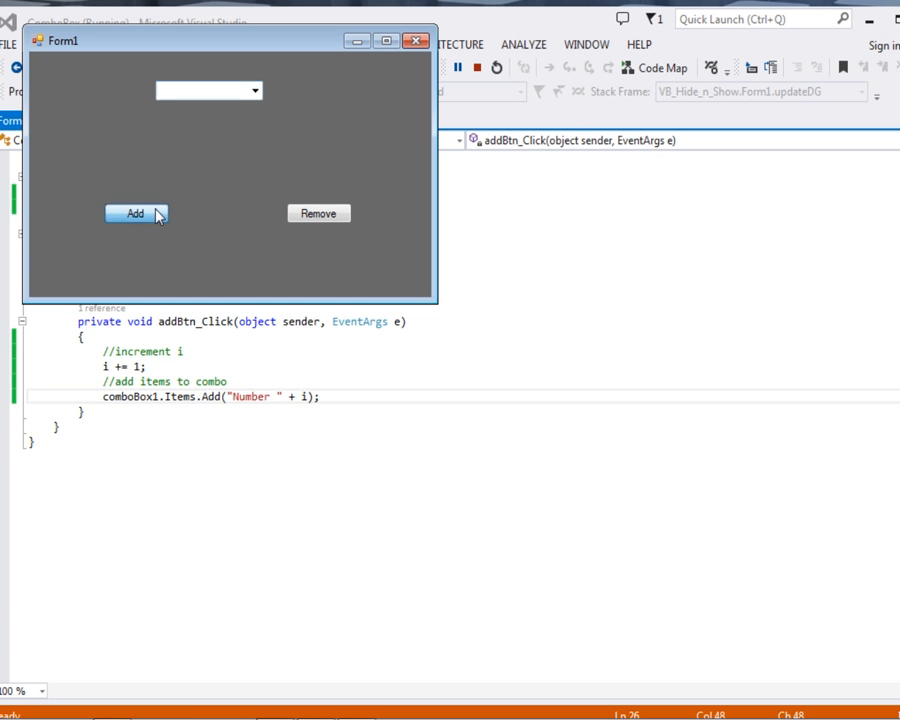
click(136, 213)
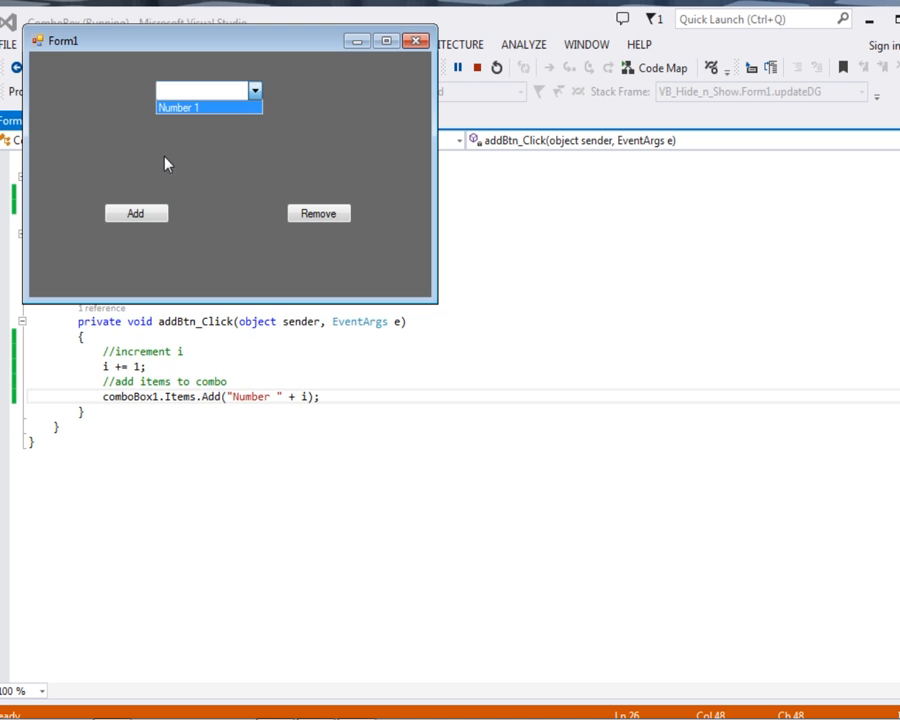
click(254, 90)
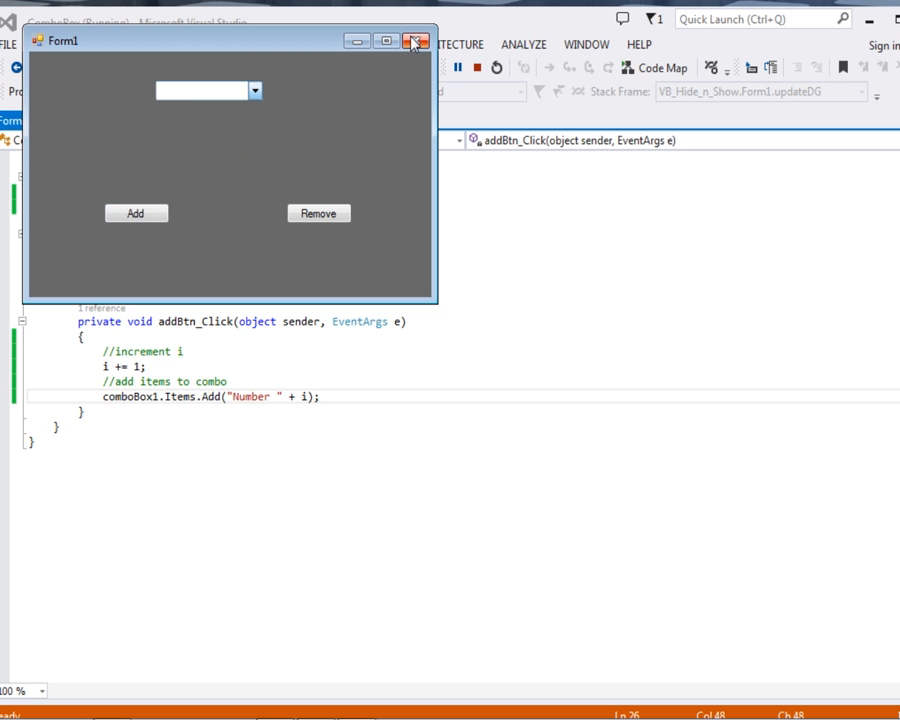
click(416, 41)
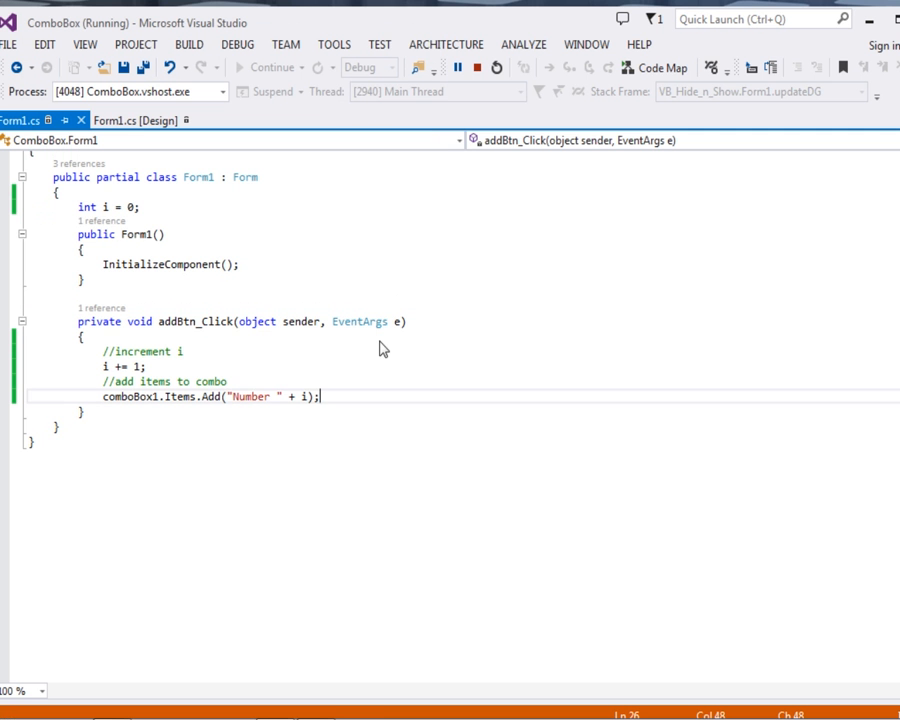
click(476, 67)
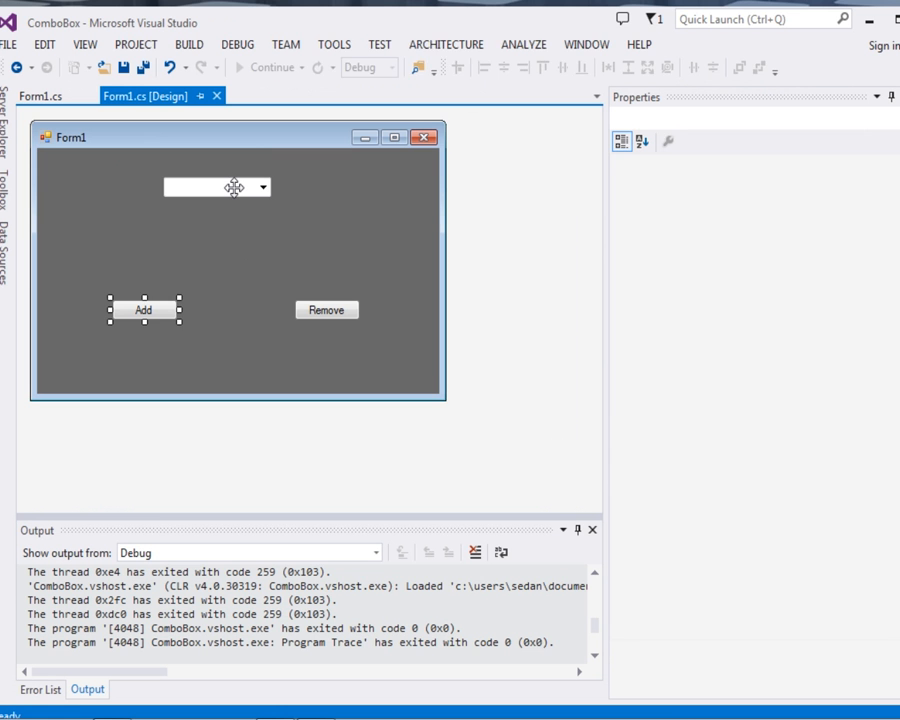
Give comboBox1 a SelectedIndexChanged handler calling MessageBox.Show(comboBox1.Text), then return to the designer.
click(210, 187)
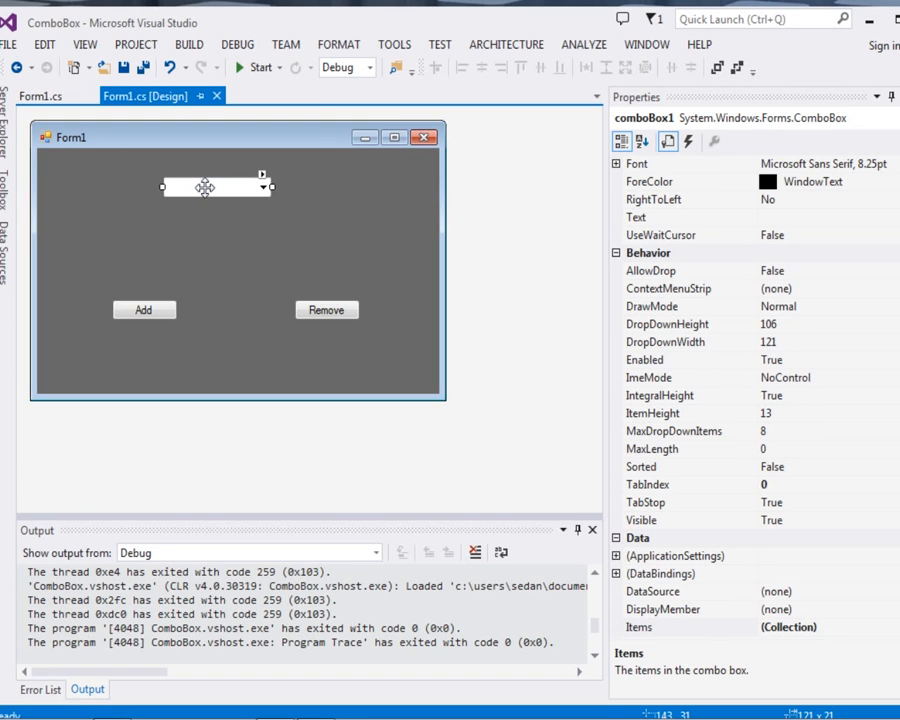
click(40, 95)
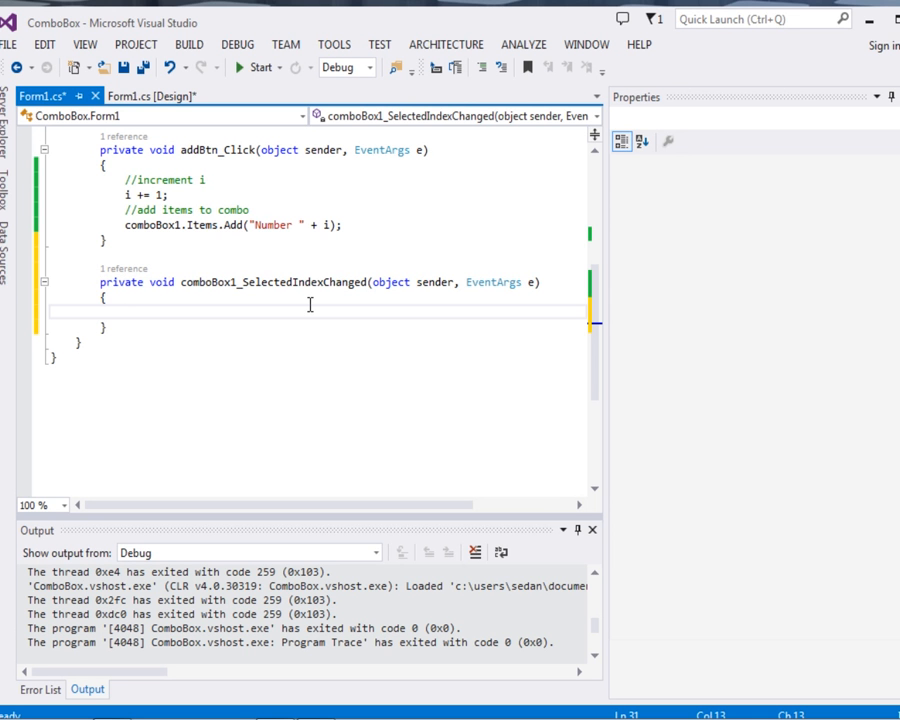
text(M)
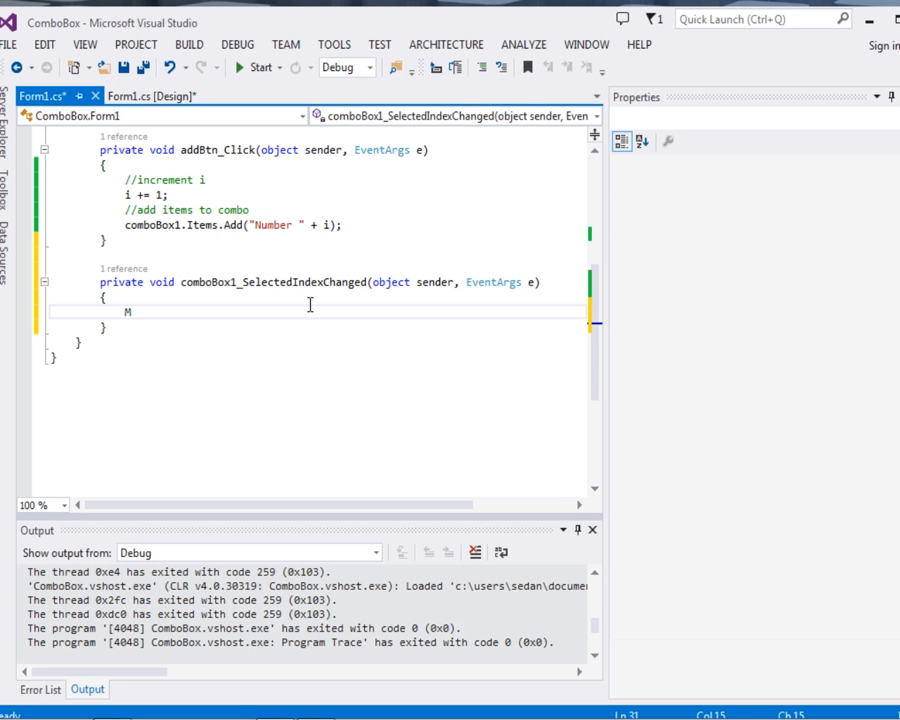
text(essage)
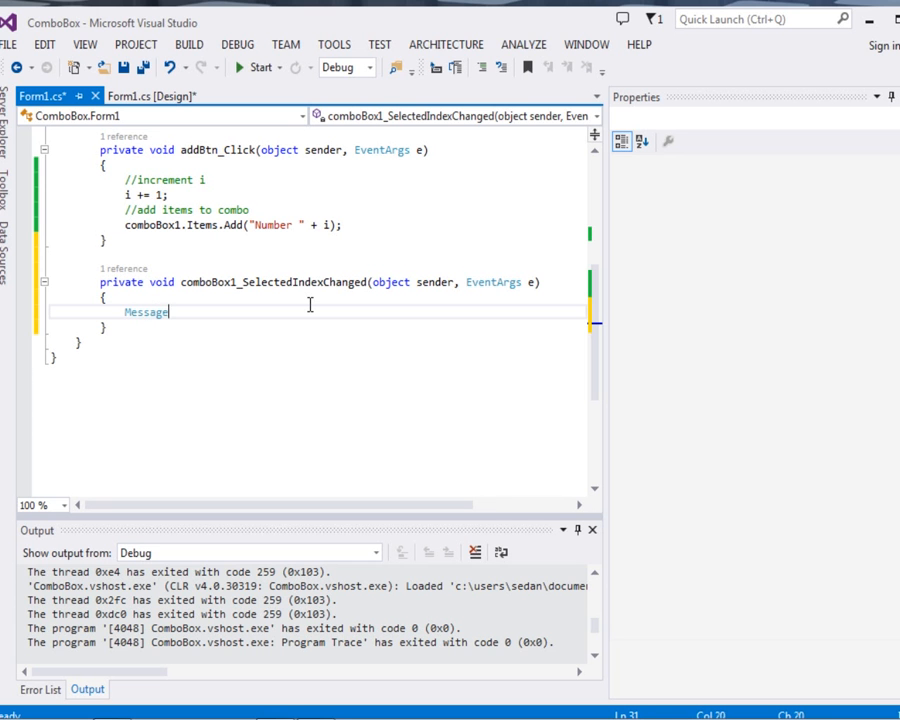
text(Bo)
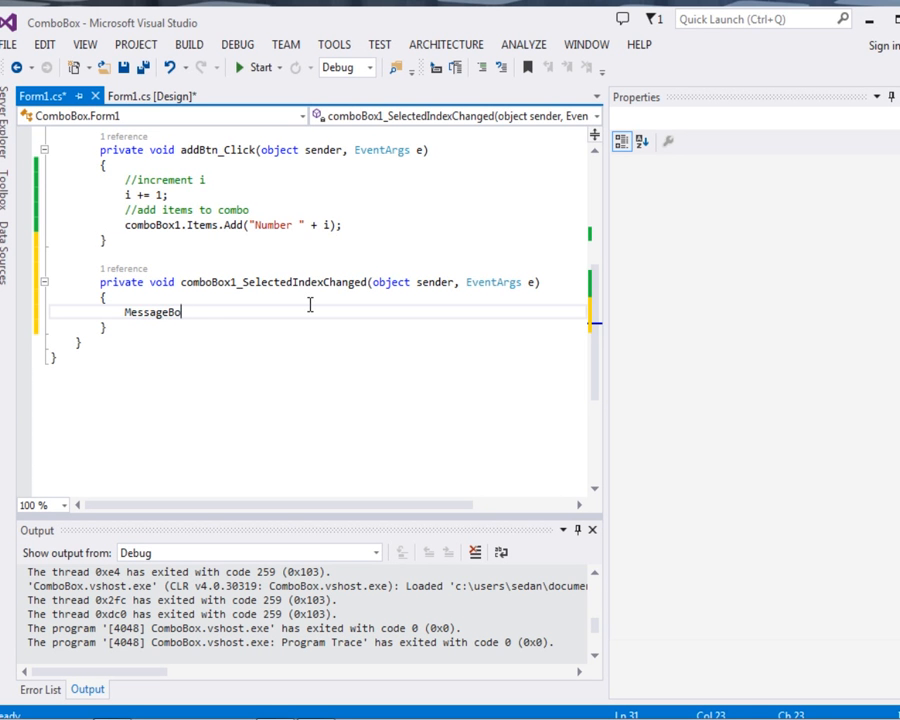
text(.Sh)
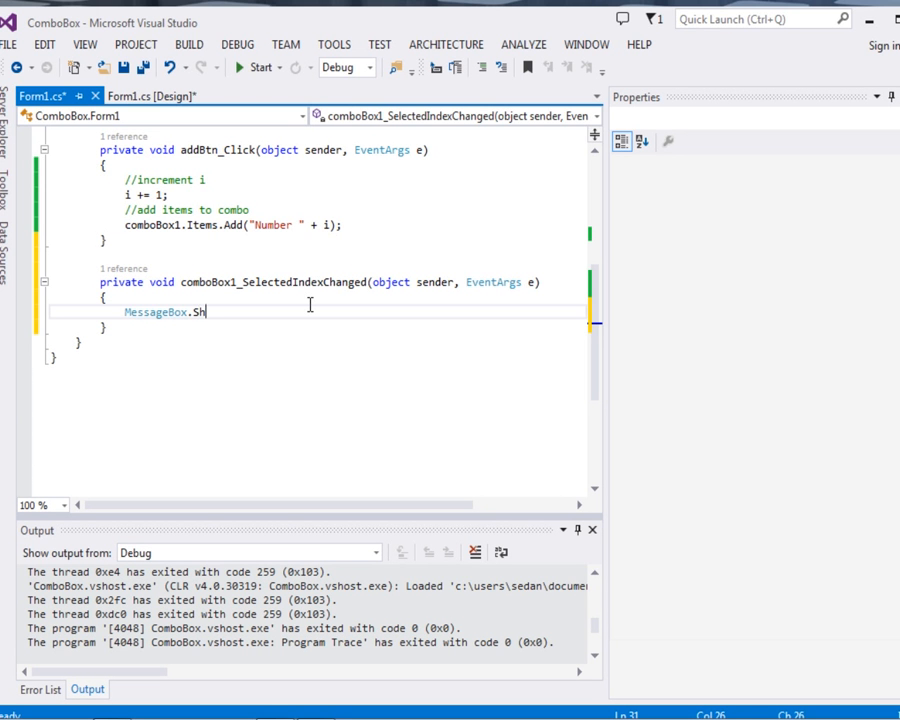
text(ow())
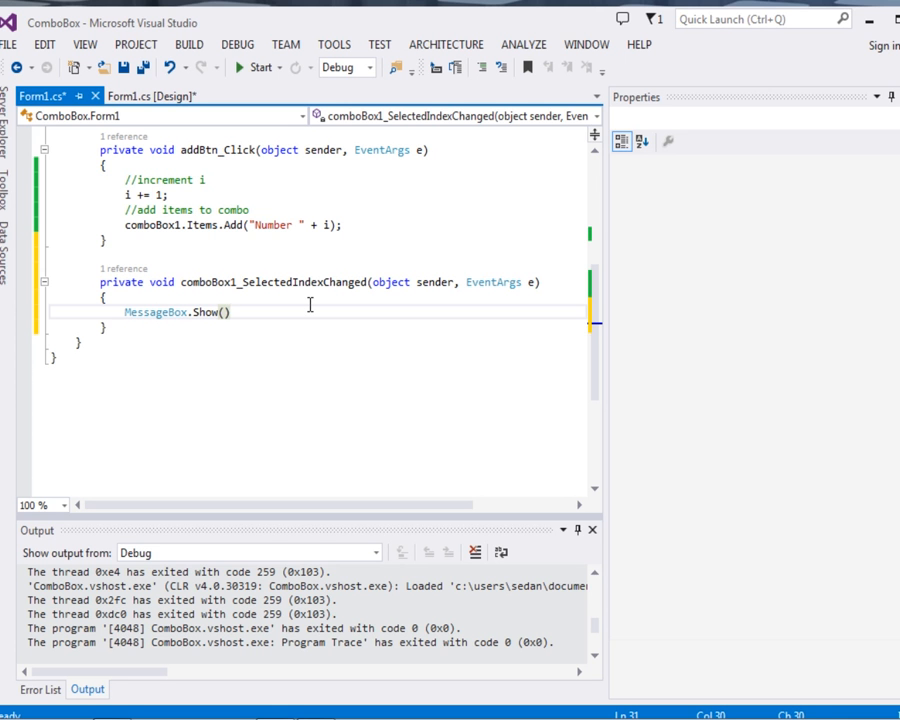
text(;)
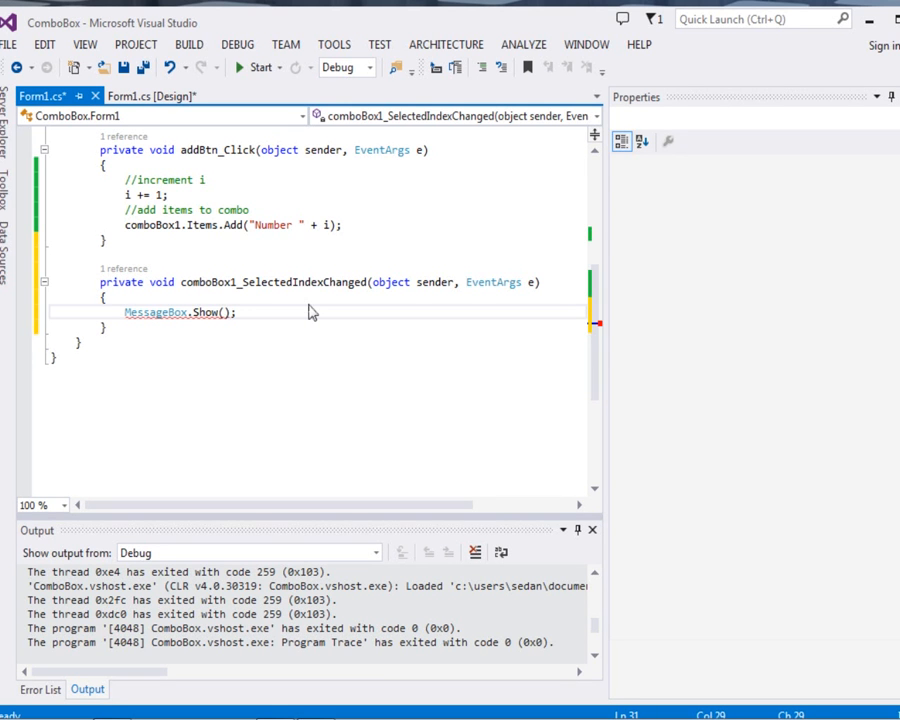
text(comboBox1)
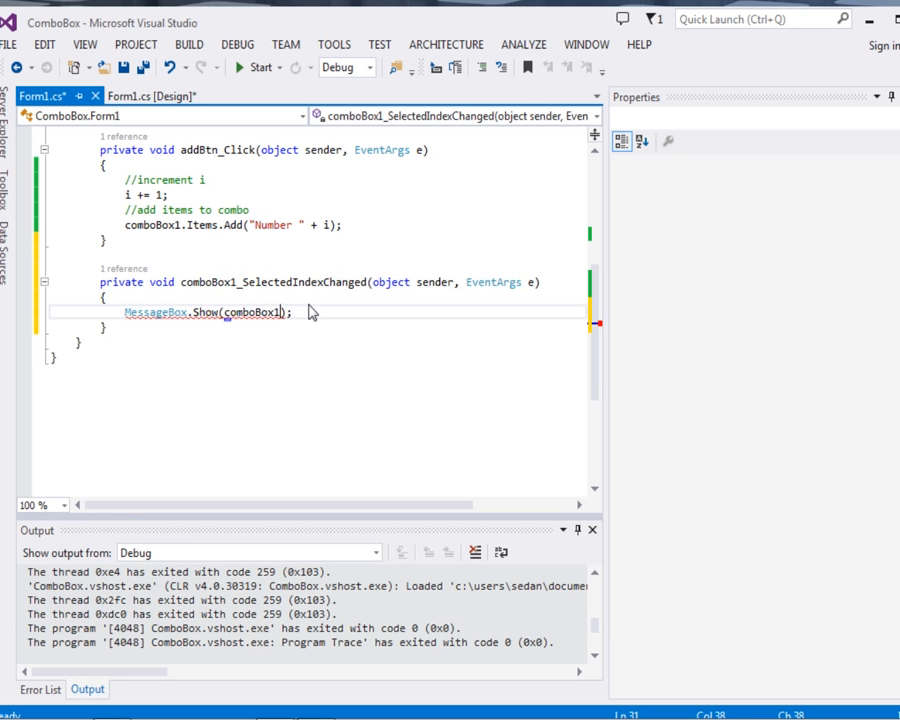
text(.Text)
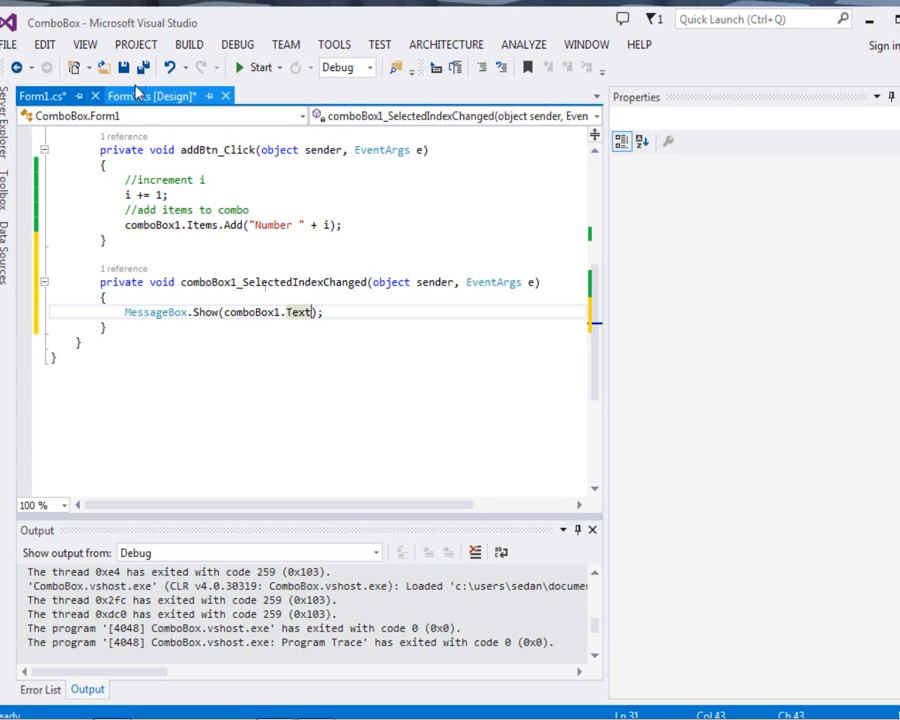
click(150, 95)
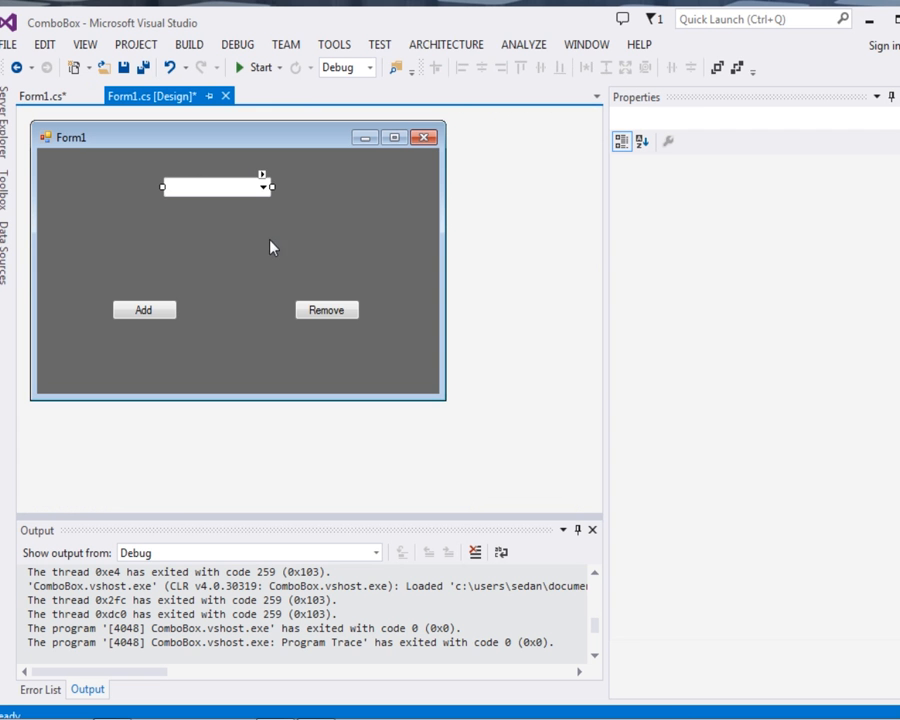
Create the Remove button's click handler and add a '// remove' comment.
click(326, 309)
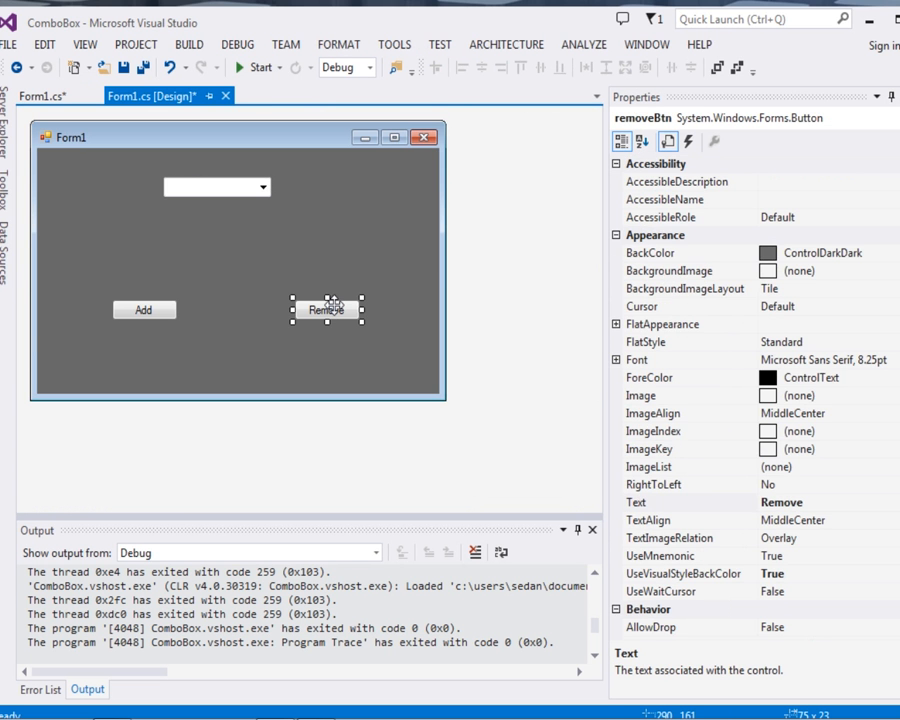
double_click(327, 309)
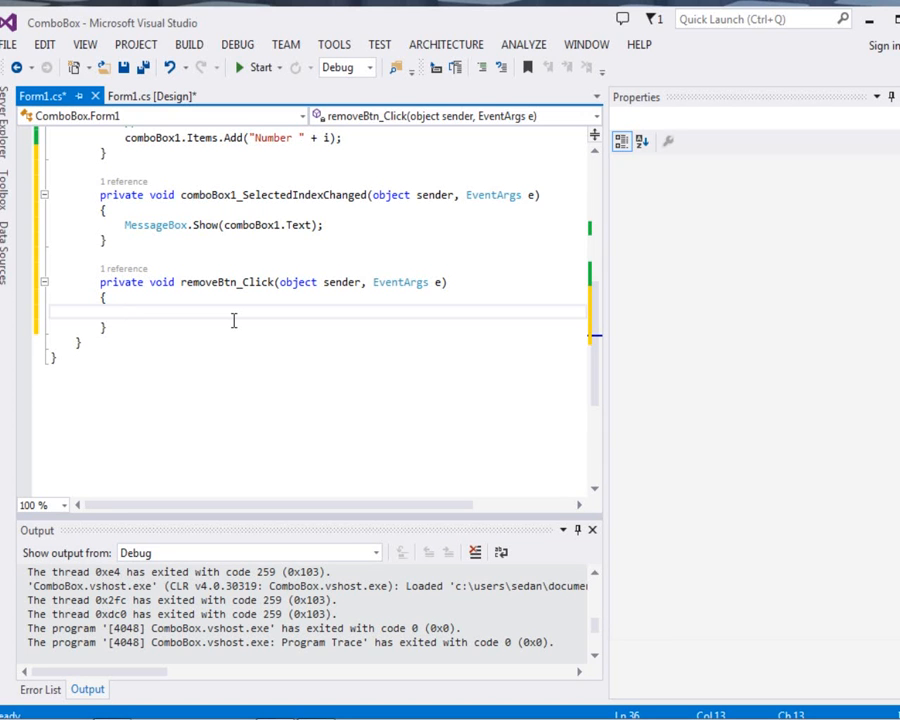
text(//)
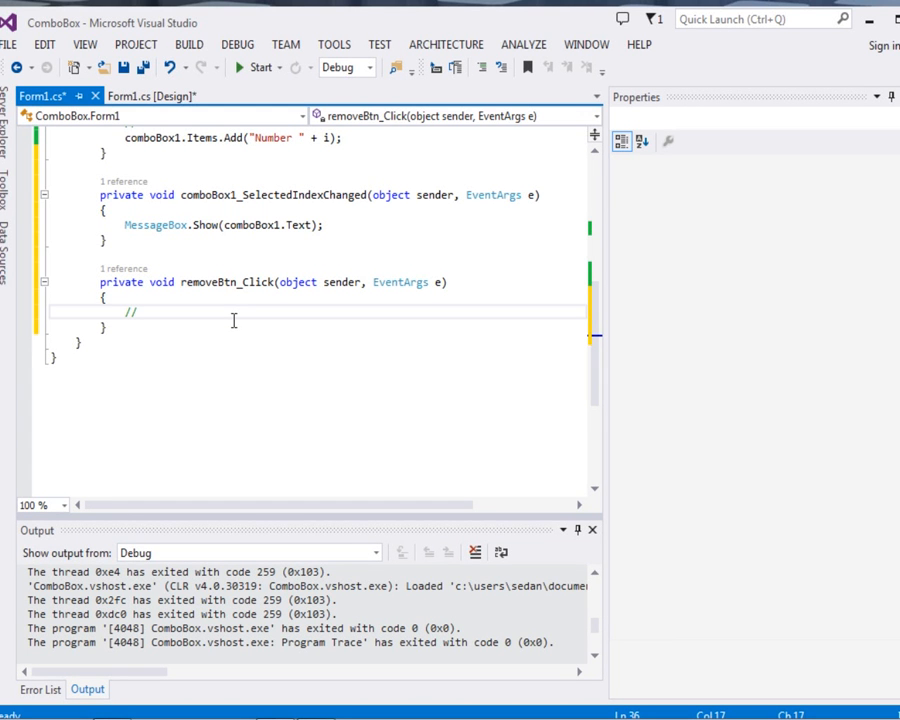
text(remove)
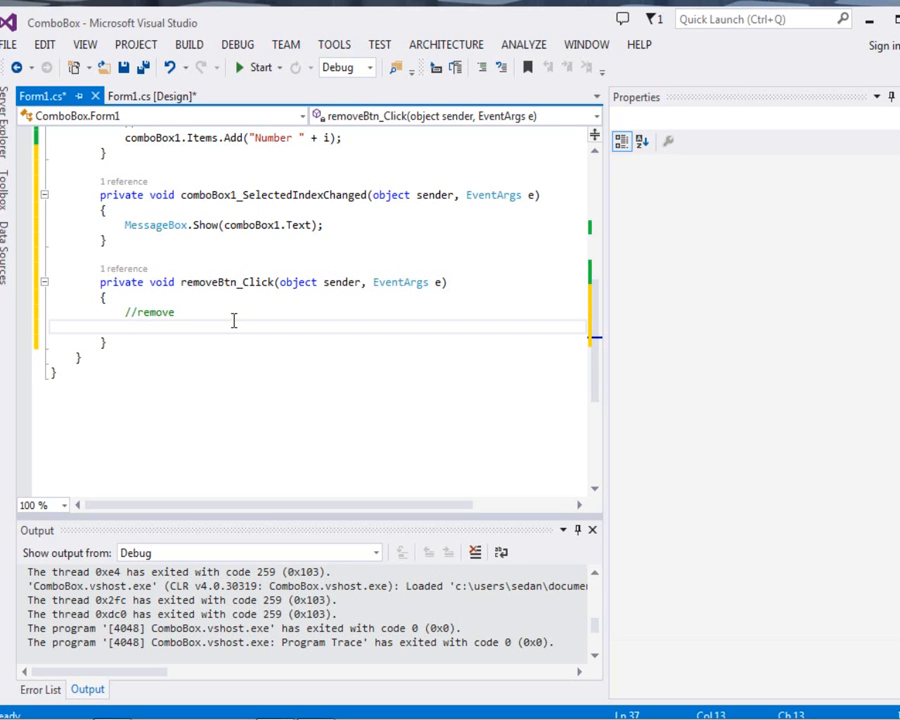
Start an if block checking comboBox1.Items.Count > 0.
text(if()
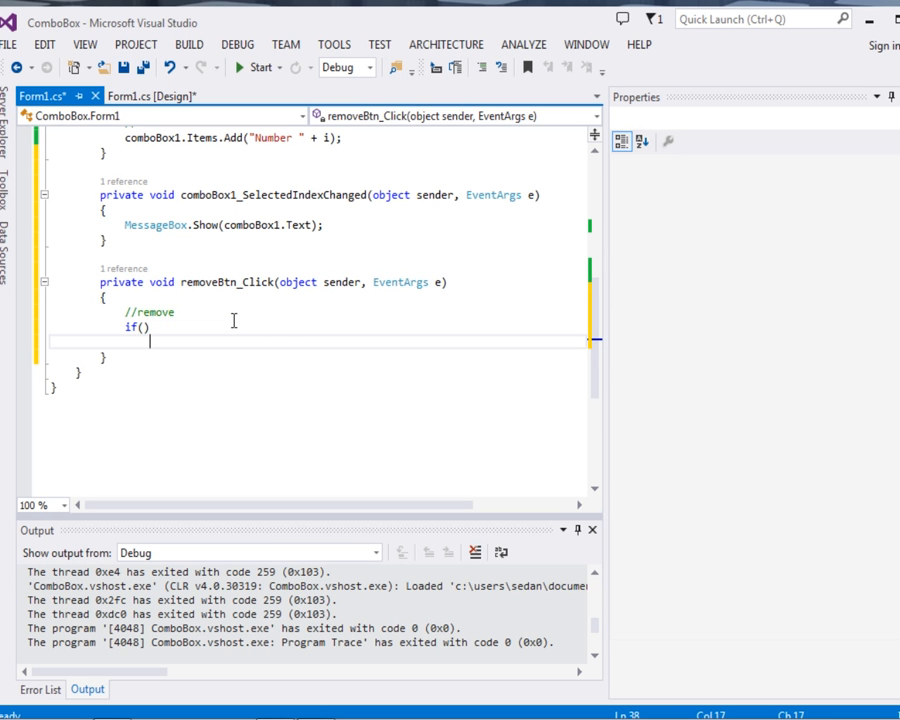
text({)
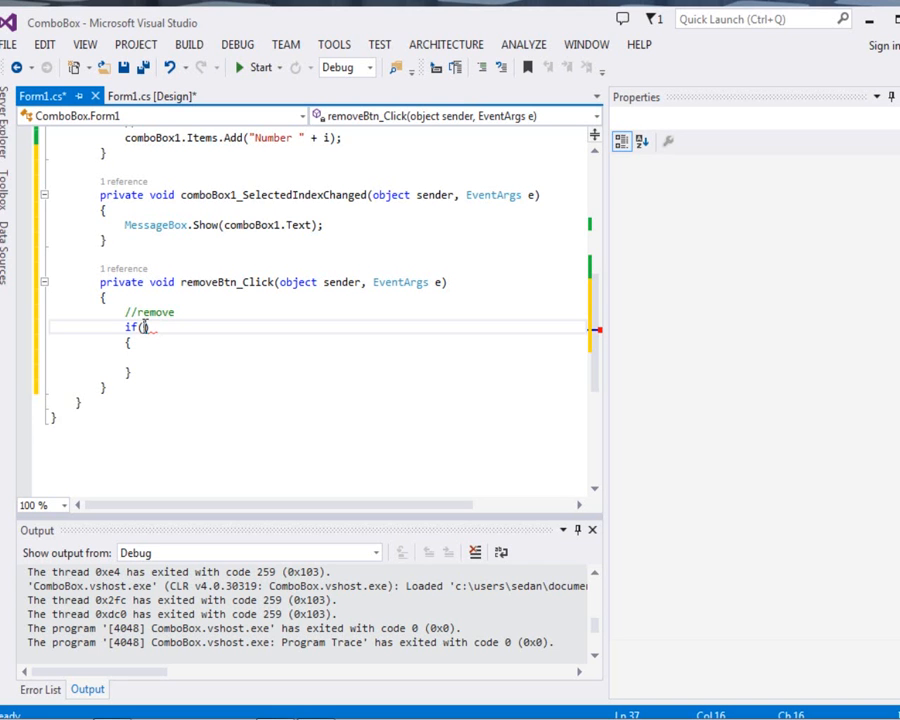
text(comboBox1)
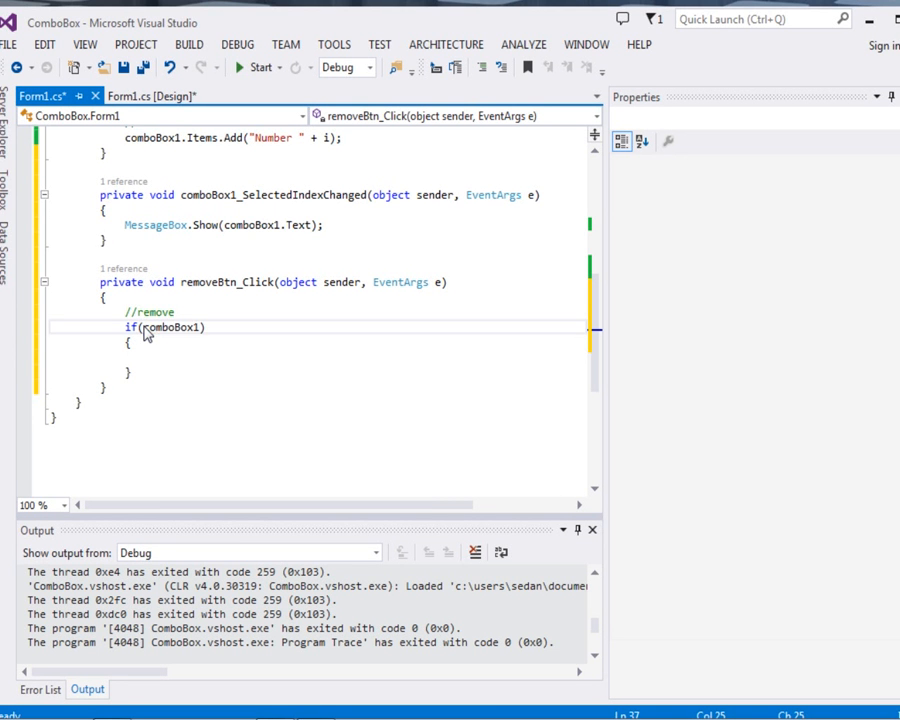
text())
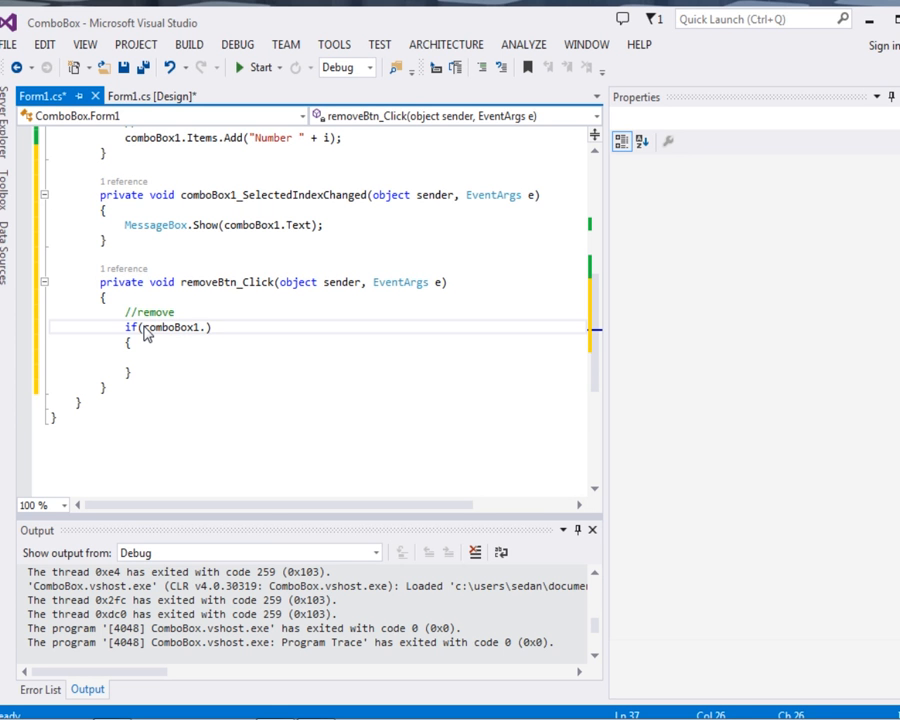
text(Items)
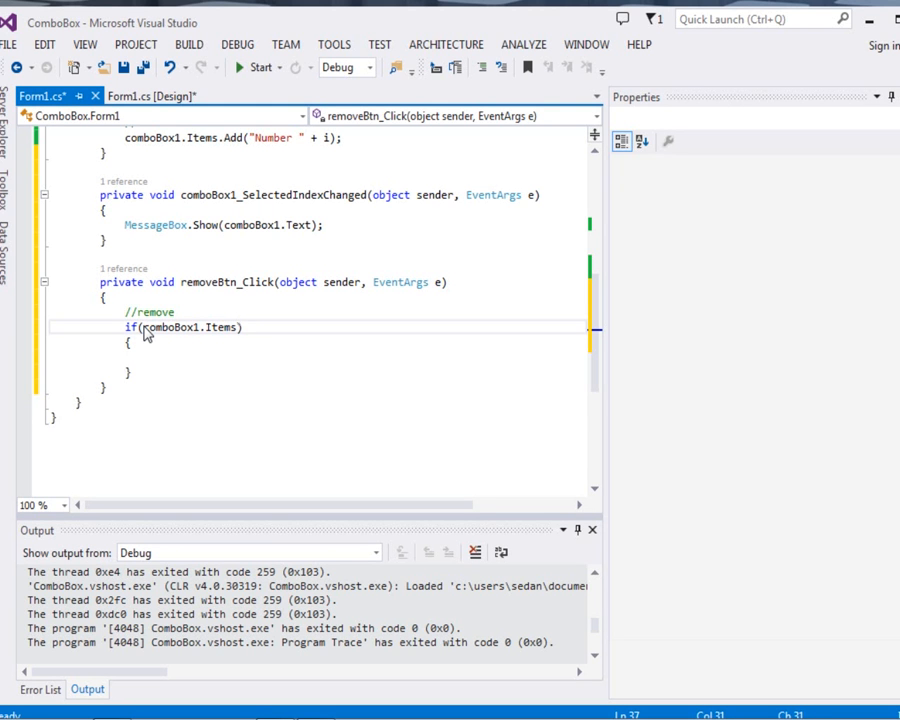
text(Count>)
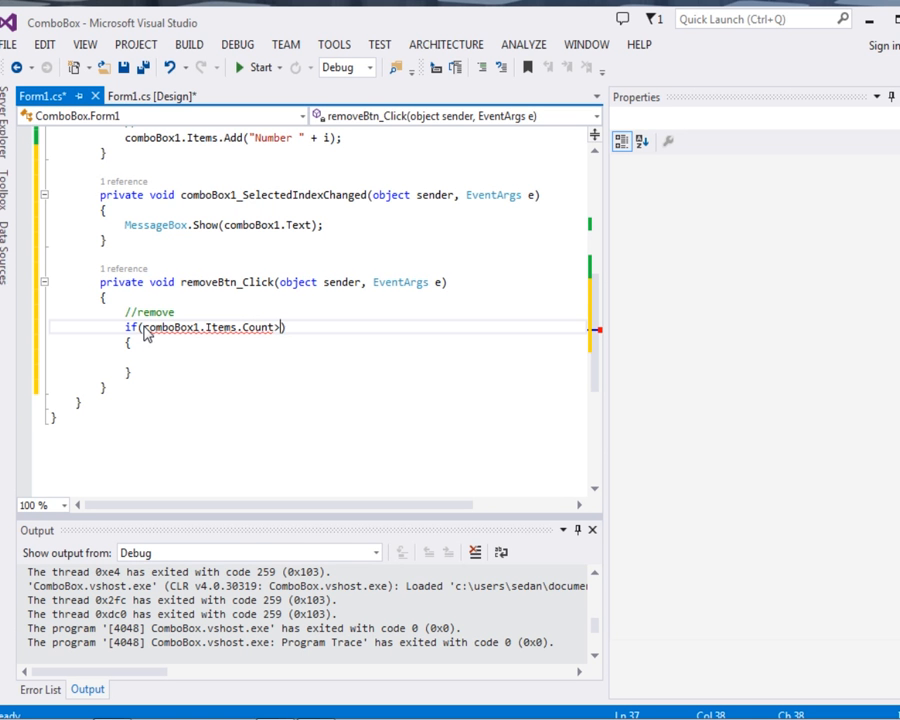
text(0)
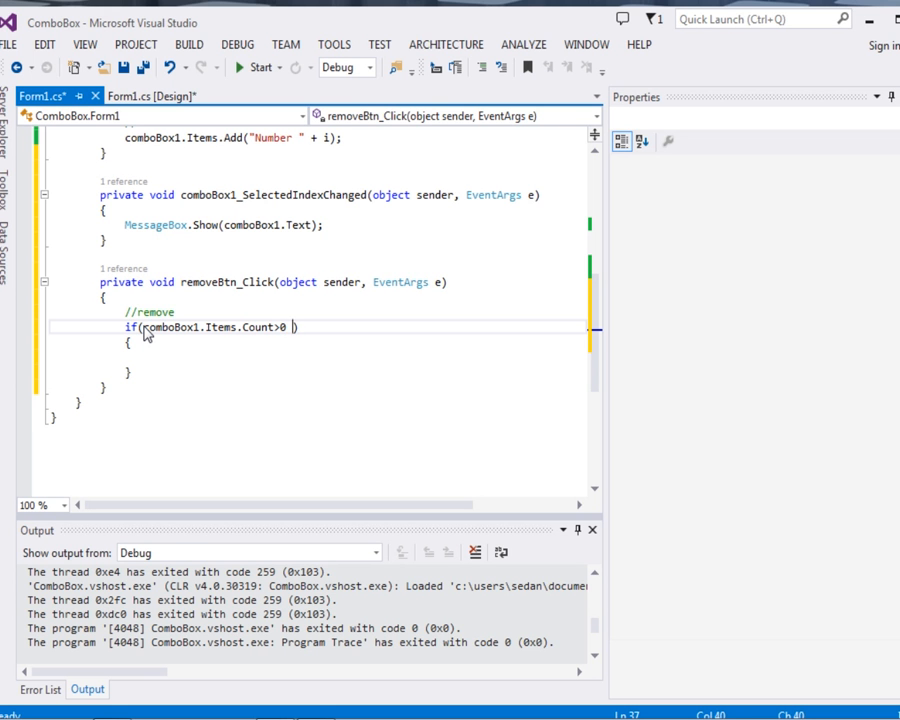
Add && !String.IsNullOrEmpty(comboBox1.Text) to the condition, then begin an else.
text(&&)
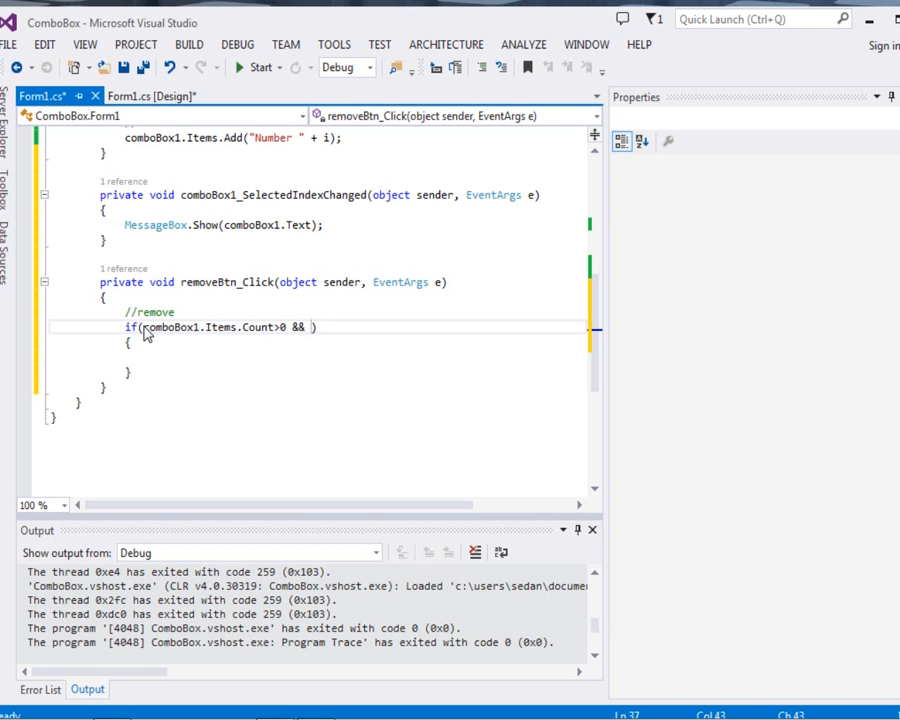
text(())
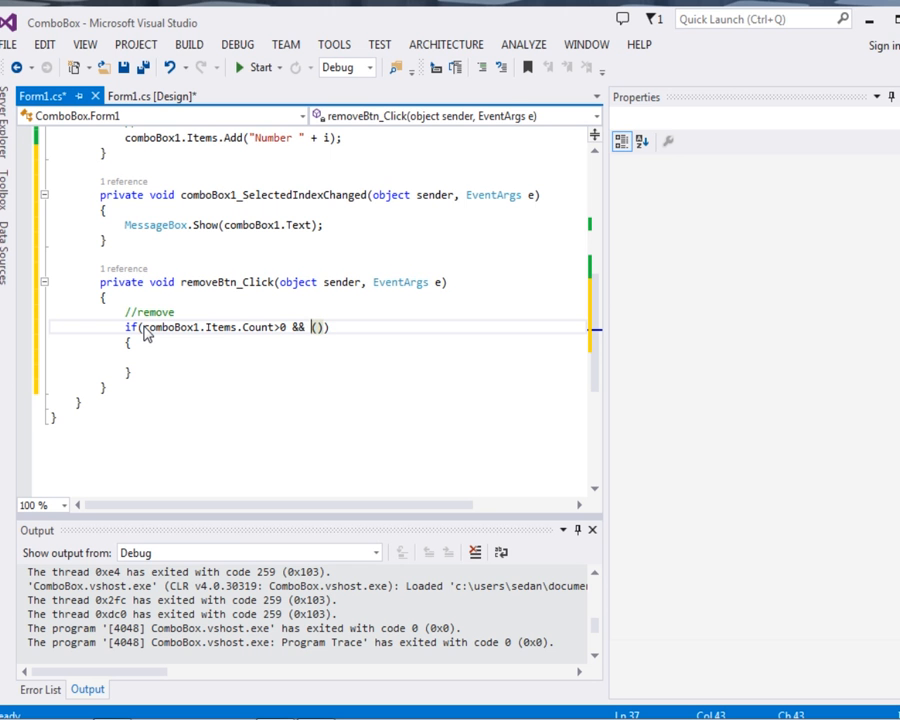
text(!)
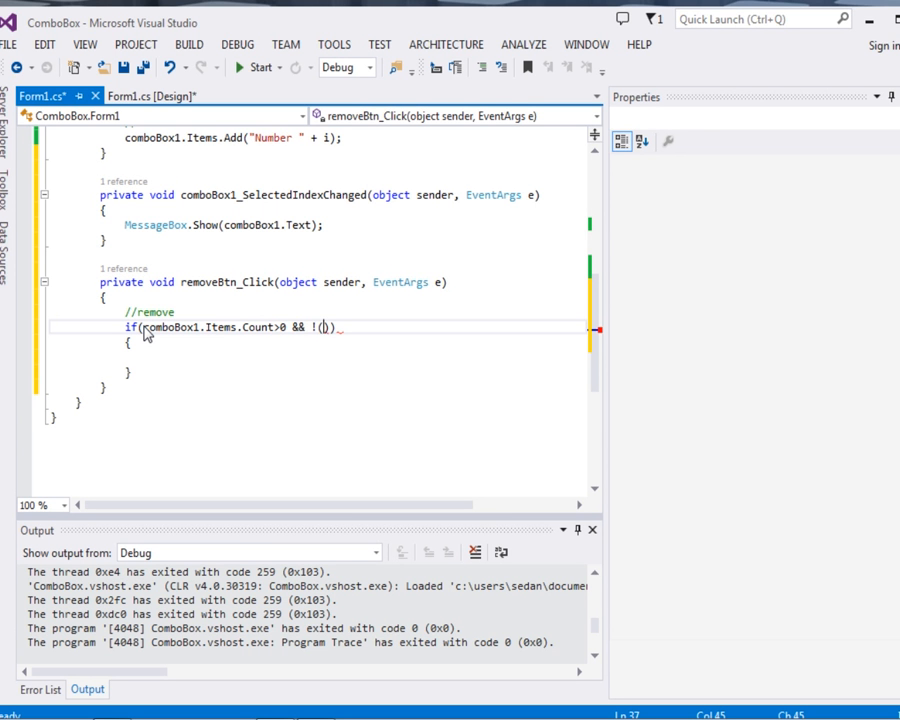
text(String.)
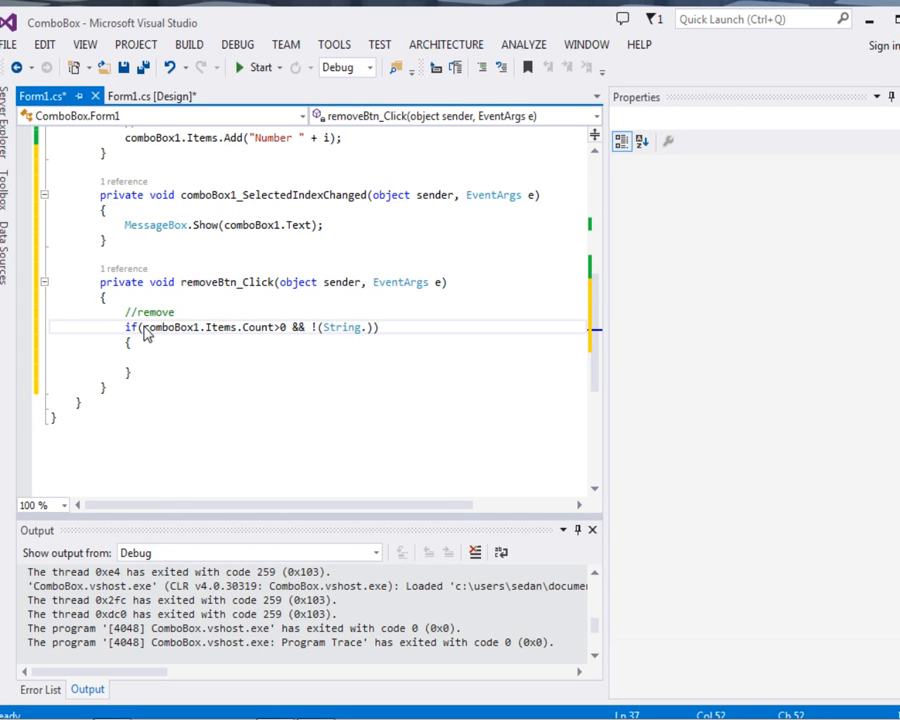
text(IsNullOrEmpty()
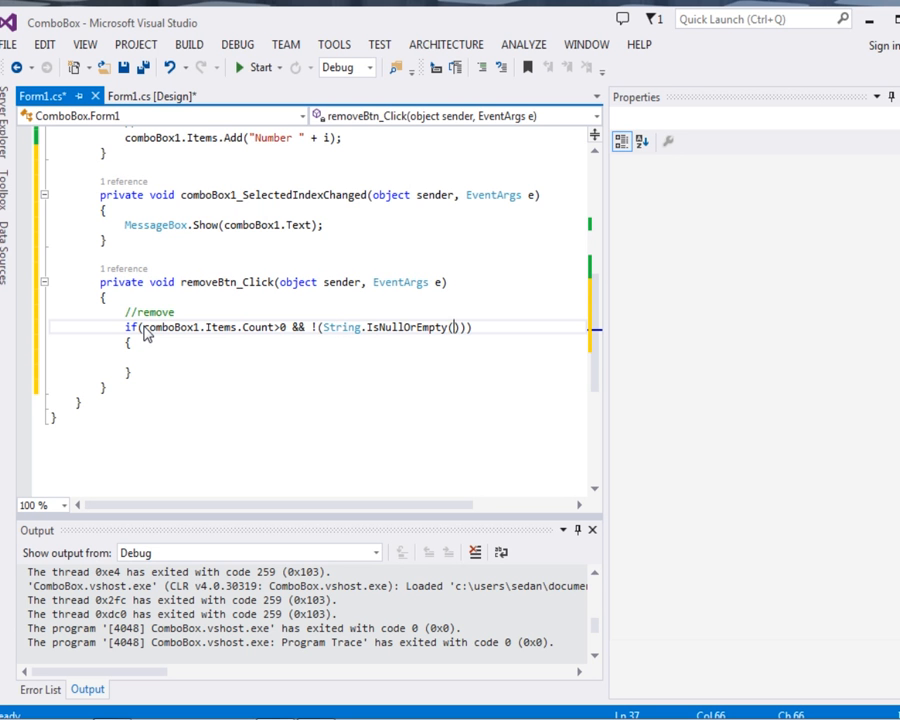
text(comboBox1)
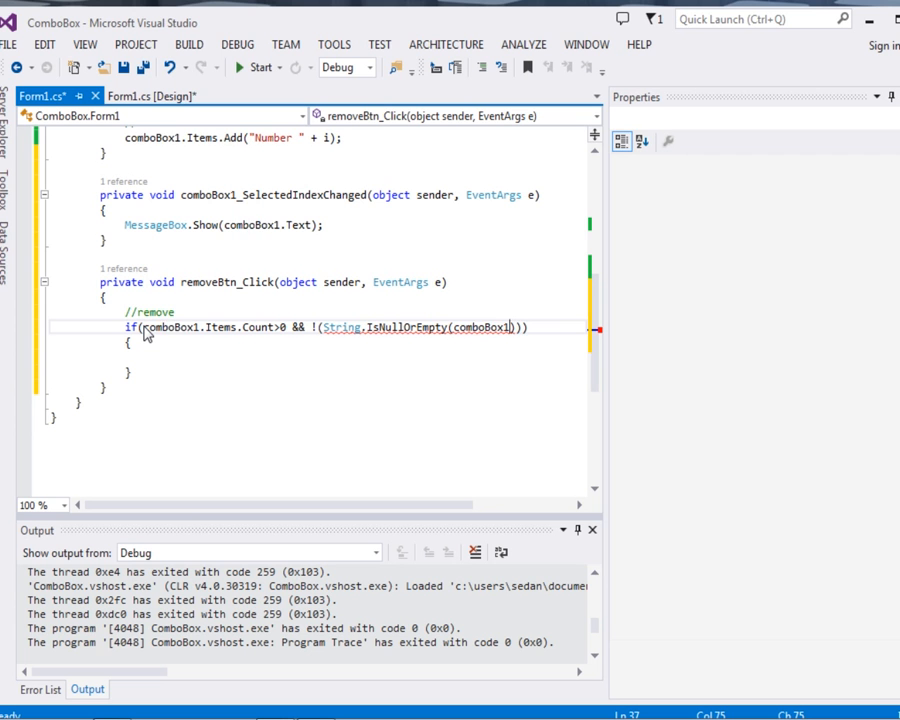
text(.)
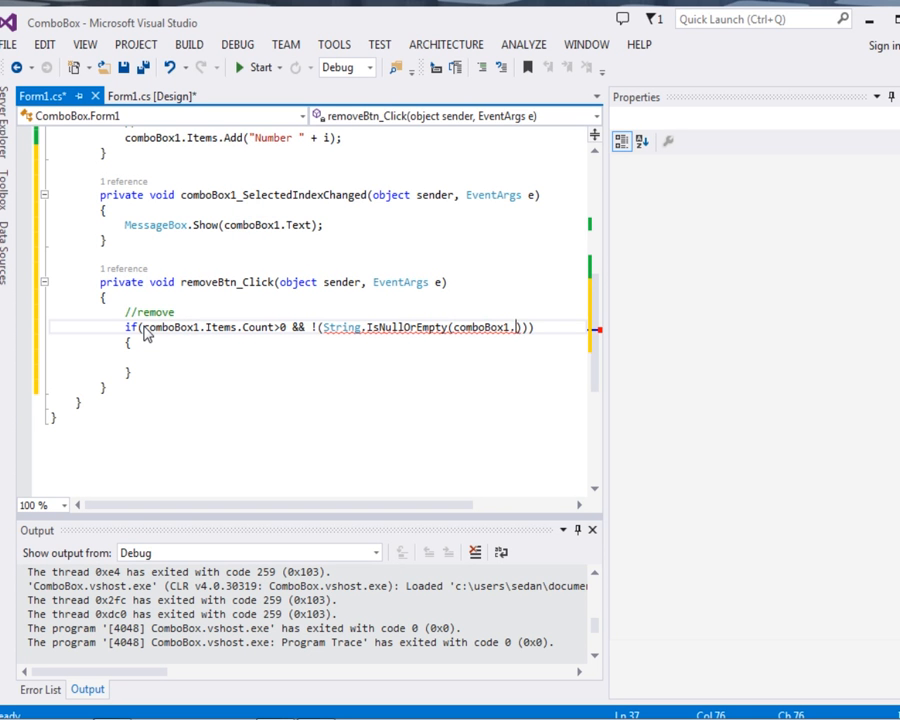
text(Text)
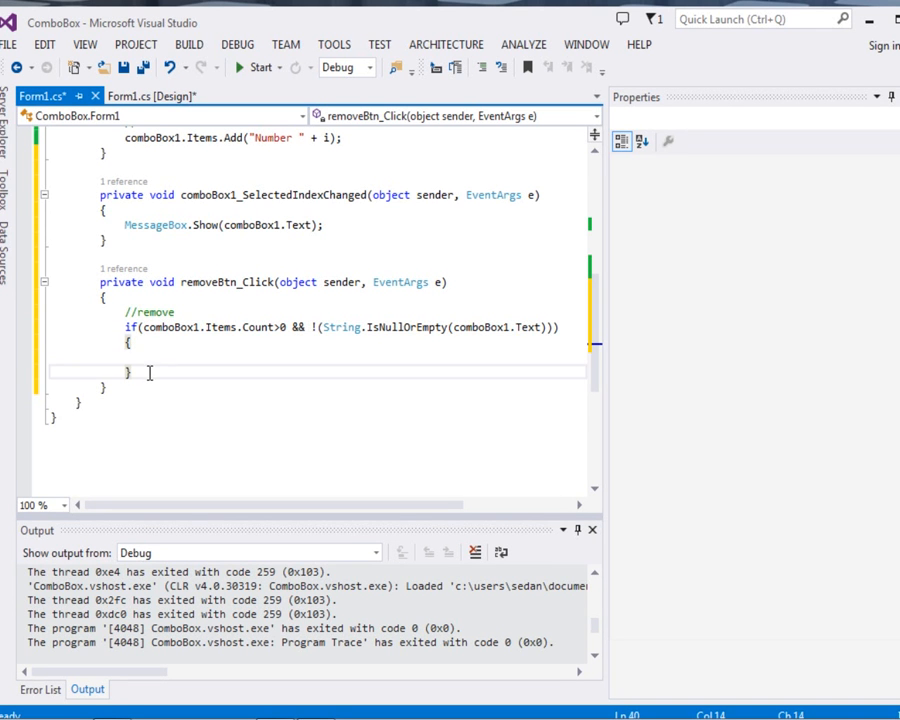
text(else)
text({ )
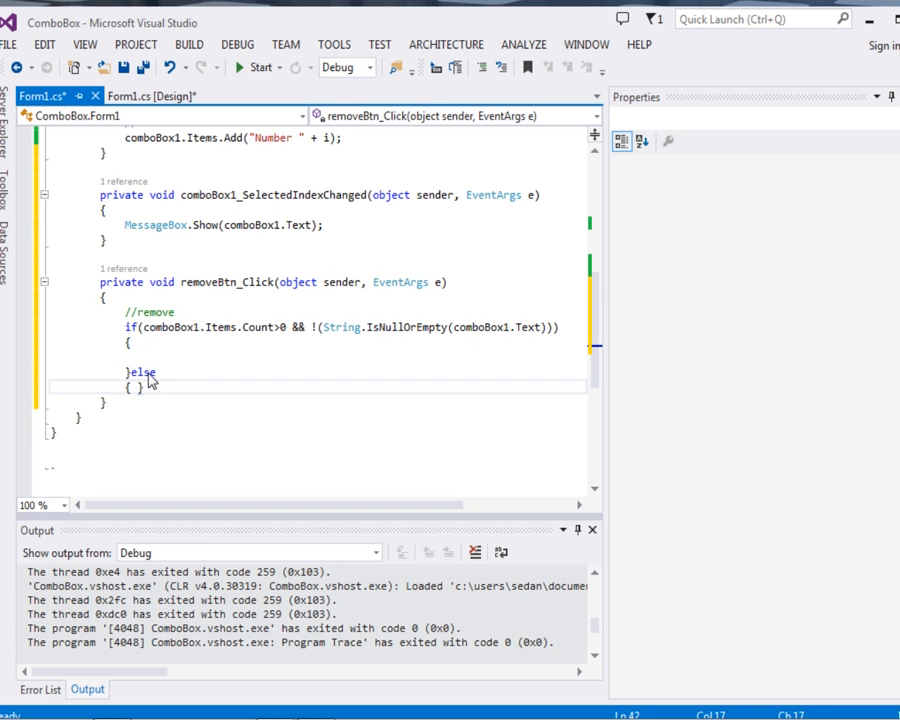
Make the else branch call MessageBox.Show("Nothing").
text(Mess)
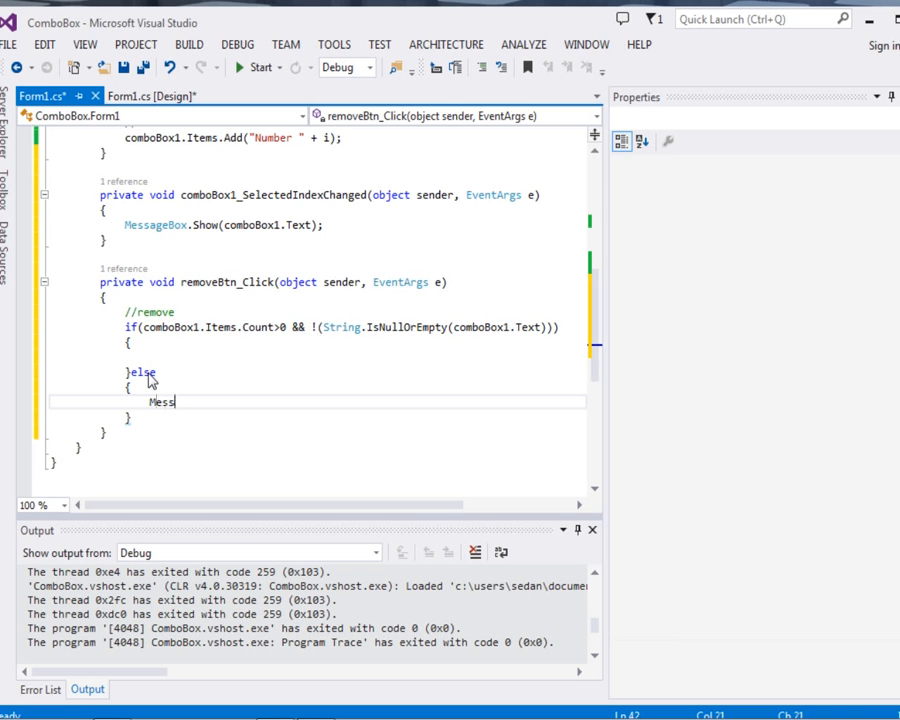
text(ageBox.Sho)
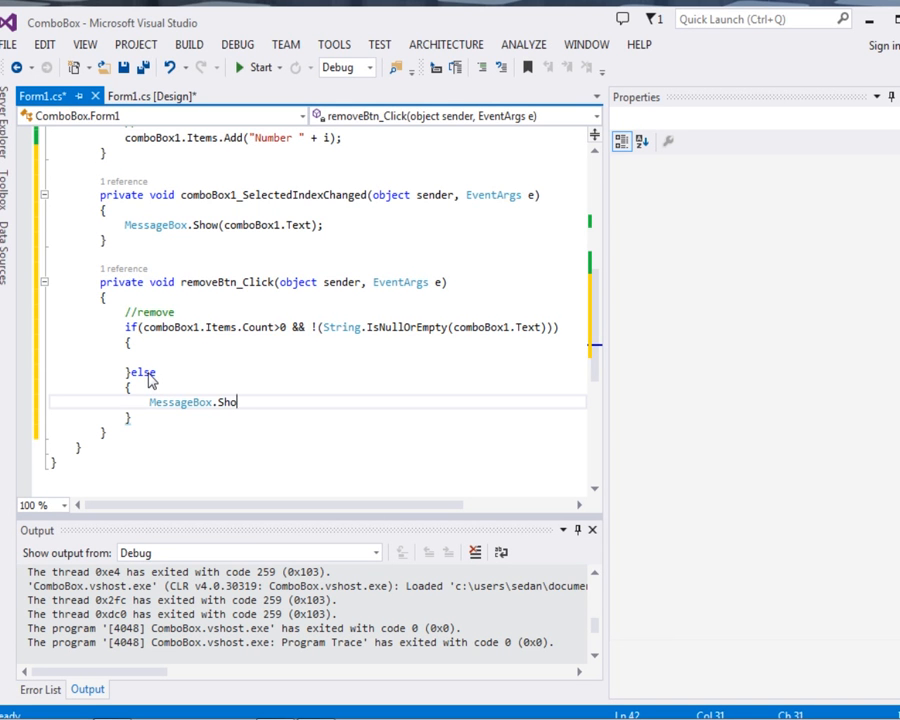
text(w();)
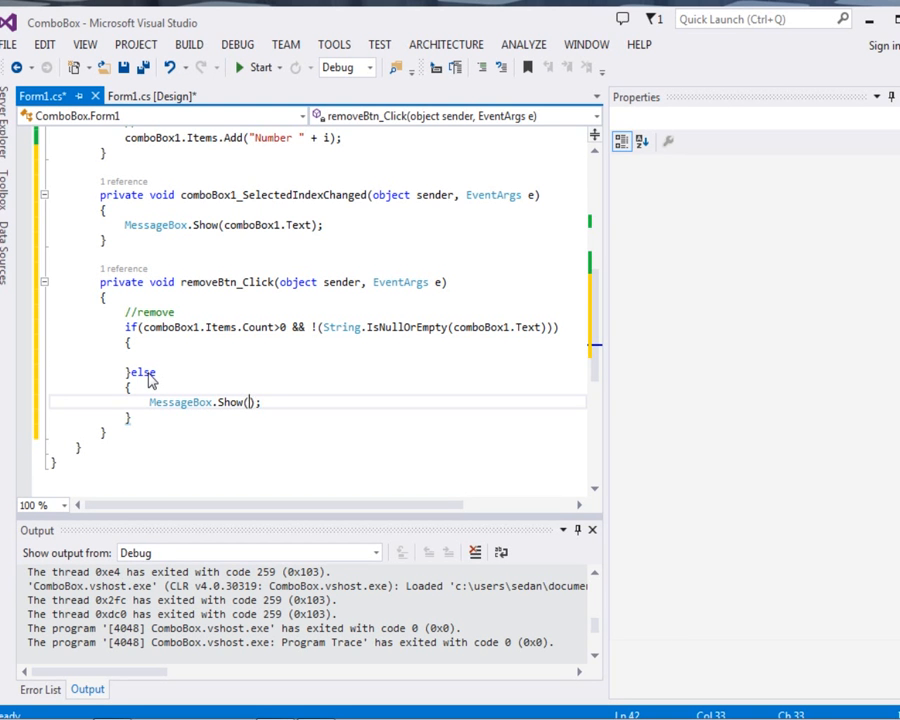
text(N")
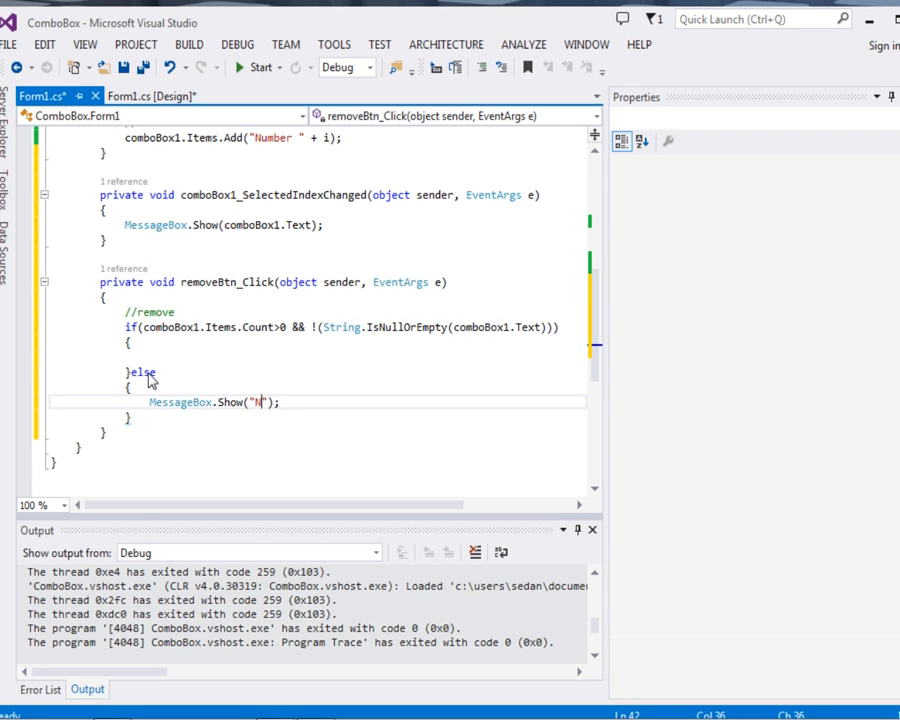
text(othing)
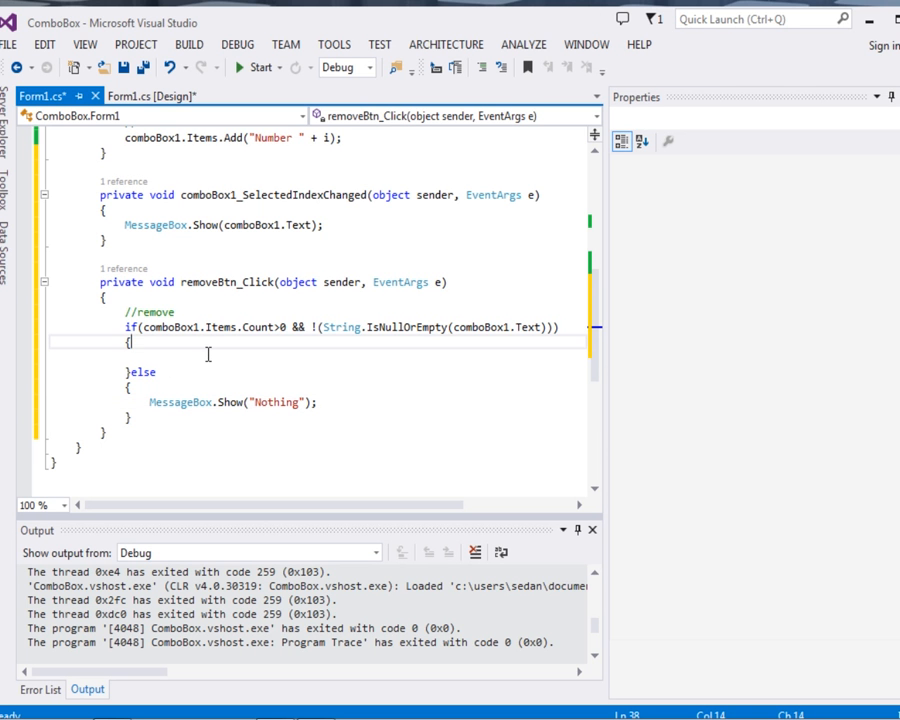
text(r)
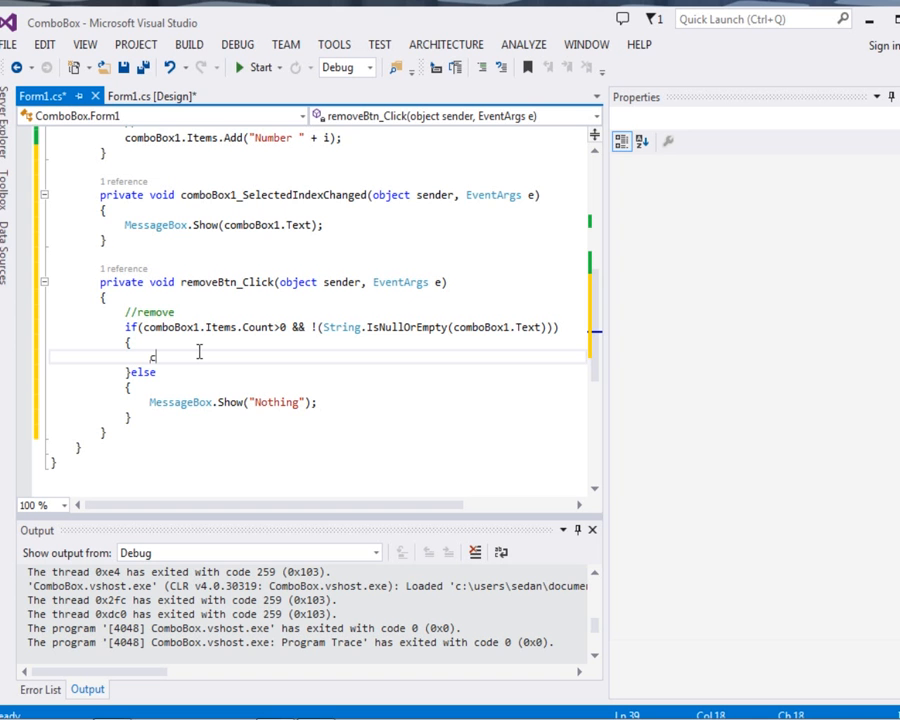
Inside the if block, call comboBox1.Items.Remove(comboBox1.Text).
text(comboBox)
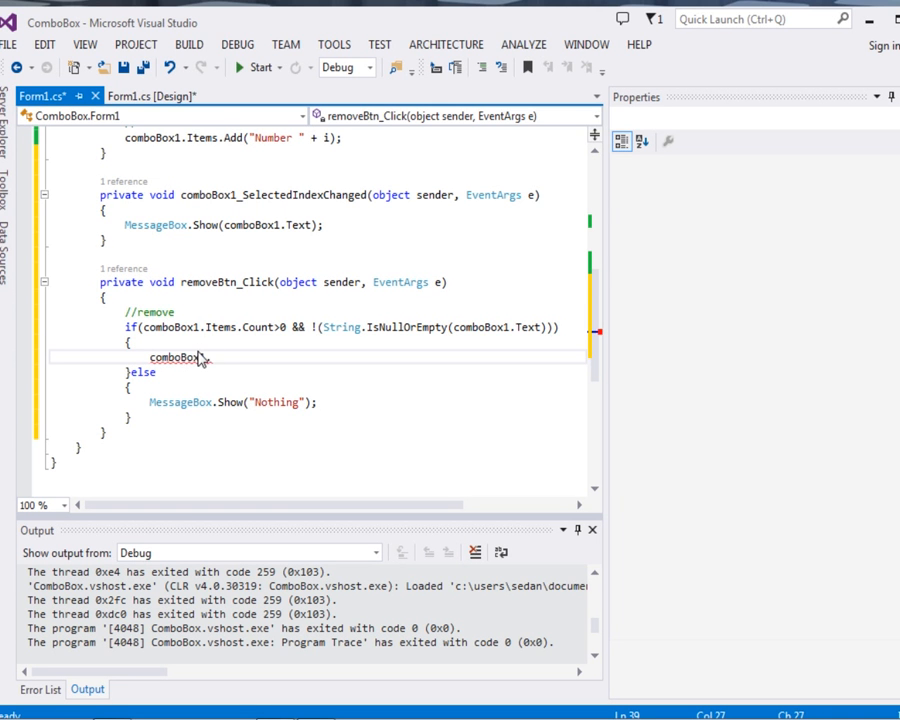
text(.Items)
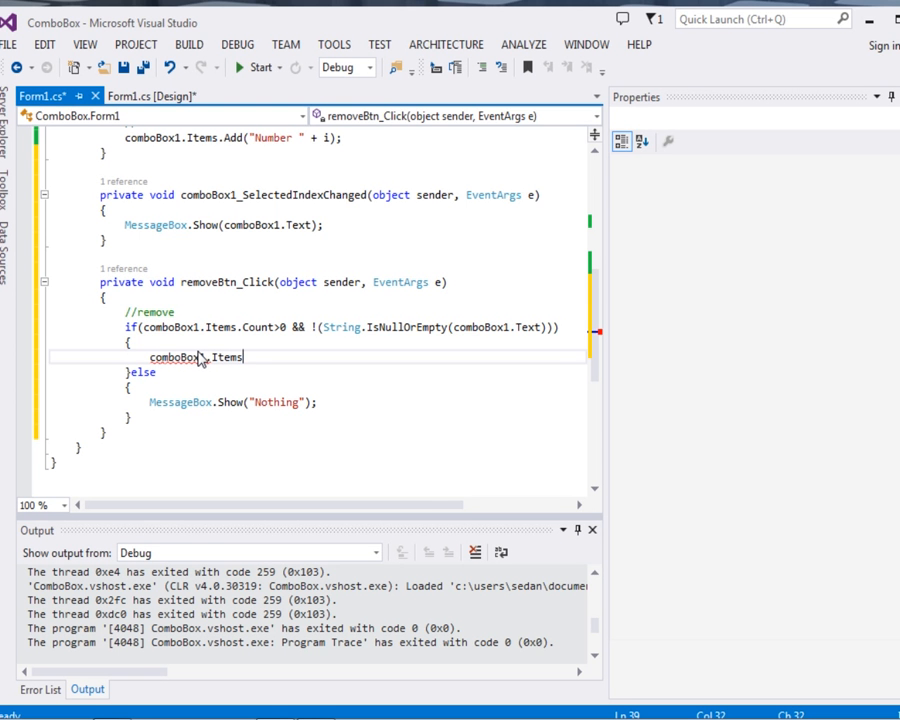
text(Remove)
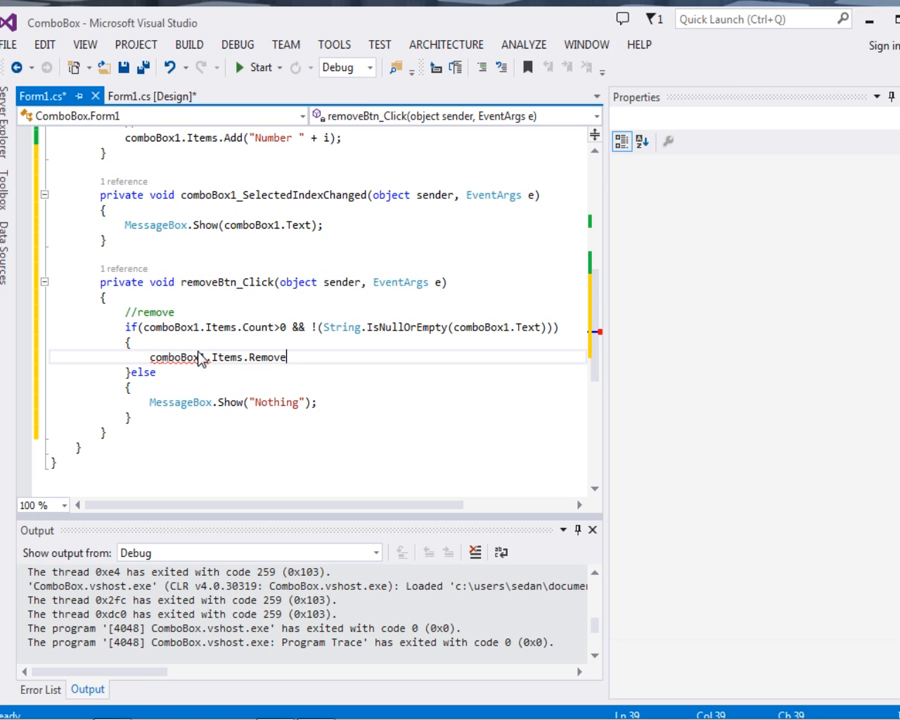
text(();)
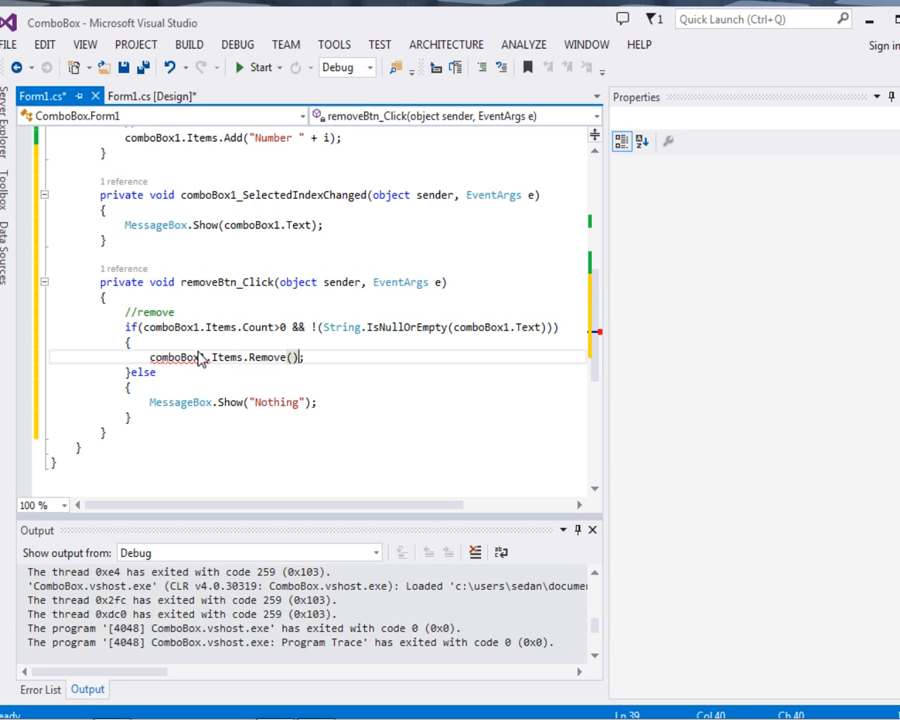
text(comboBox1.Te)
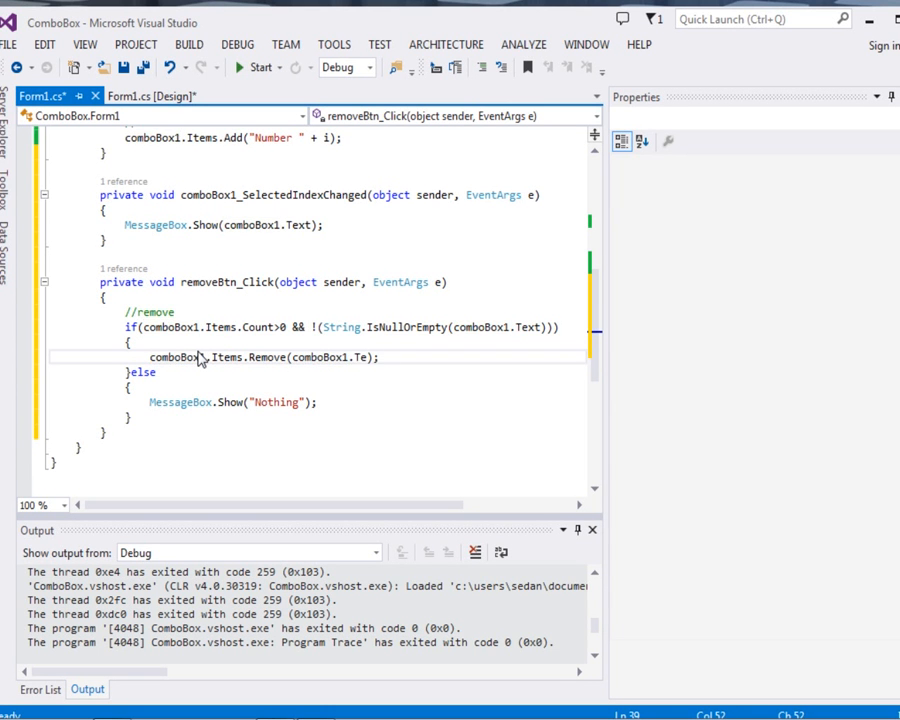
text(xt)
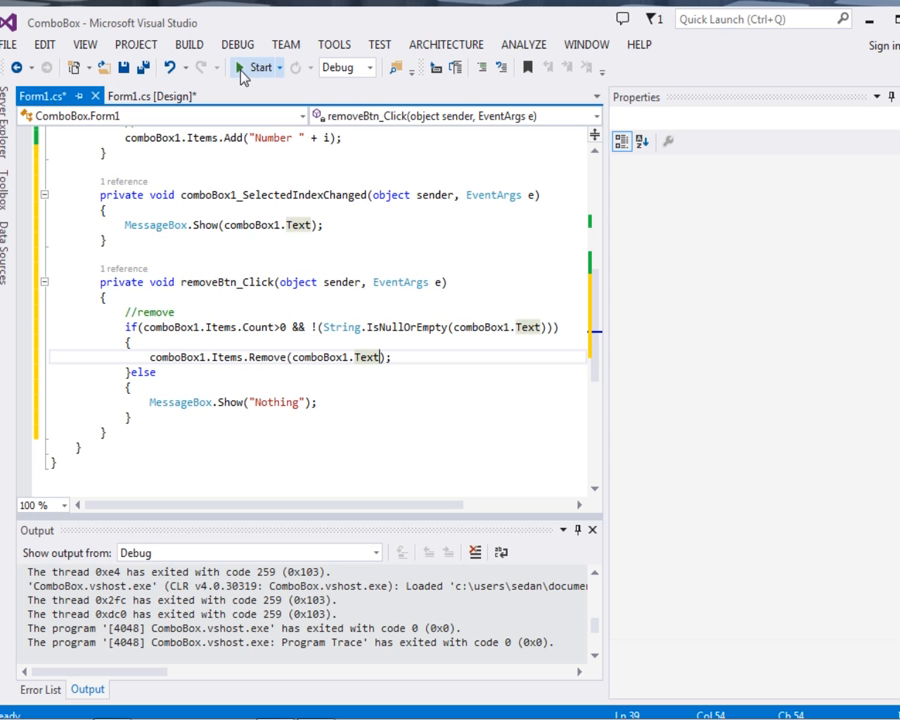
Build and run the ComboBox project in Debug mode to open Form1.
click(259, 67)
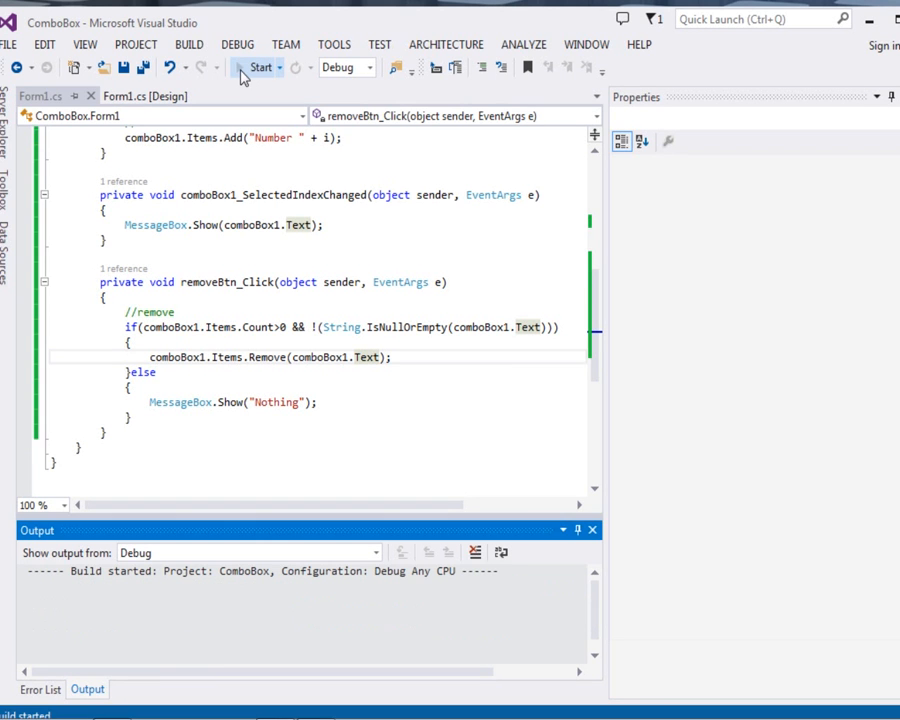
click(259, 67)
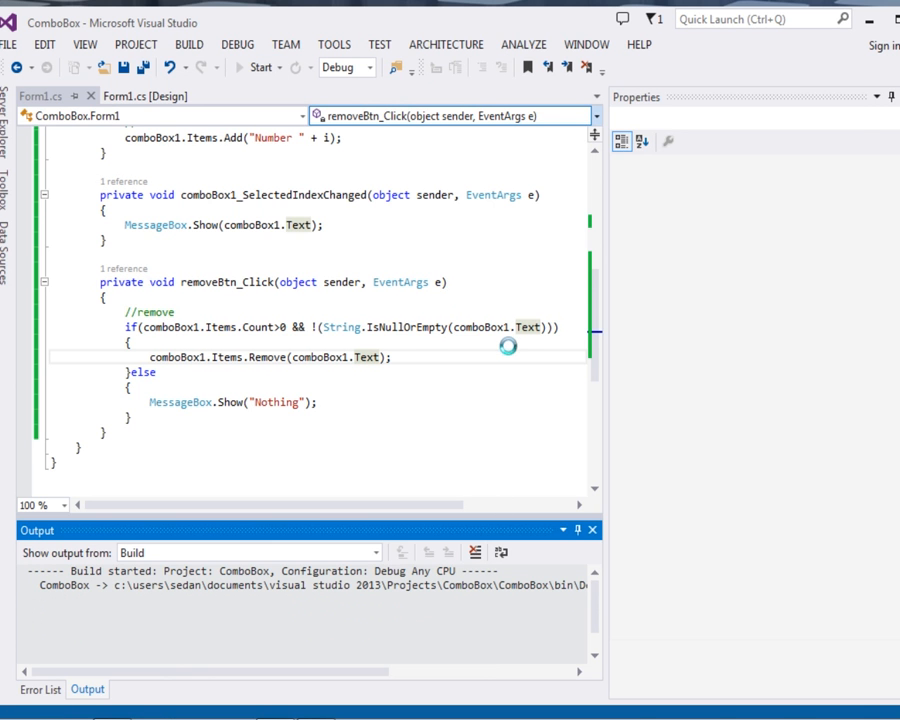
click(256, 67)
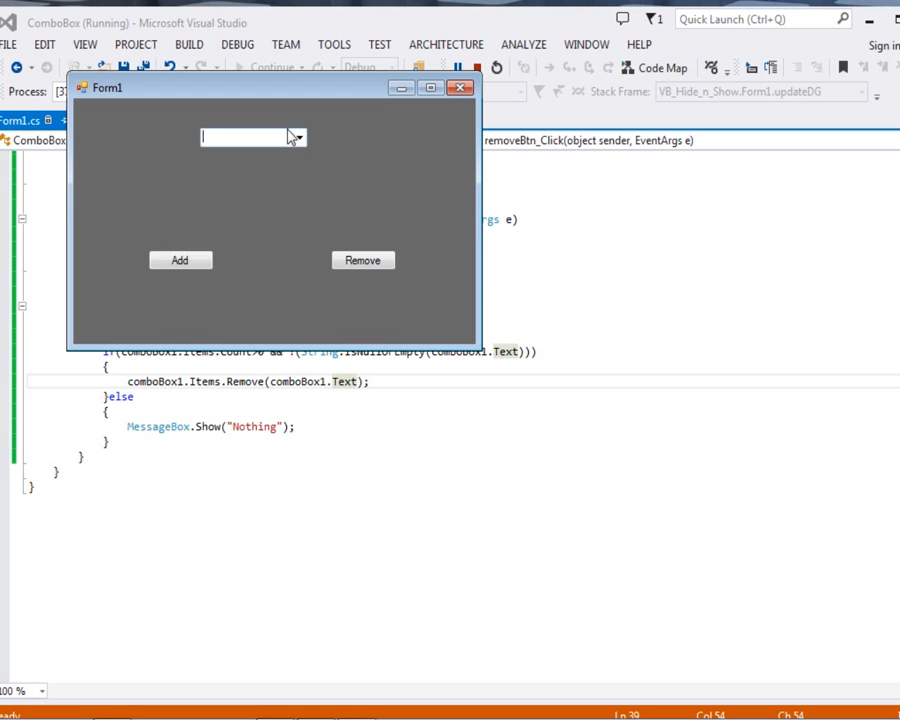
Add numbered items to the combo box and remove Number 3.
click(180, 260)
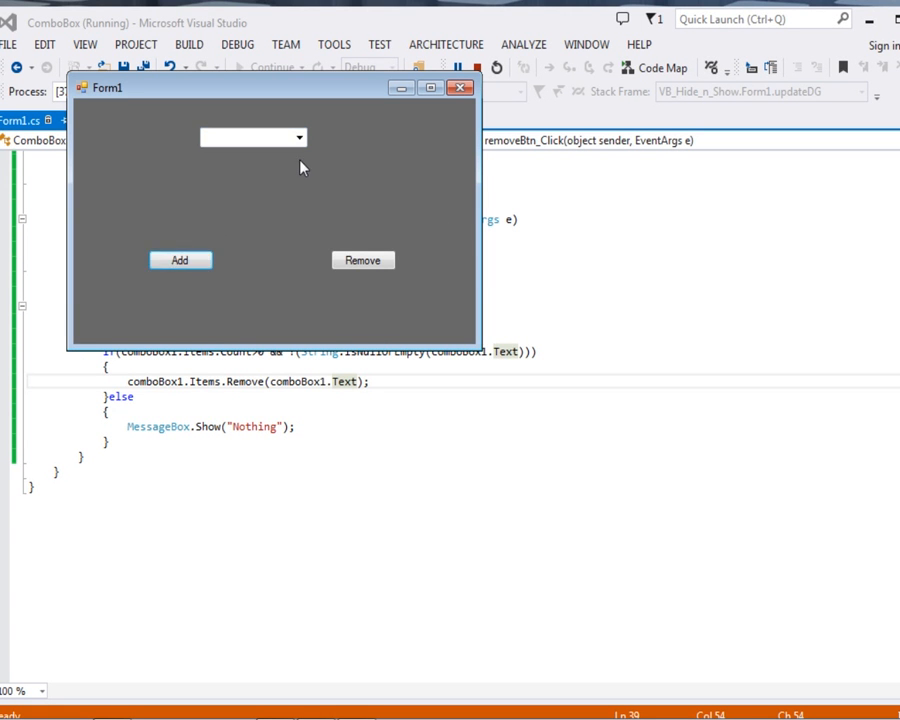
click(299, 137)
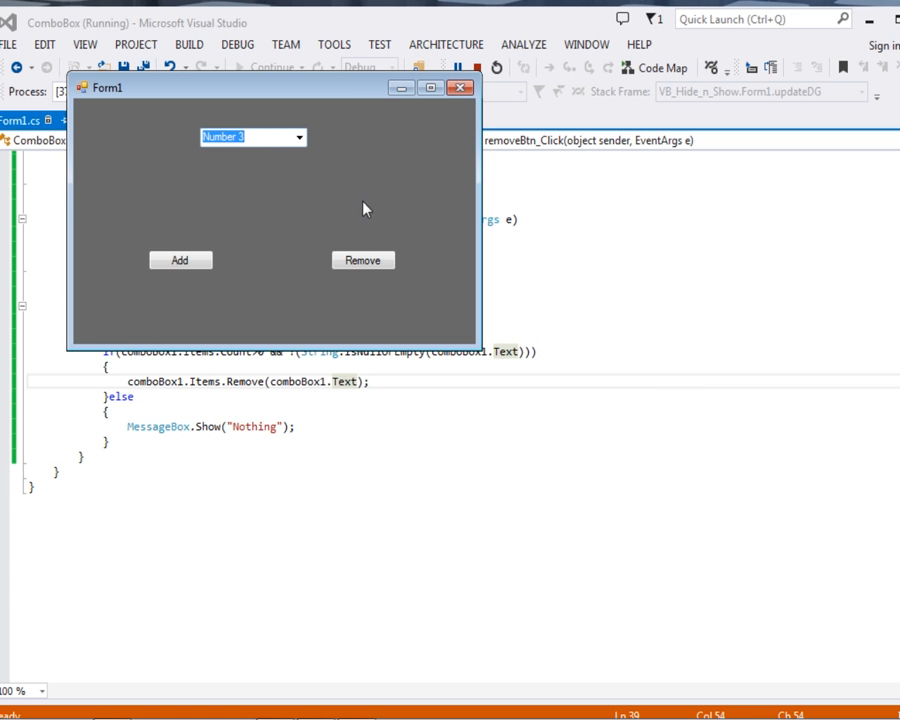
click(362, 260)
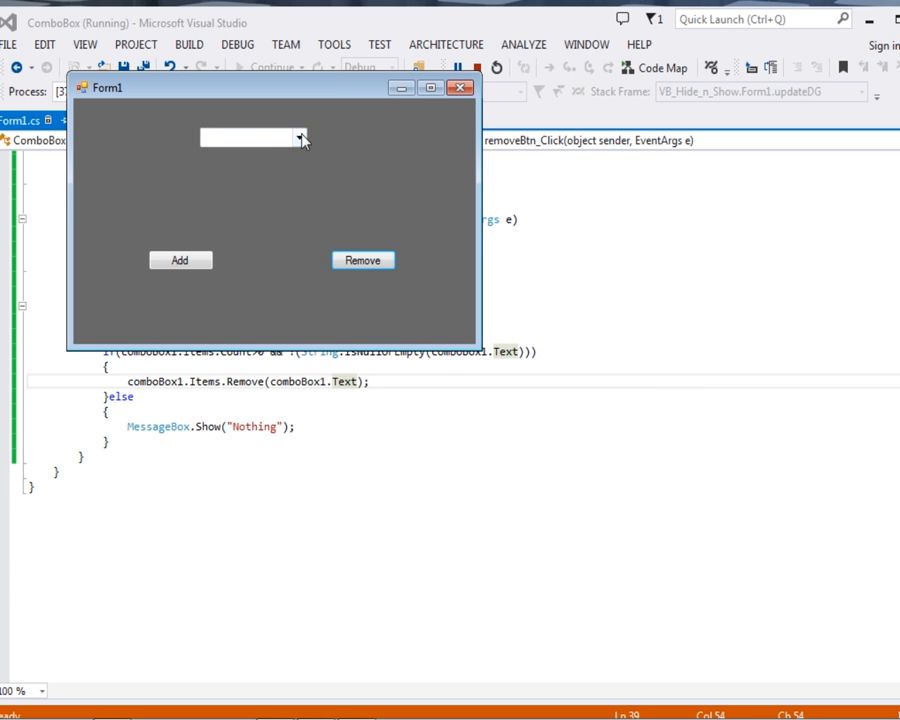
Remove Number 4, check the remaining items, and try Remove with nothing selected.
click(299, 137)
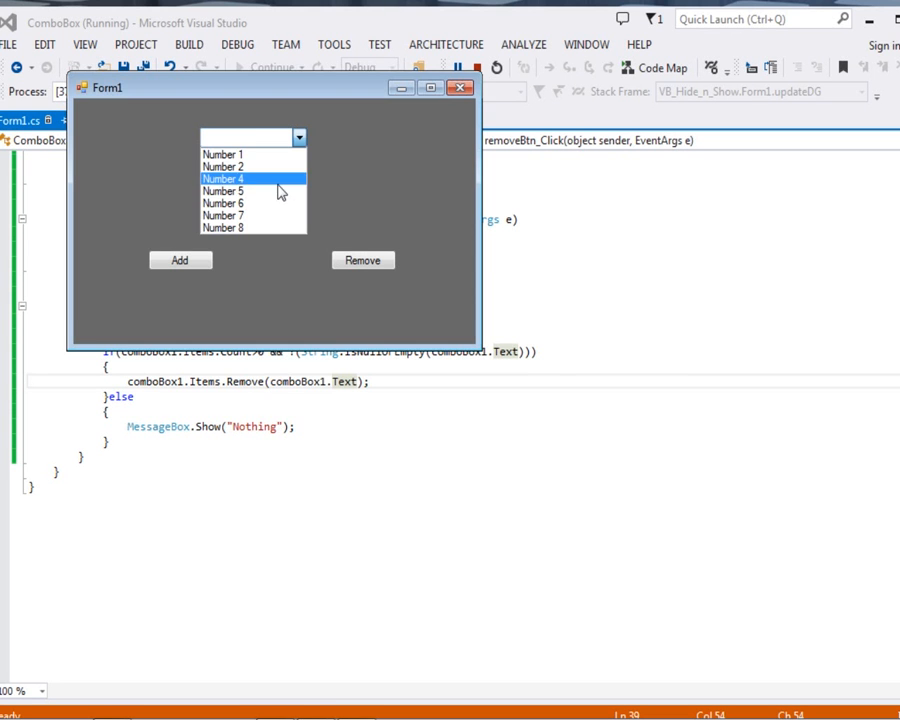
click(222, 178)
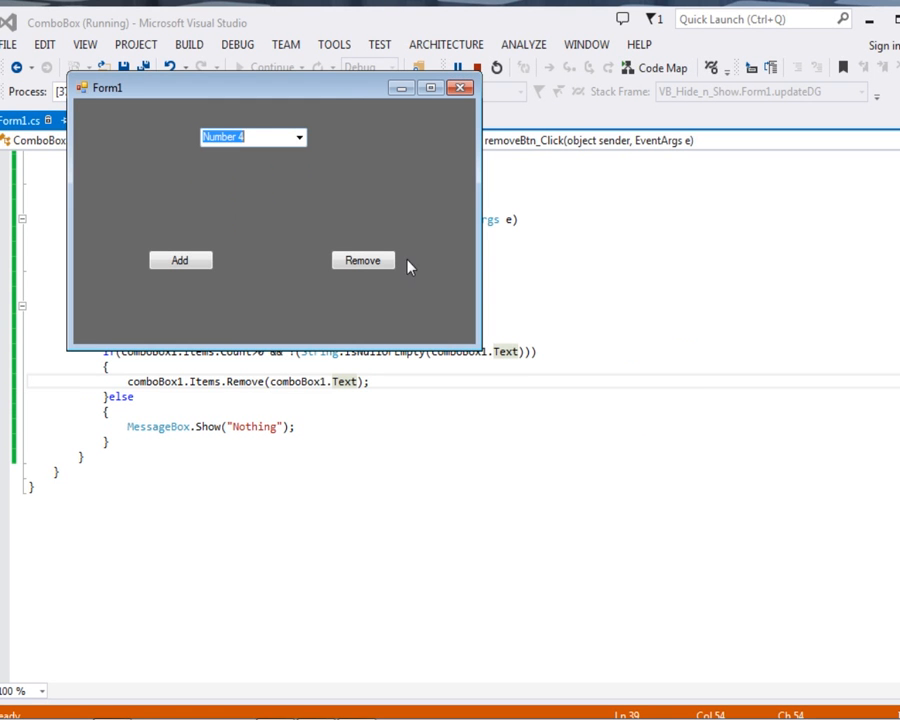
click(362, 260)
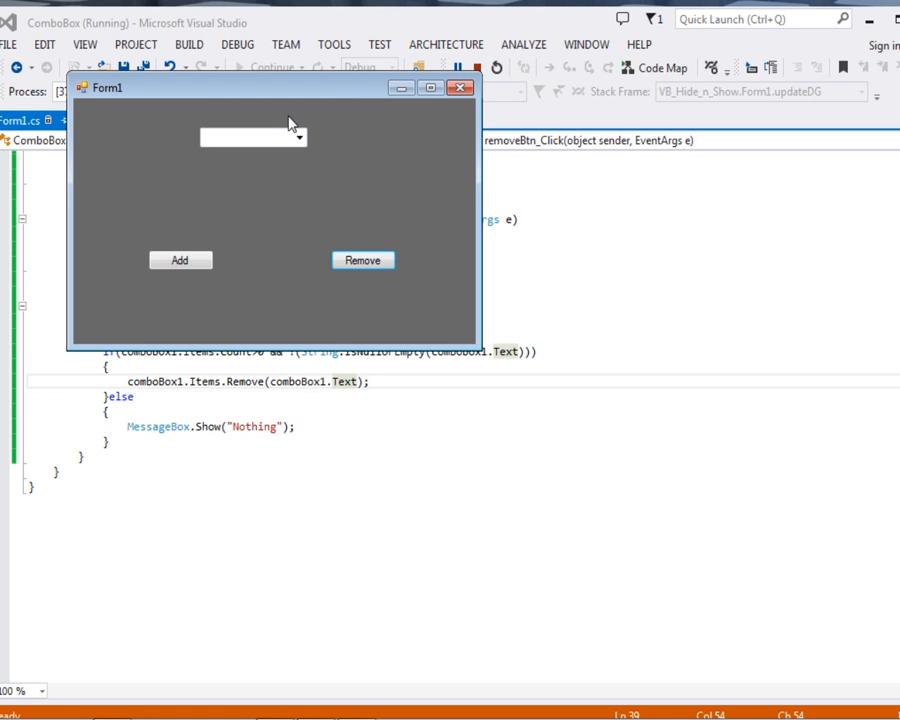
click(298, 137)
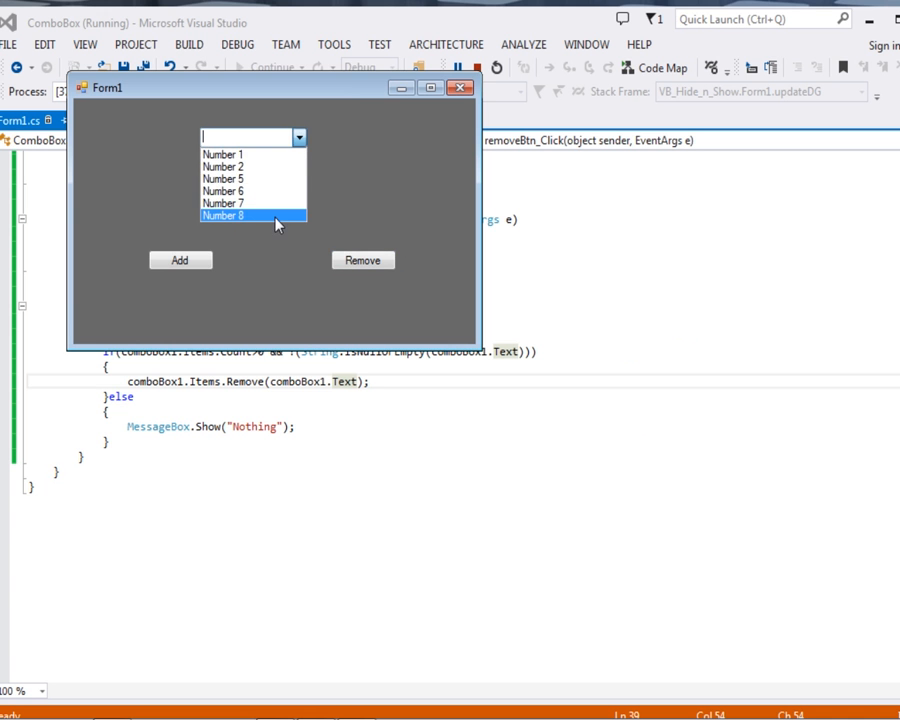
click(223, 216)
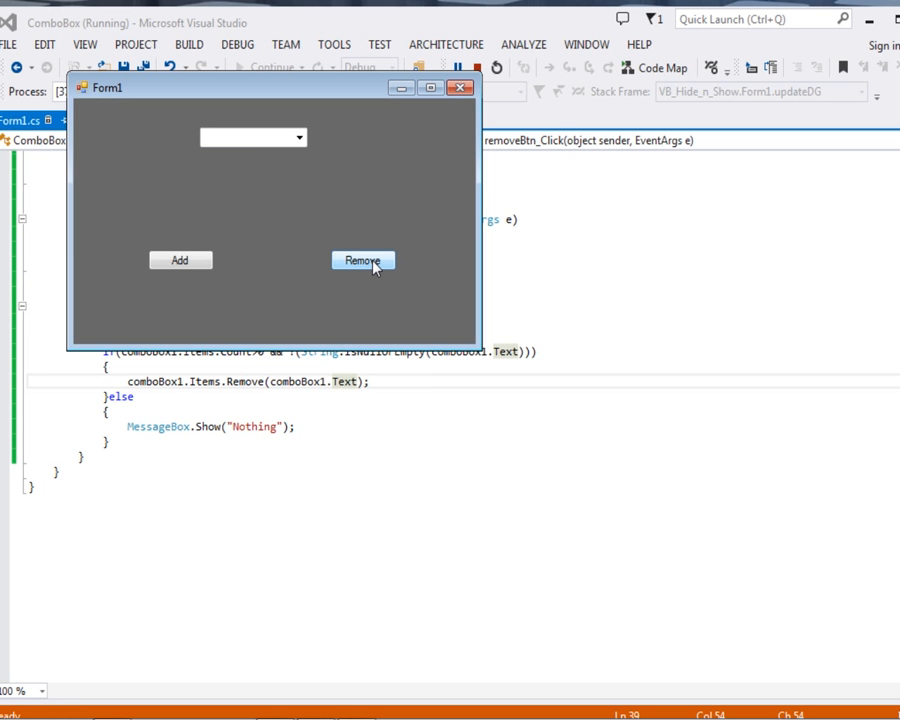
click(363, 260)
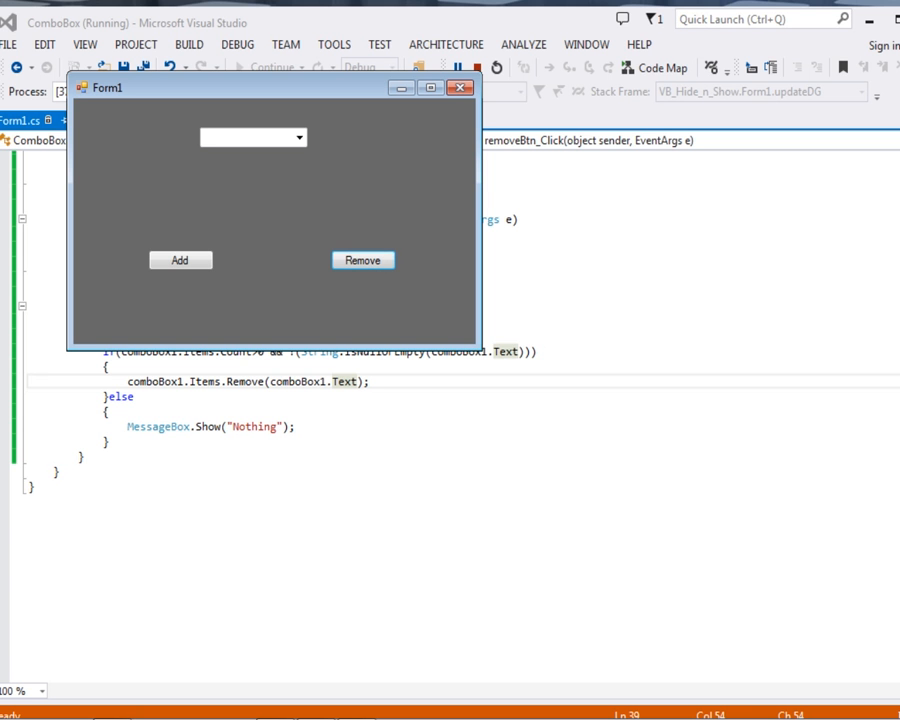